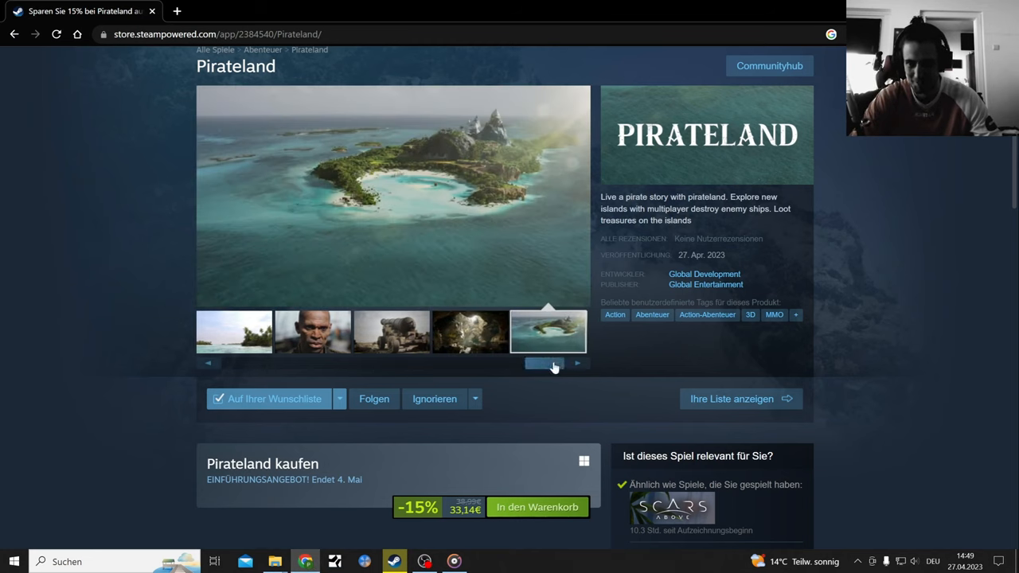
- Browse Pirateland's store screenshots: palm beach, bald pirate, cannon and bearded pirate
left_click(207, 363)
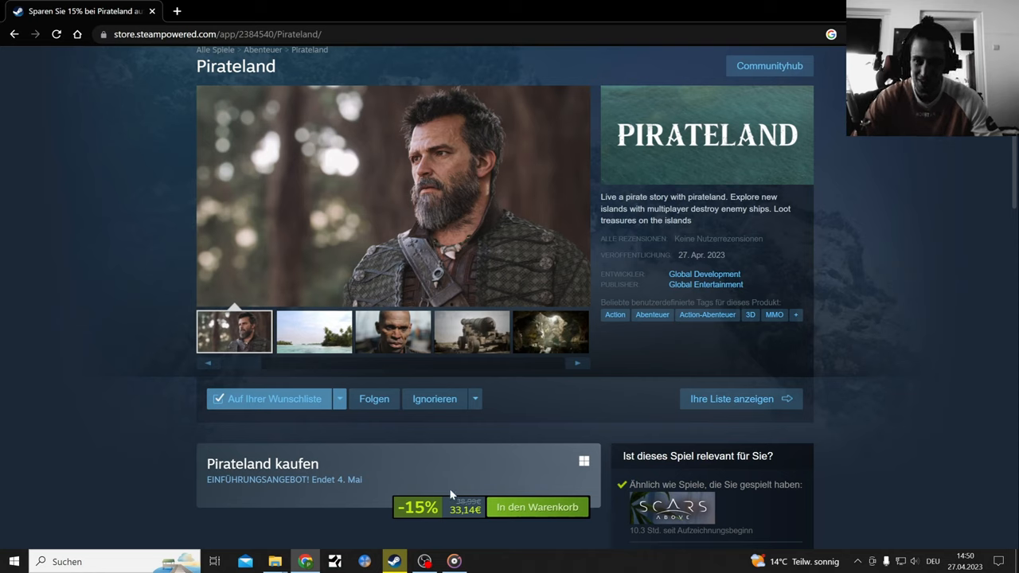
left_click(313, 331)
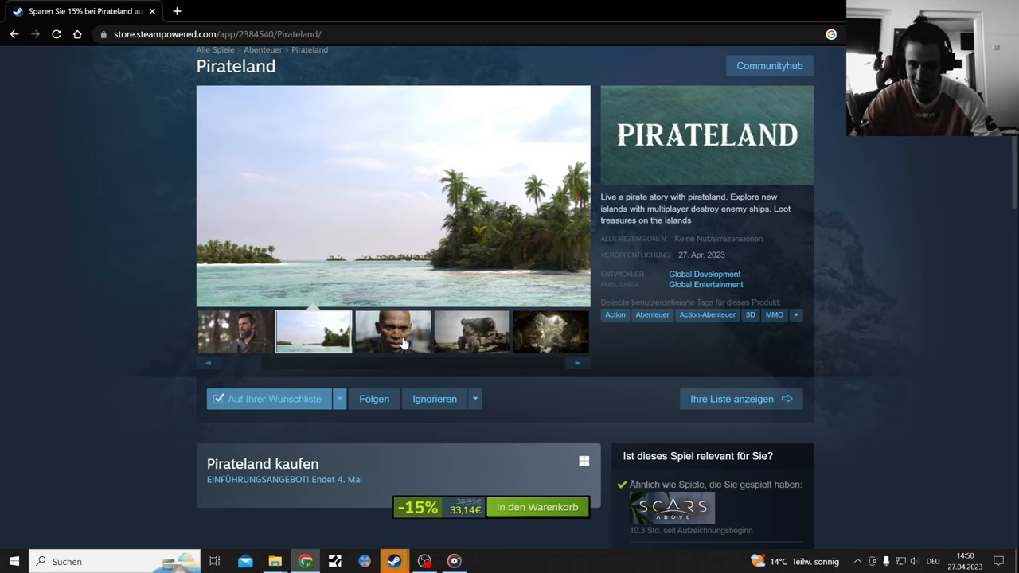
left_click(392, 331)
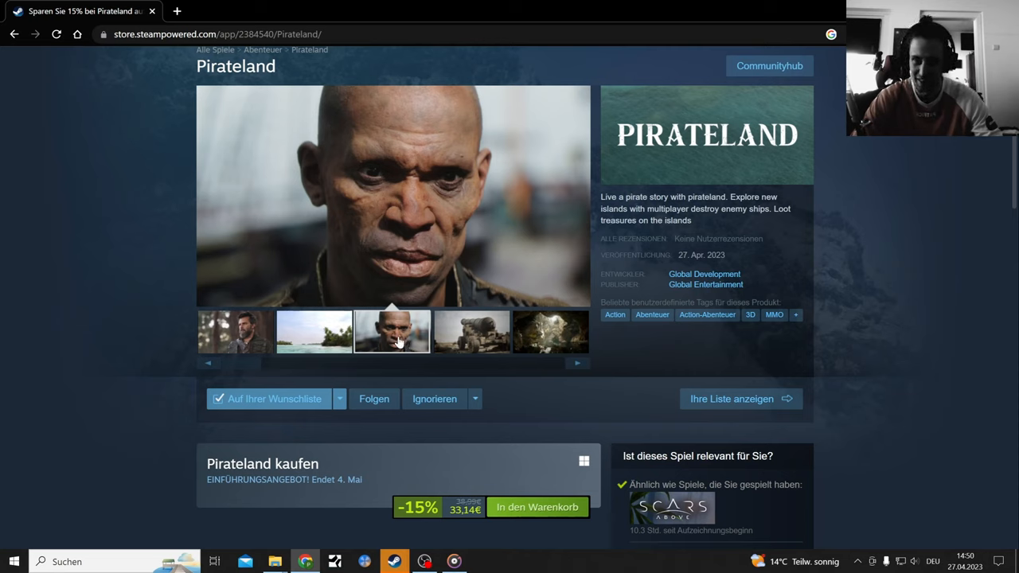
left_click(471, 332)
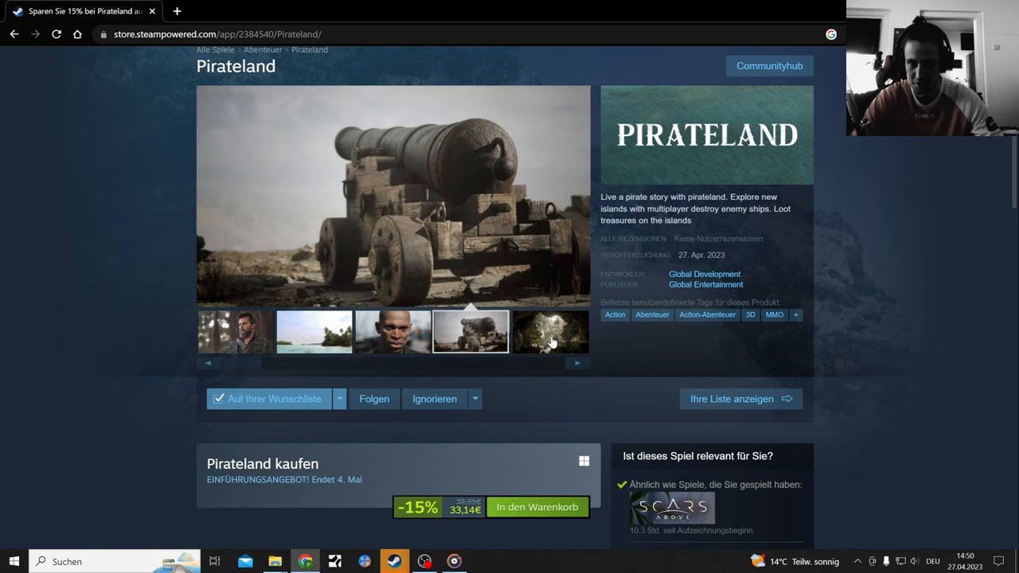
left_click(392, 331)
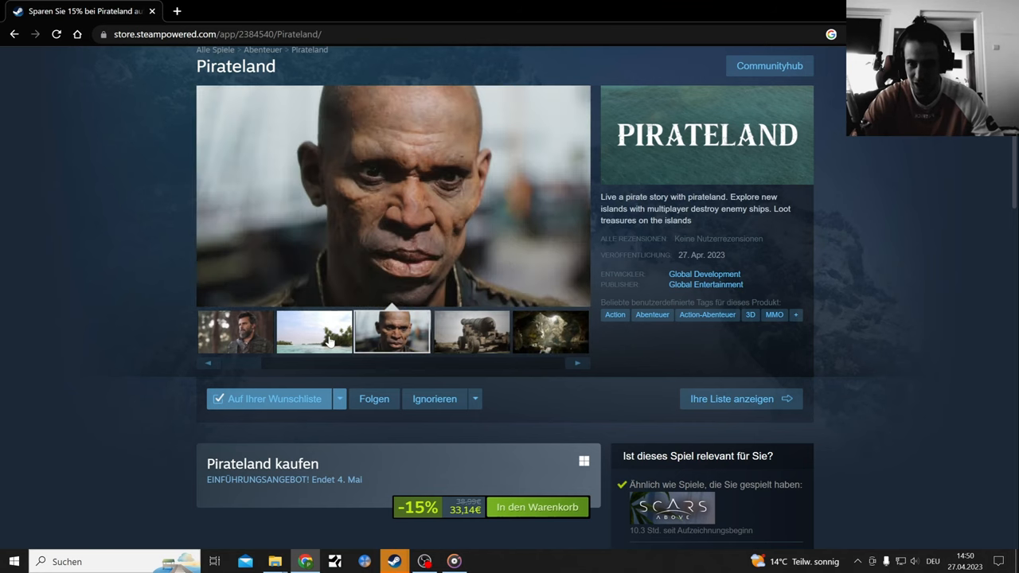
left_click(234, 331)
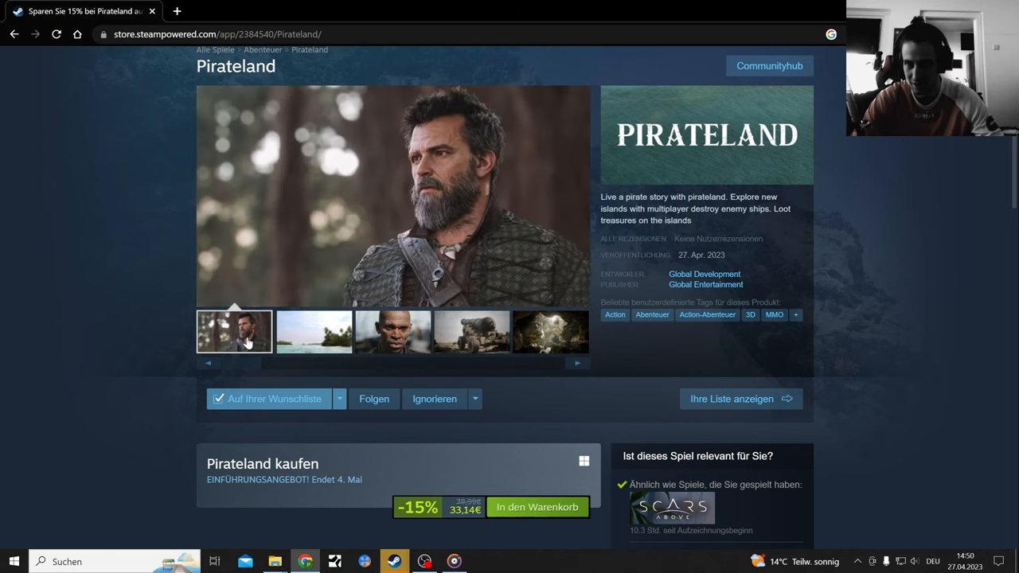
mouse_move(462, 88)
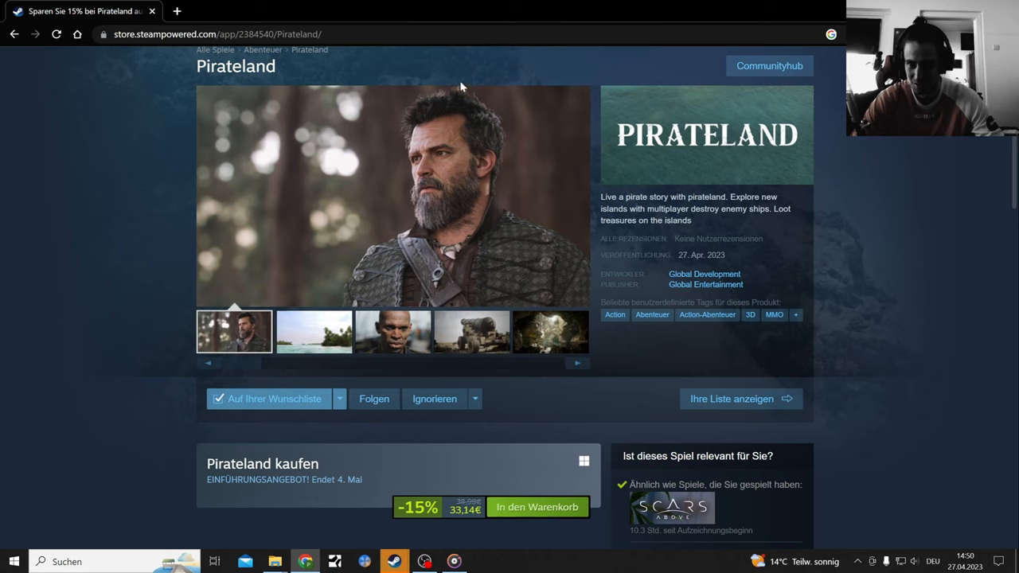
mouse_move(460, 201)
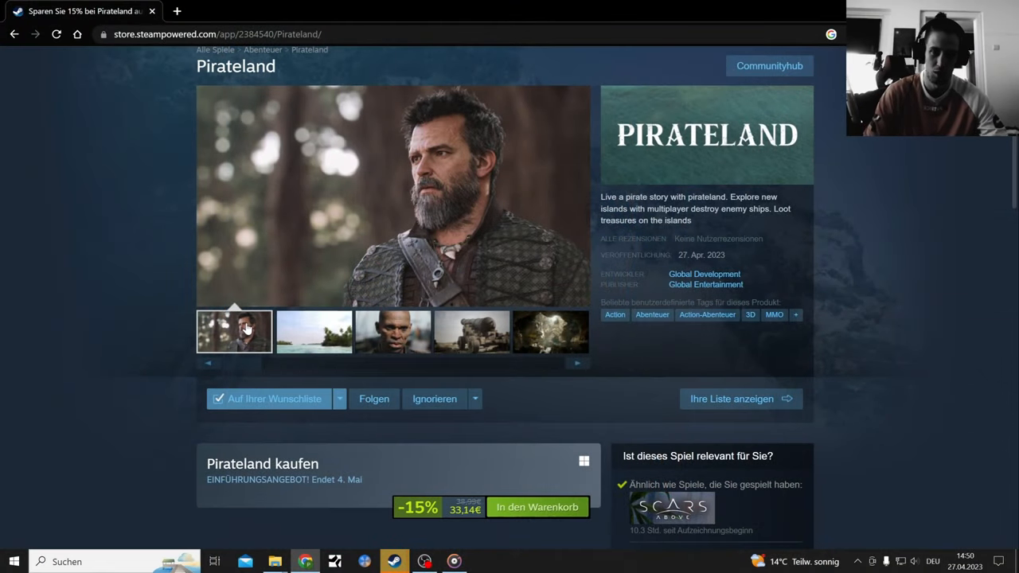
mouse_move(492, 199)
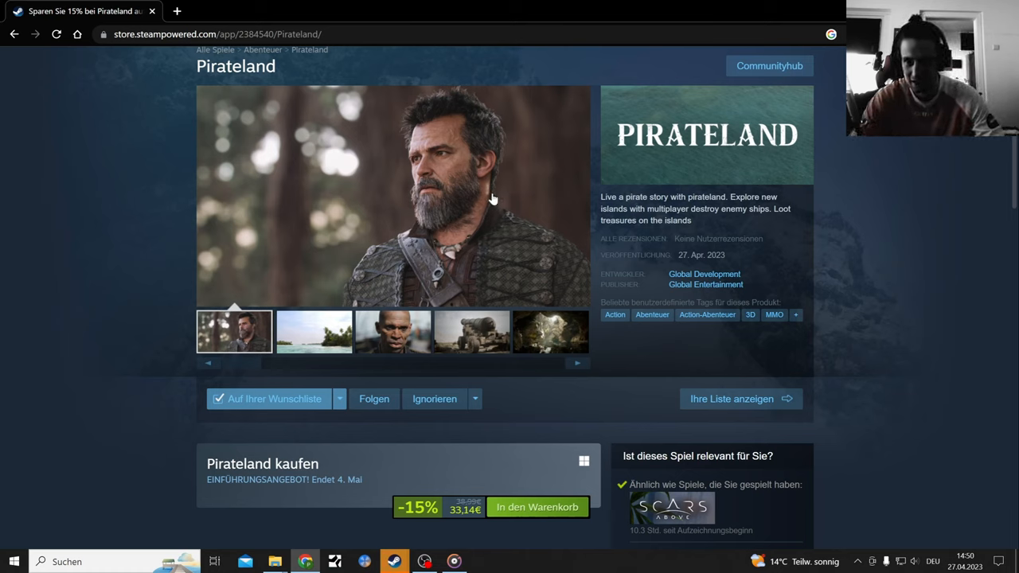
left_click(392, 332)
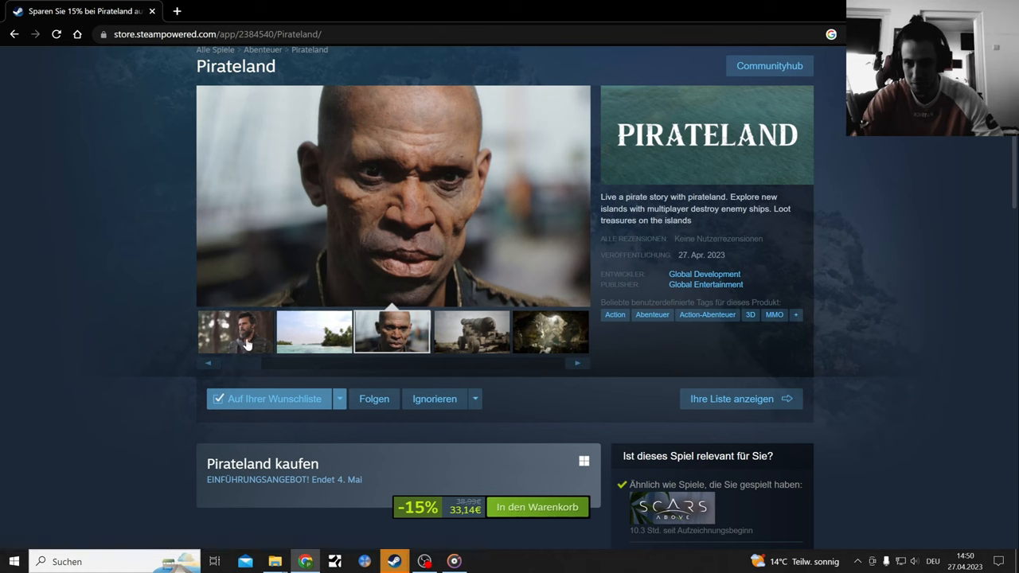
left_click(234, 332)
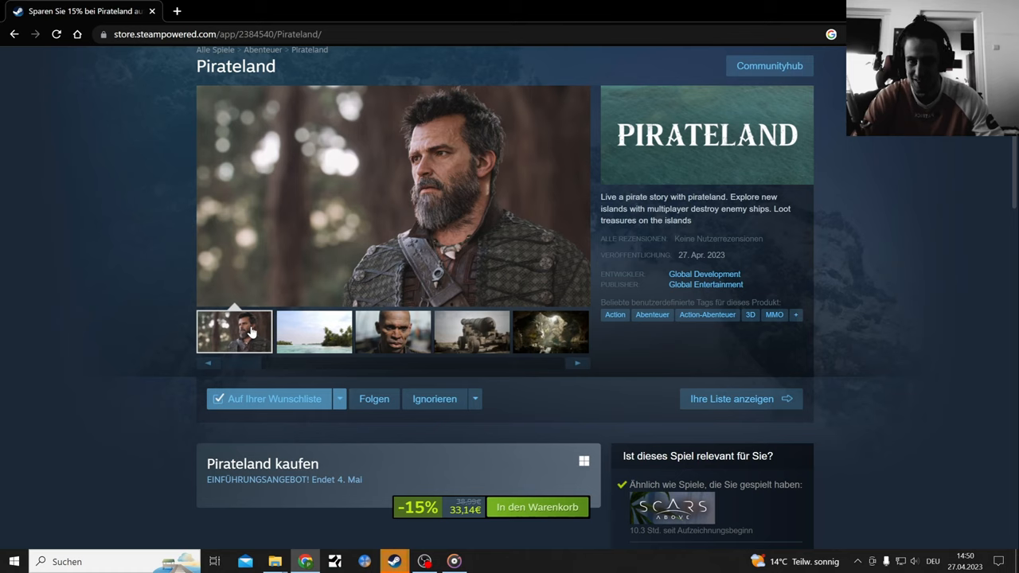
left_click(313, 332)
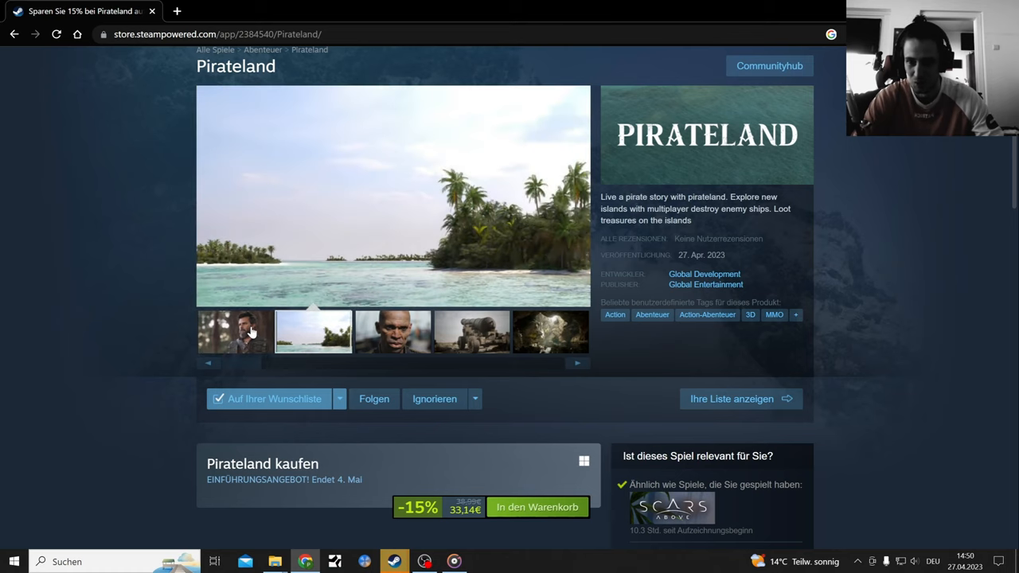
left_click(233, 331)
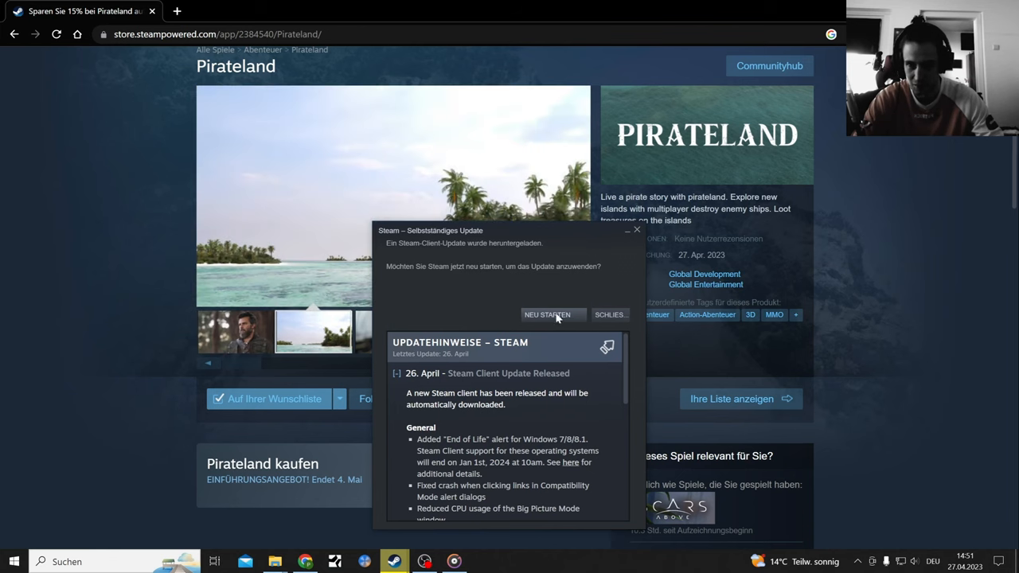
- Restart Steam with 'Neu starten' to apply the downloaded client update
left_click(609, 314)
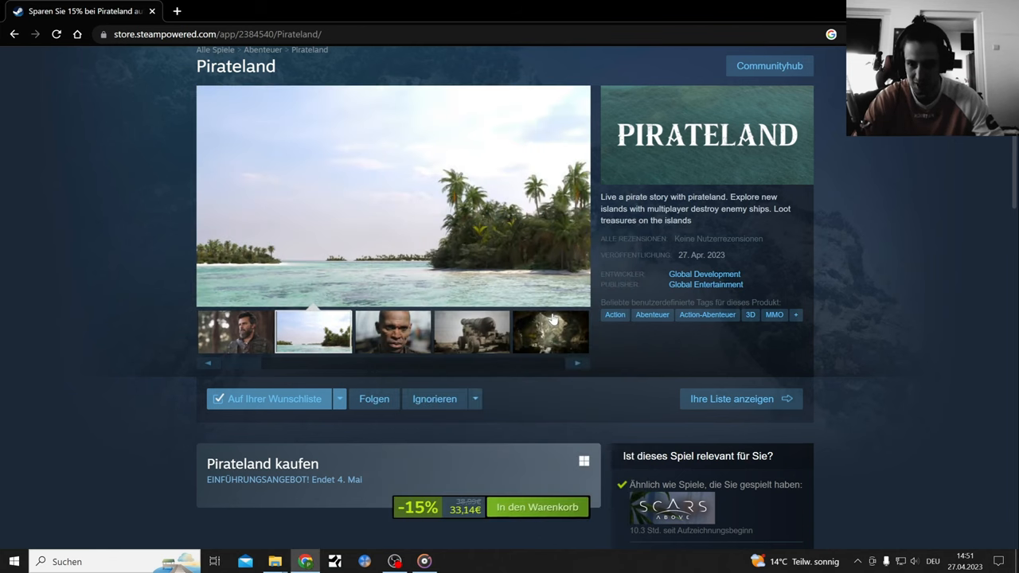
mouse_move(563, 378)
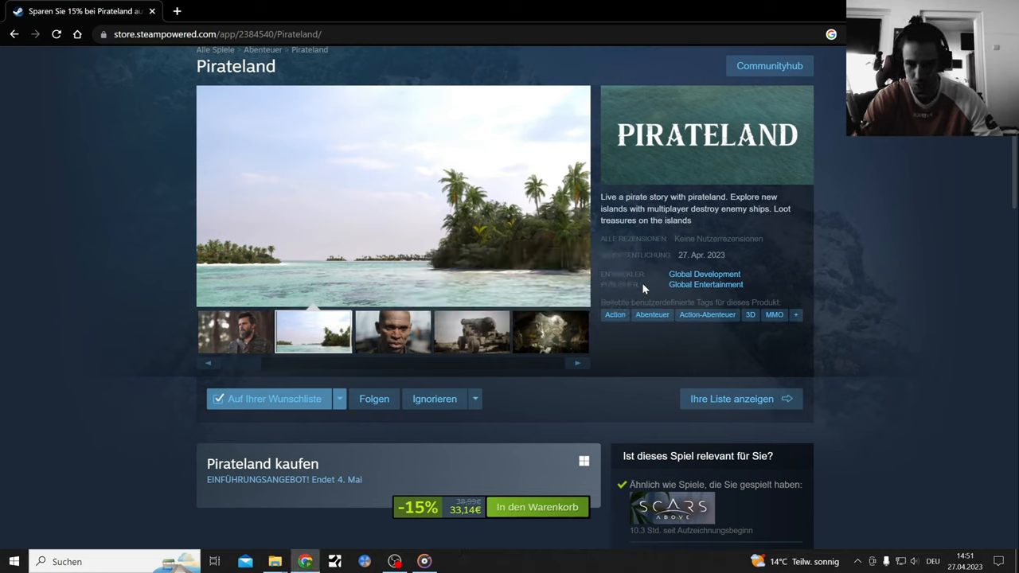
left_click(391, 331)
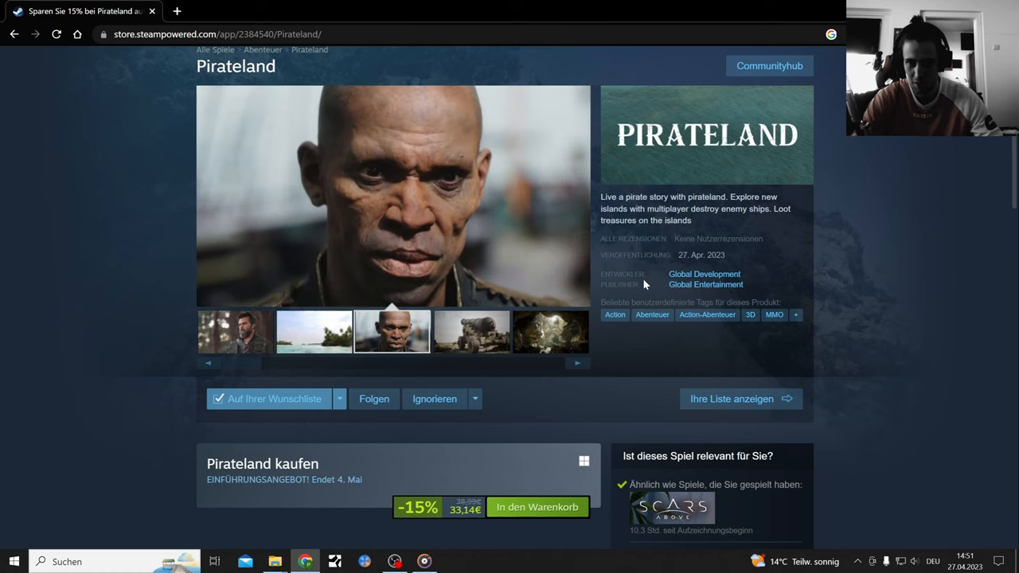
mouse_move(838, 147)
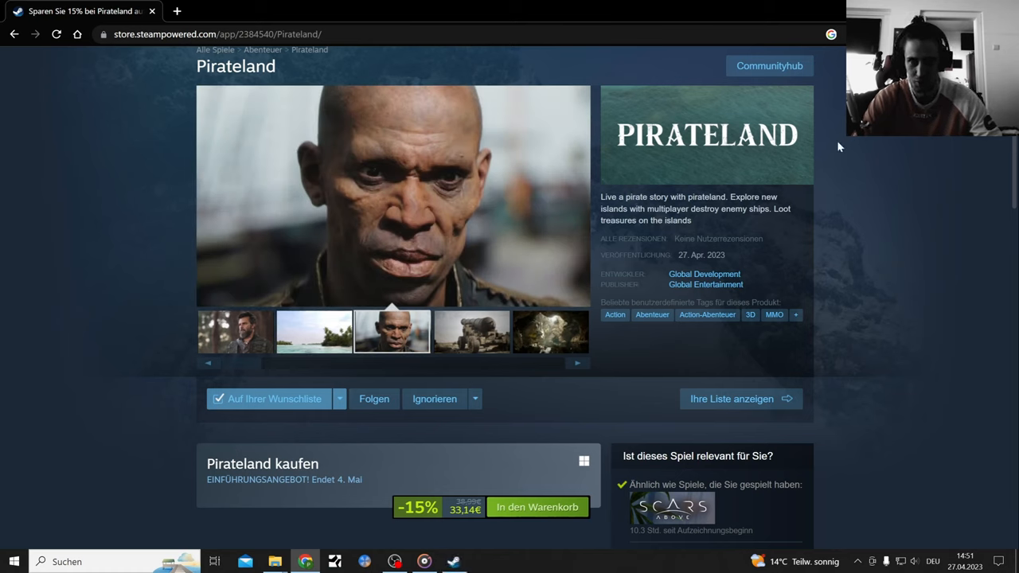
left_click(453, 562)
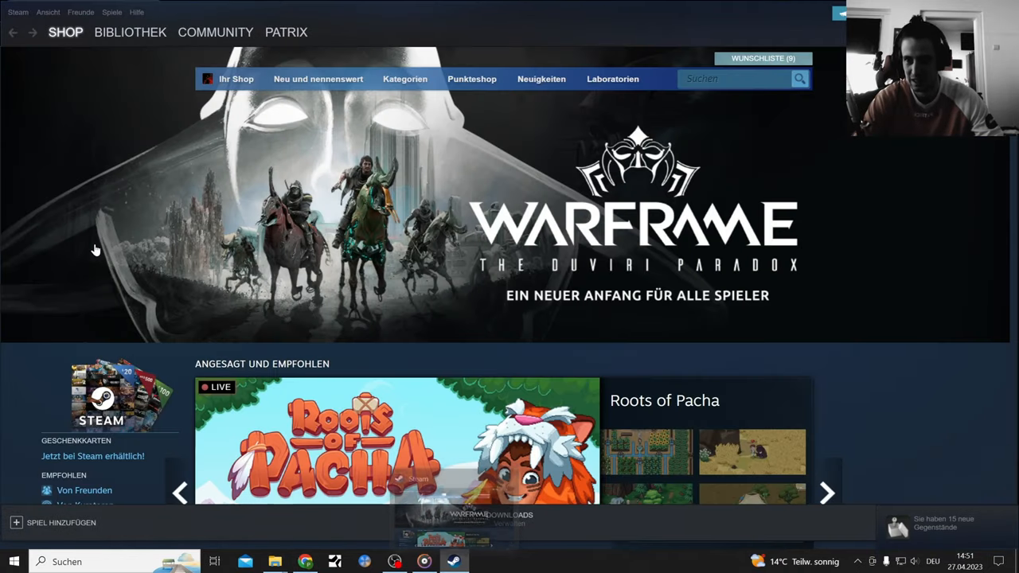
- Go to BIBLIOTHEK, scroll the game list and select Pirateland
left_click(130, 32)
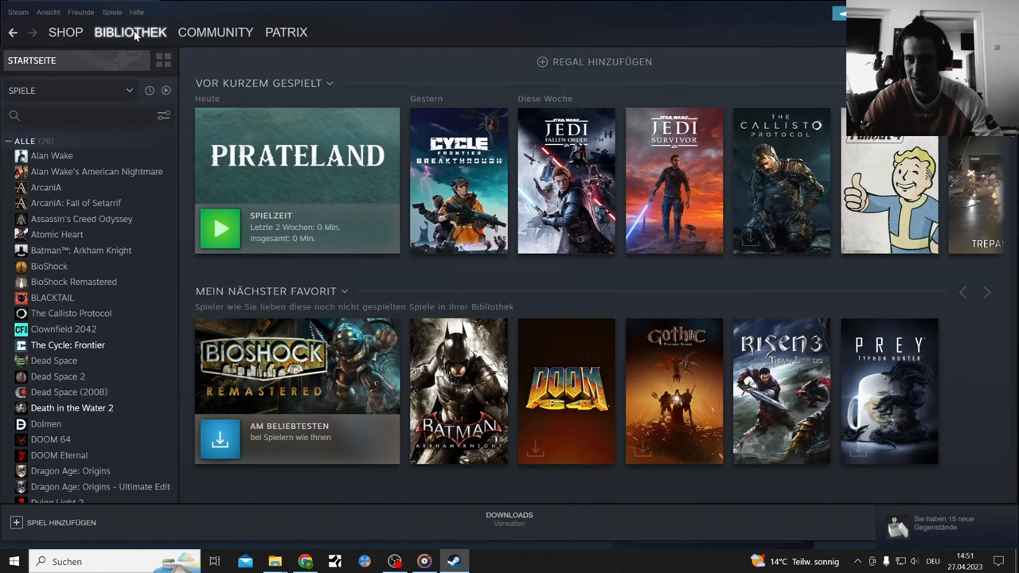
scroll("down", 3)
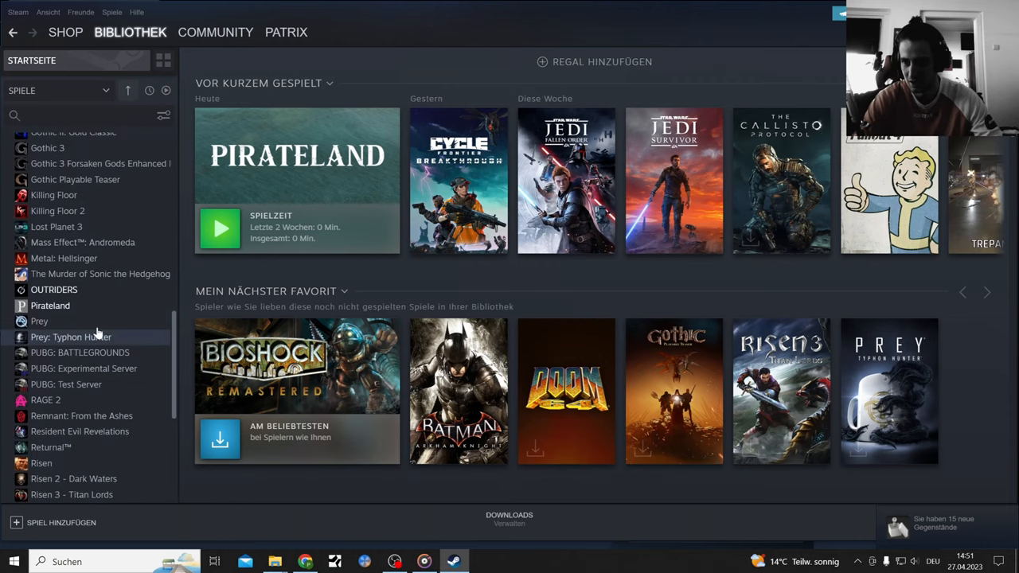
left_click(51, 305)
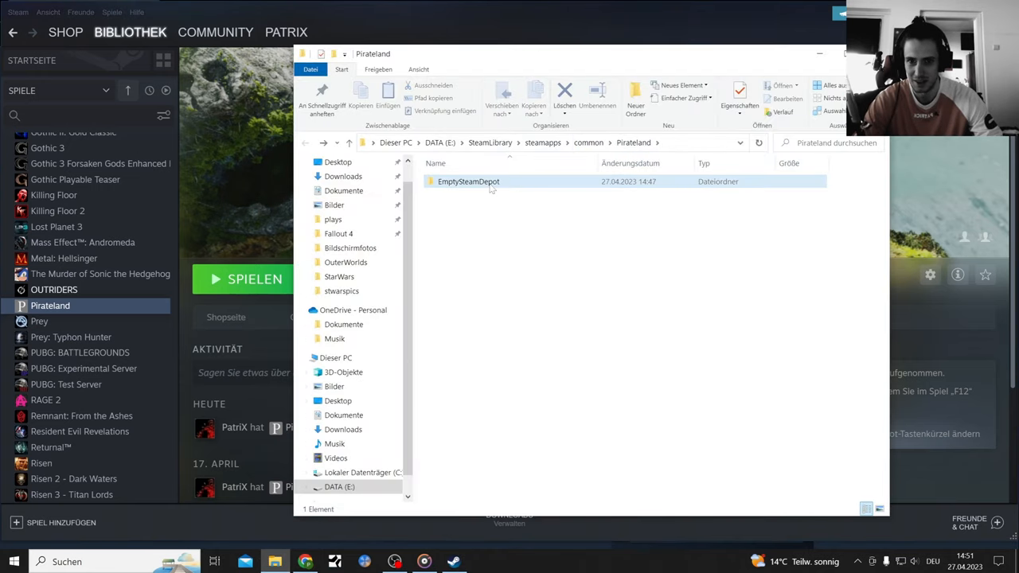
- Open the EmptySteamDepot folder in Pirateland's install directory to check its contents
left_click(468, 181)
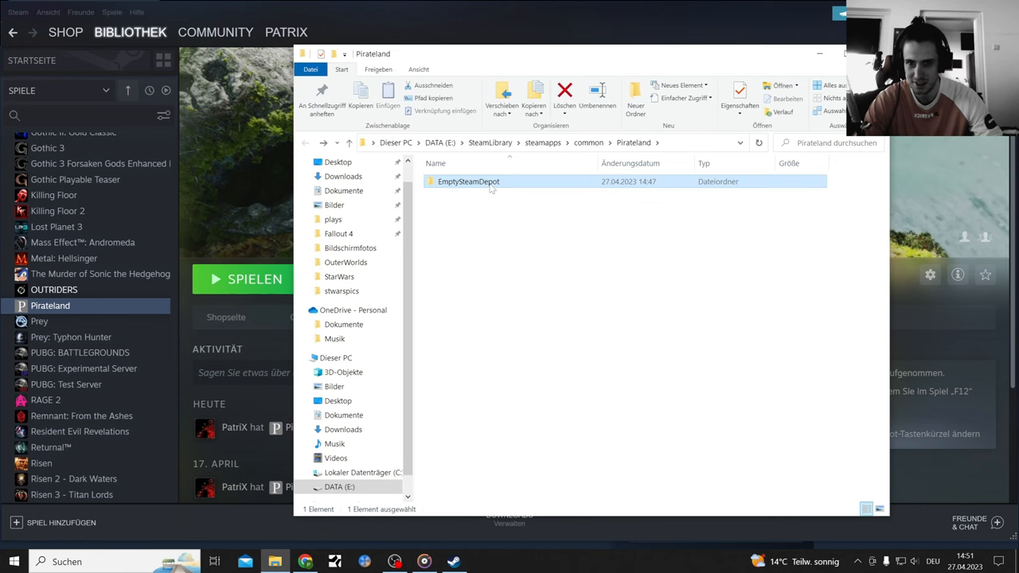
double_click(468, 180)
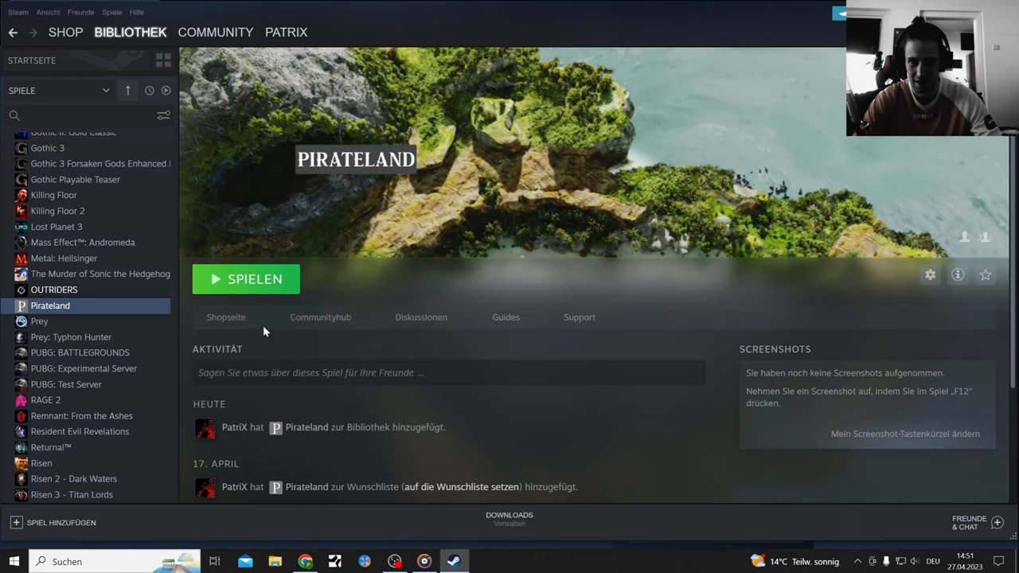
mouse_move(246, 279)
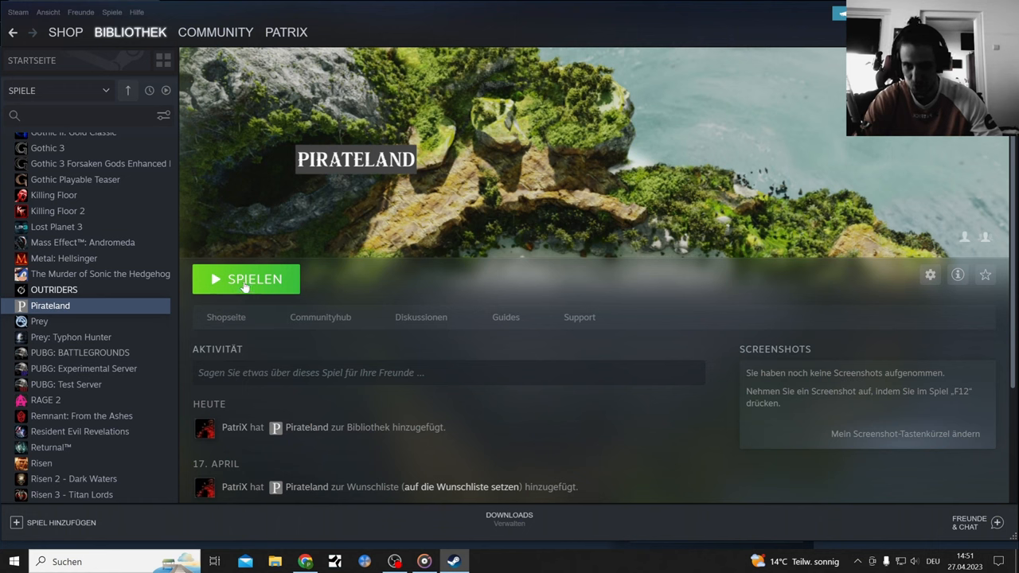
- Launch Pirateland with SPIELEN, producing the missing Pirateland.exe error
left_click(245, 279)
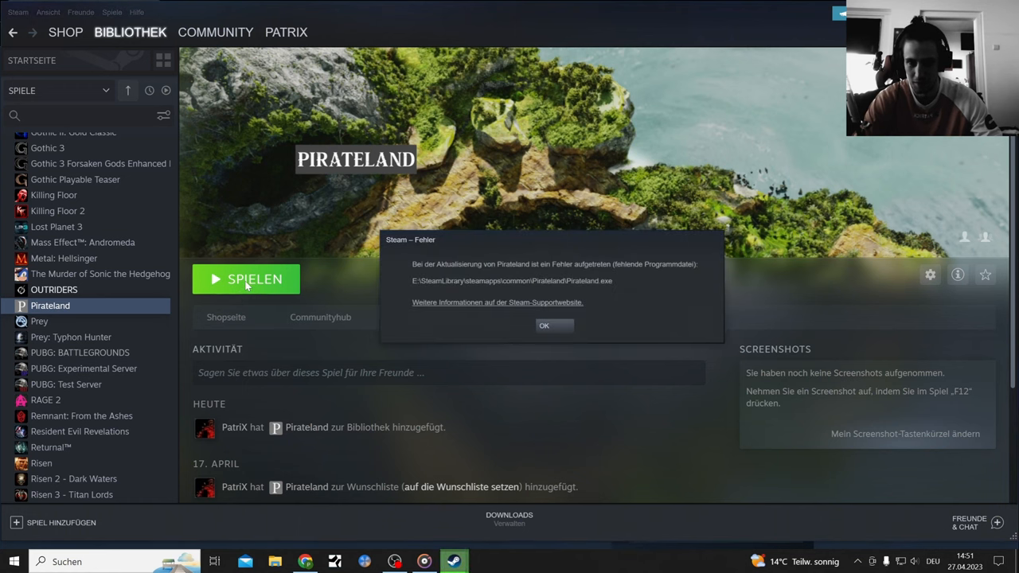
mouse_move(565, 267)
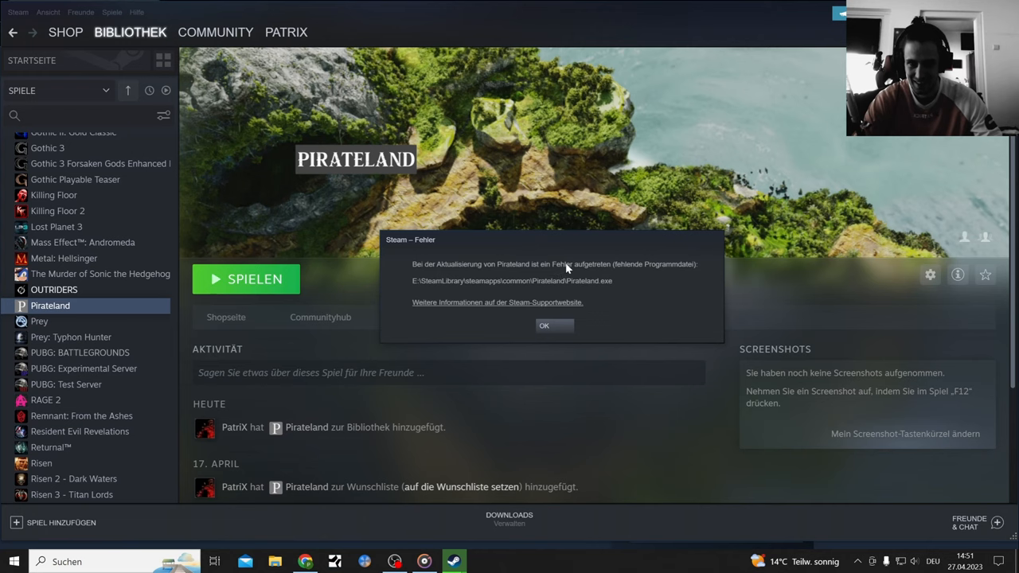
mouse_move(632, 272)
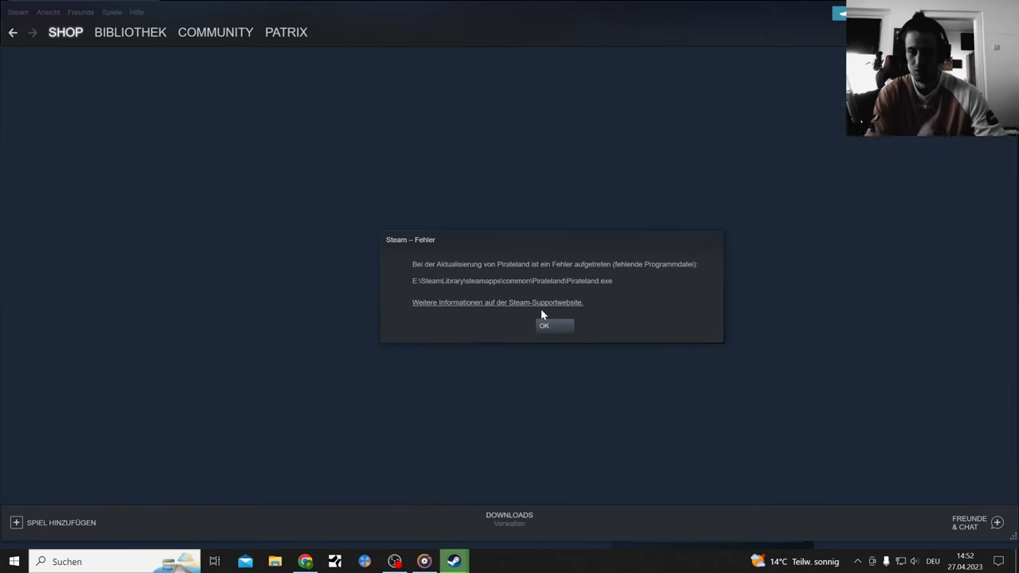
- Open the update and installation problems support article, dismiss the error, and bring Steam forward
left_click(497, 301)
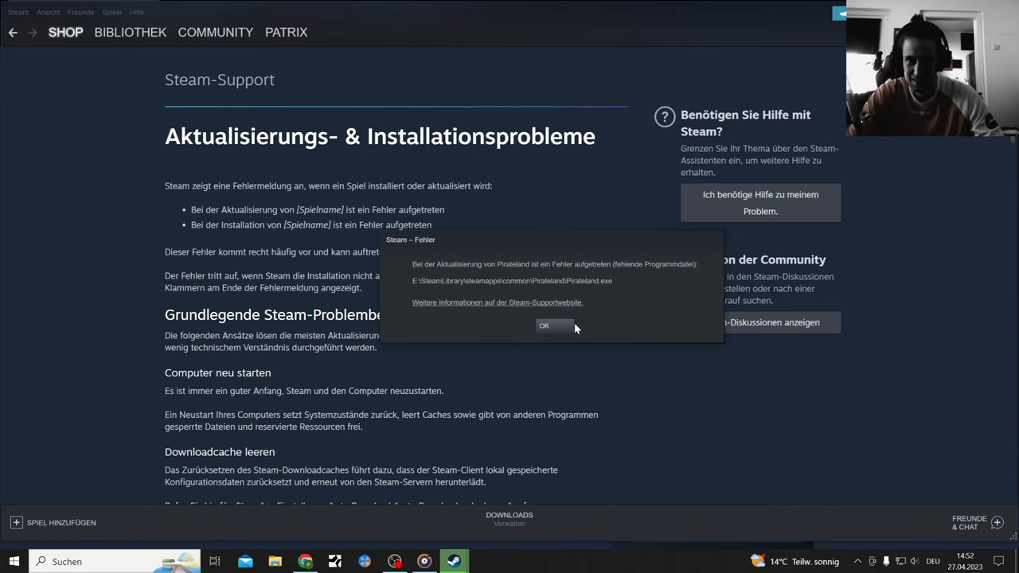
left_click(554, 325)
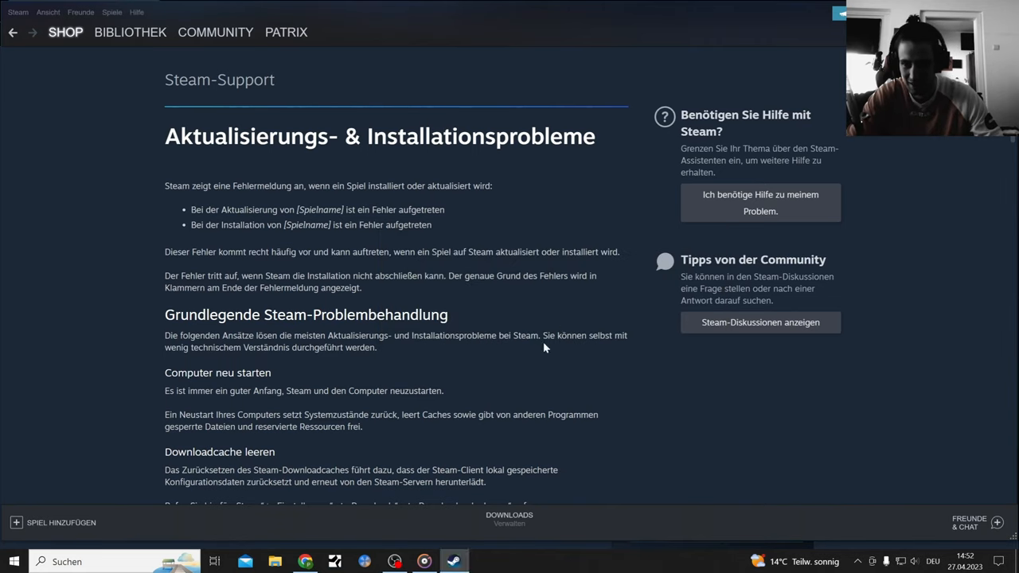
mouse_move(478, 351)
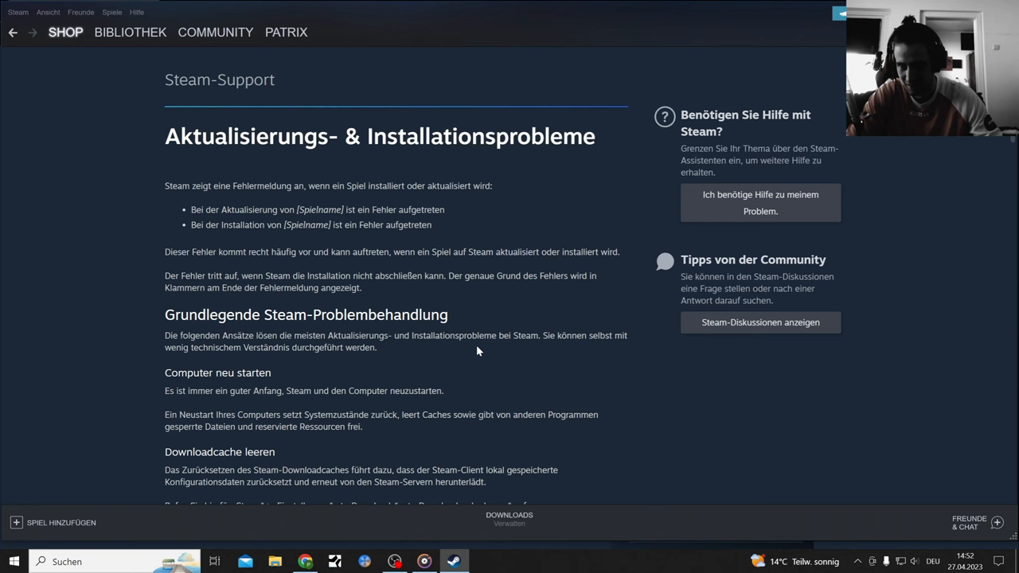
scroll("down", 3)
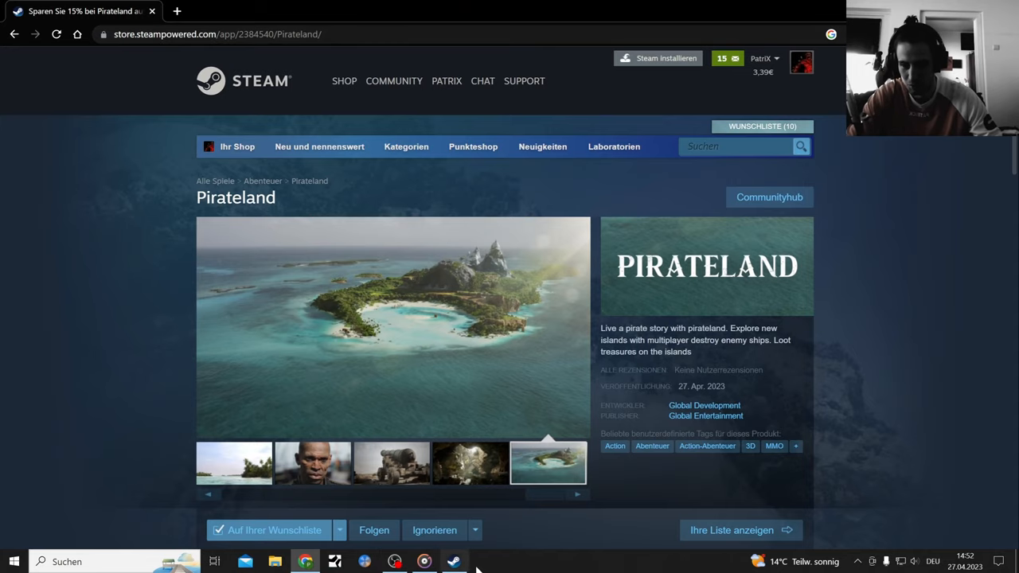
left_click(454, 561)
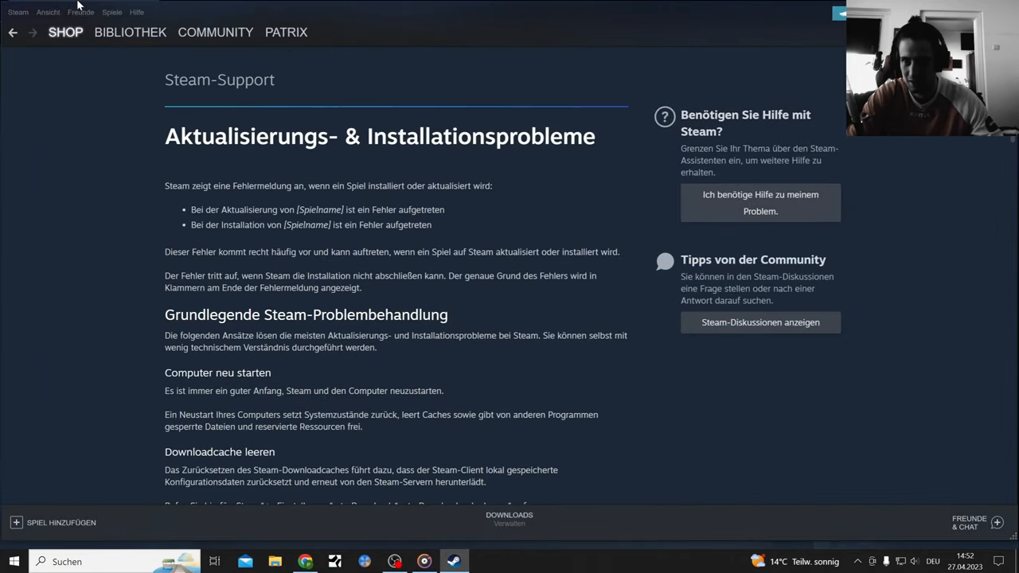
- Uninstall Pirateland via the gear menu, then reinstall it to the E drive library
left_click(130, 32)
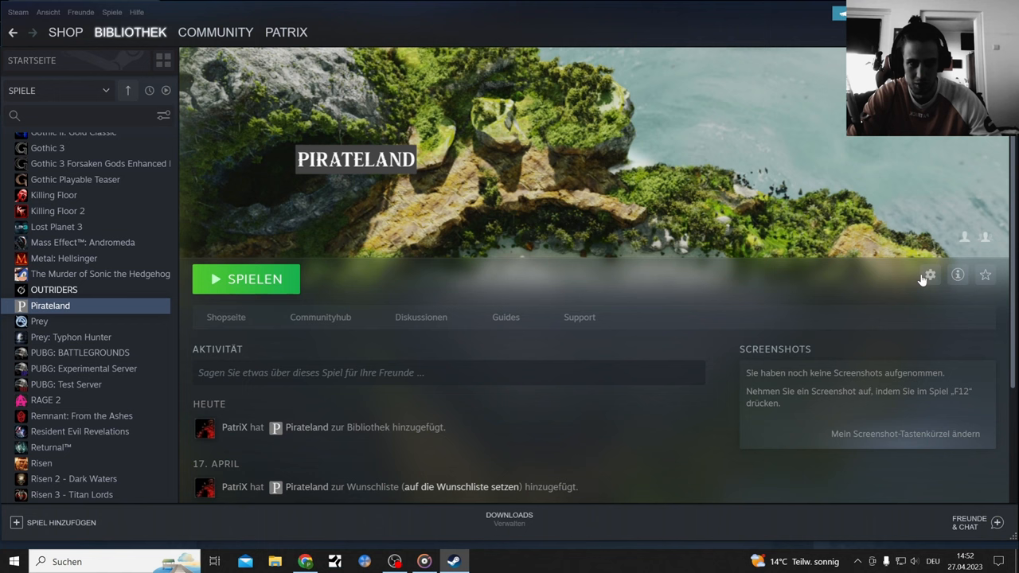
left_click(929, 273)
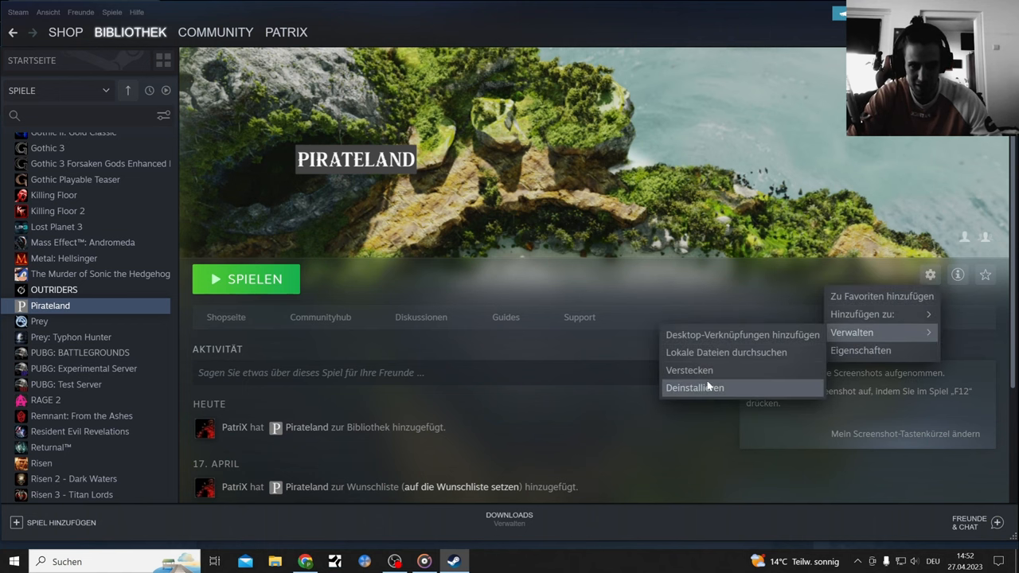
left_click(694, 387)
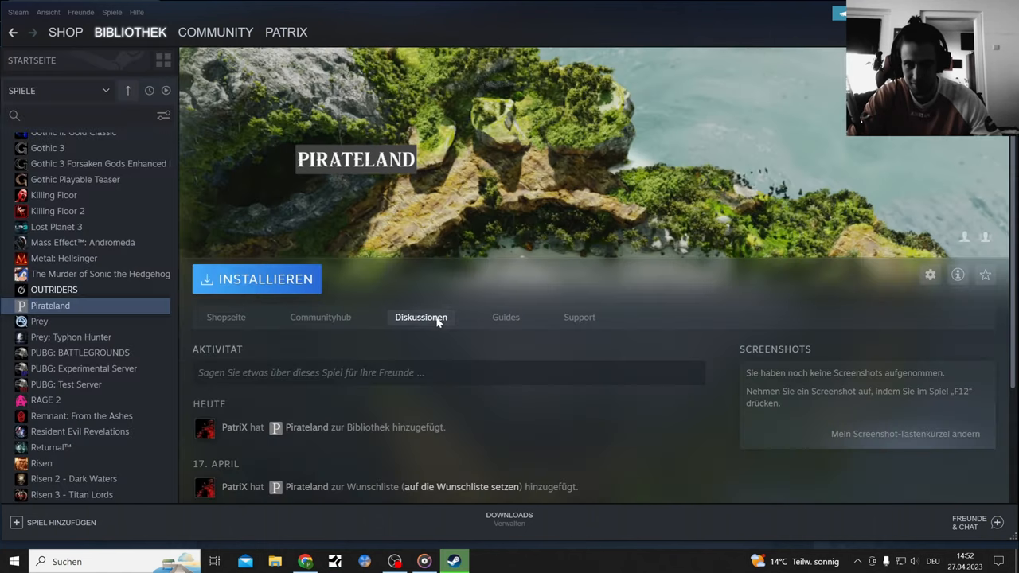
left_click(256, 279)
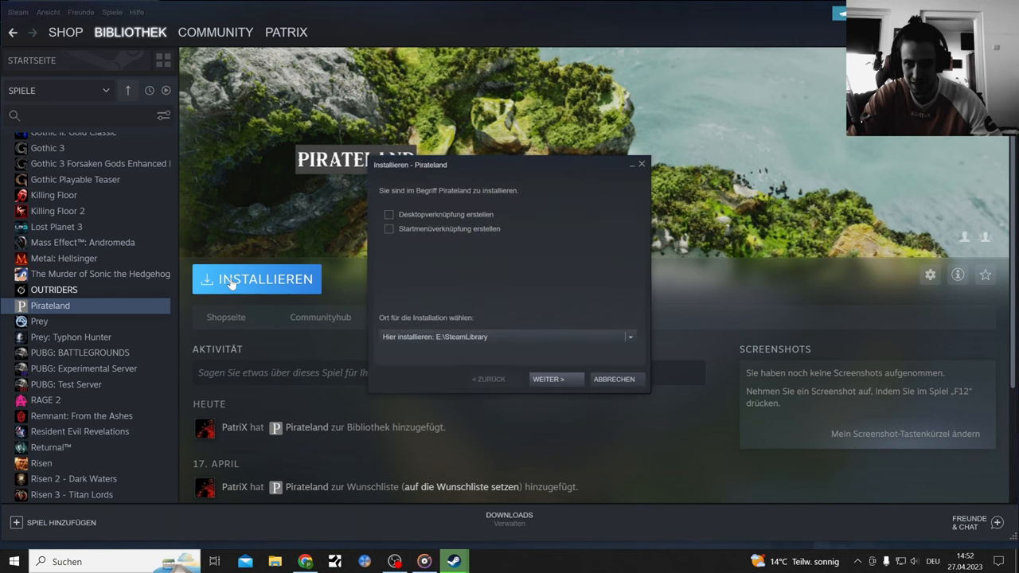
left_click(548, 379)
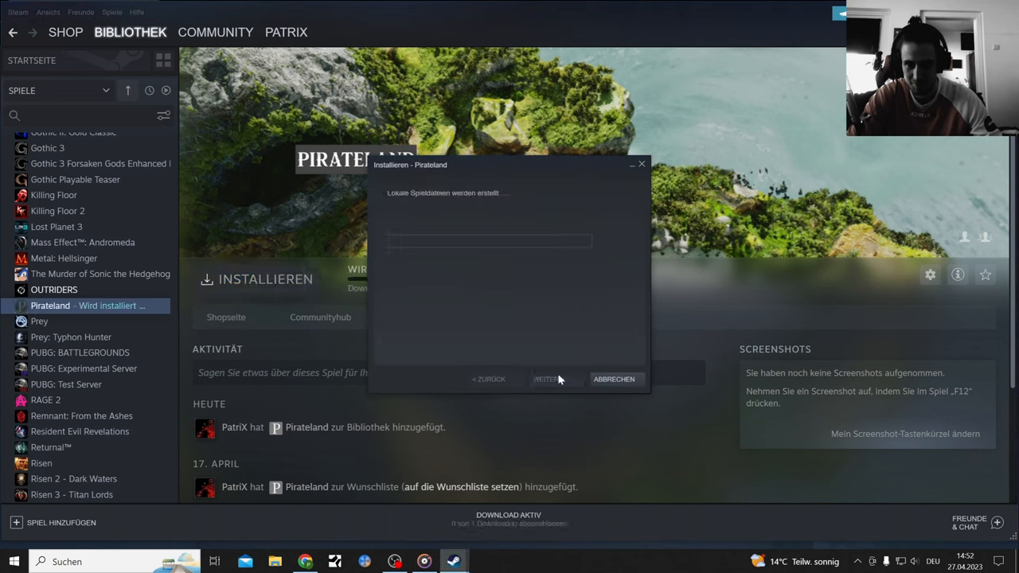
left_click(546, 379)
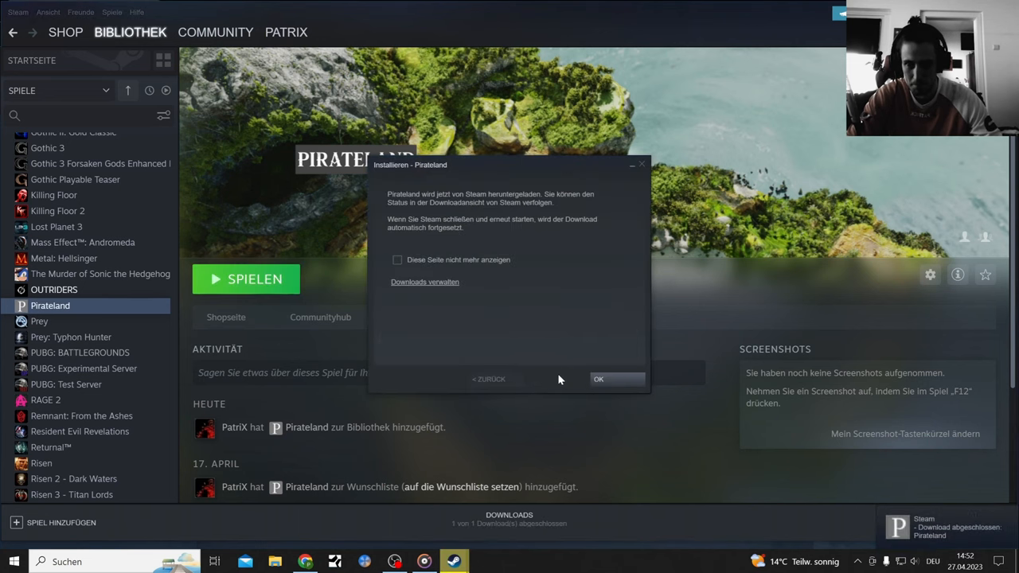
left_click(598, 379)
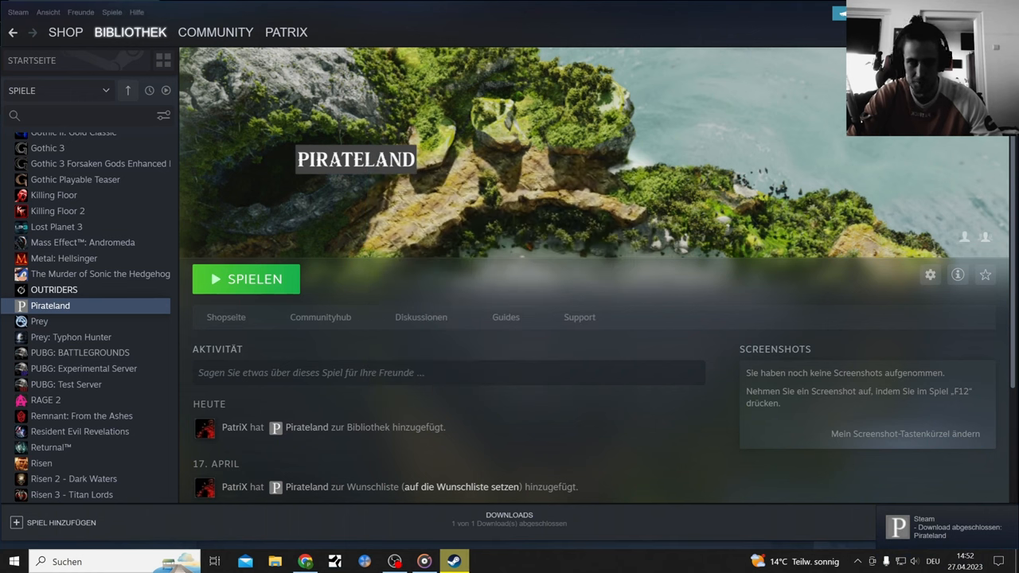
- Relaunch Pirateland, dismiss the missing program file error, and open its Steam Support page
left_click(245, 279)
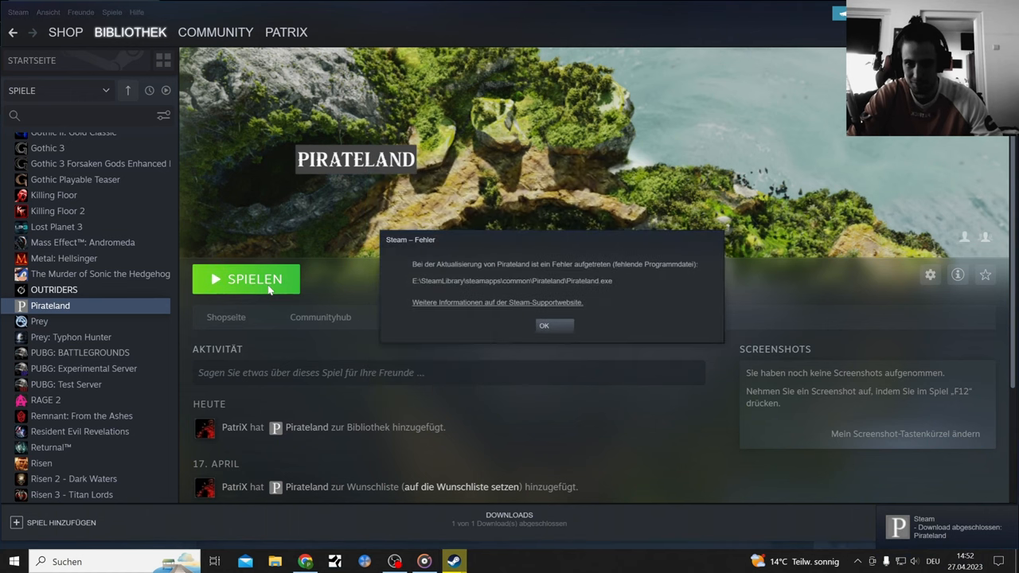
mouse_move(585, 342)
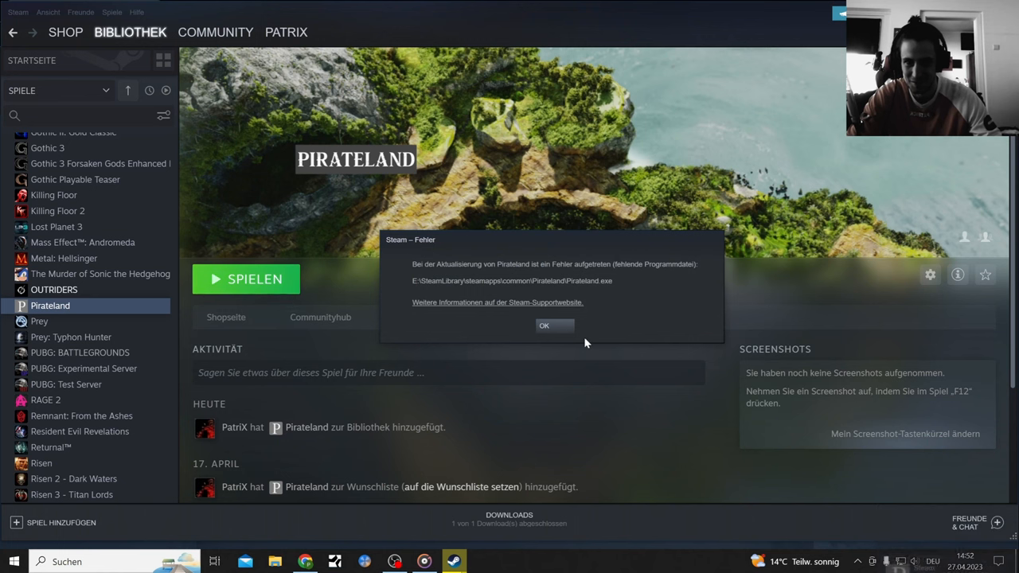
left_click(543, 326)
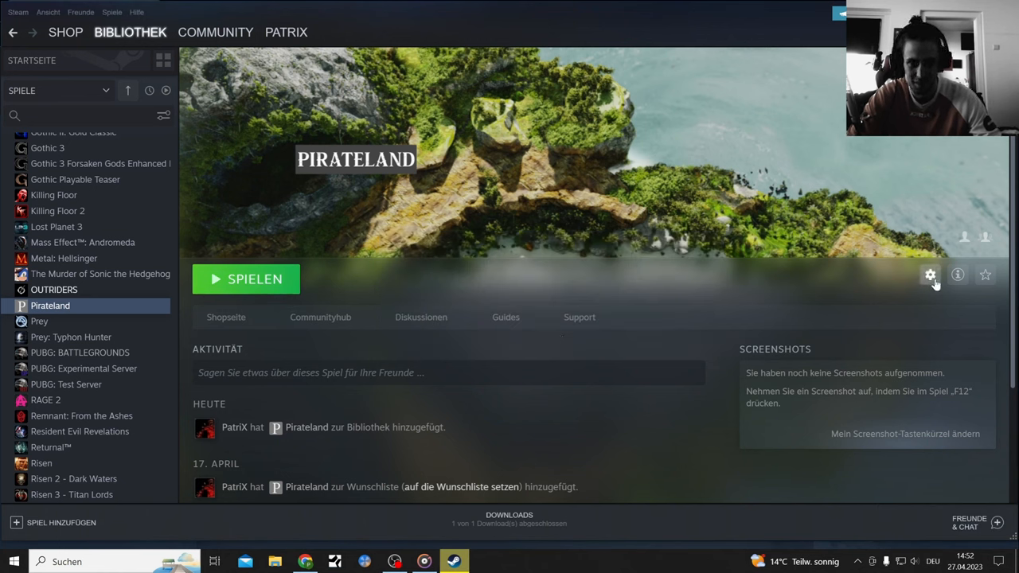
scroll("down", 3)
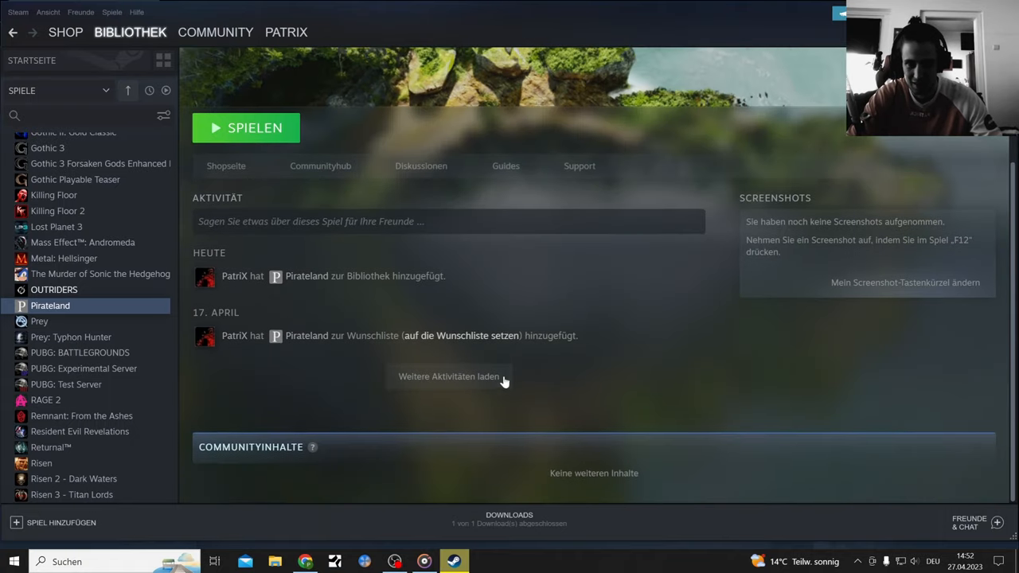
scroll("up", 3)
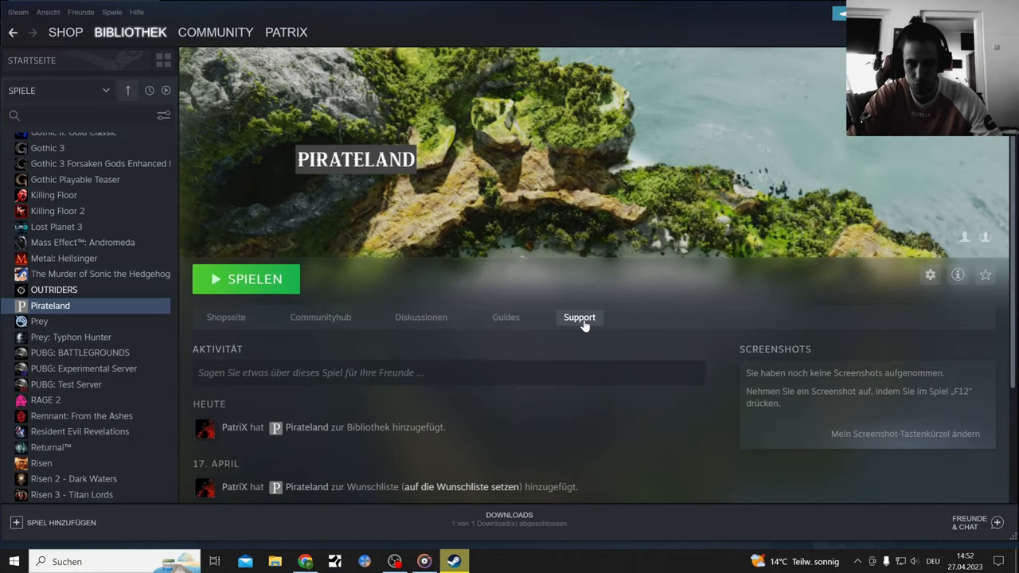
left_click(580, 316)
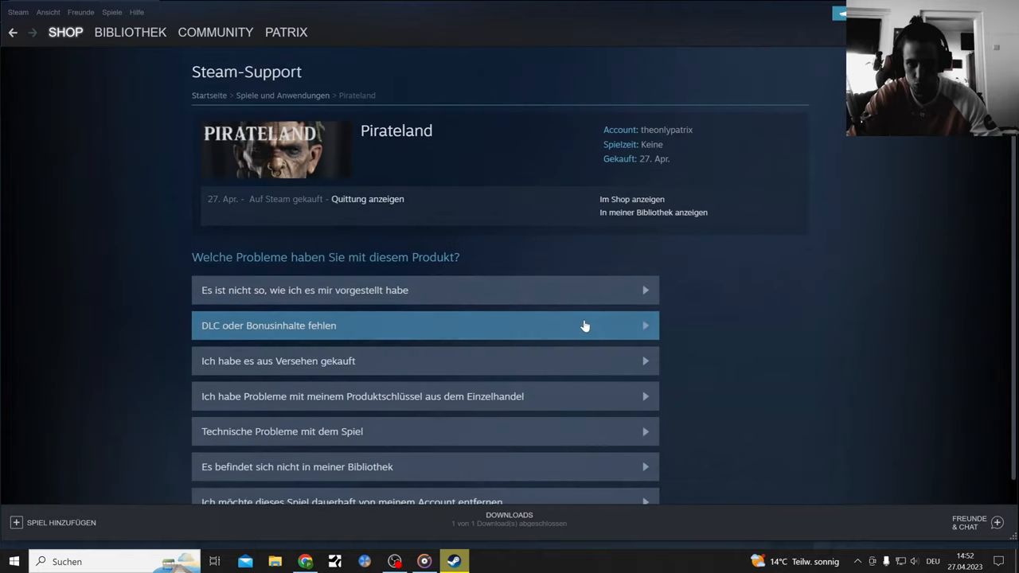
mouse_move(598, 310)
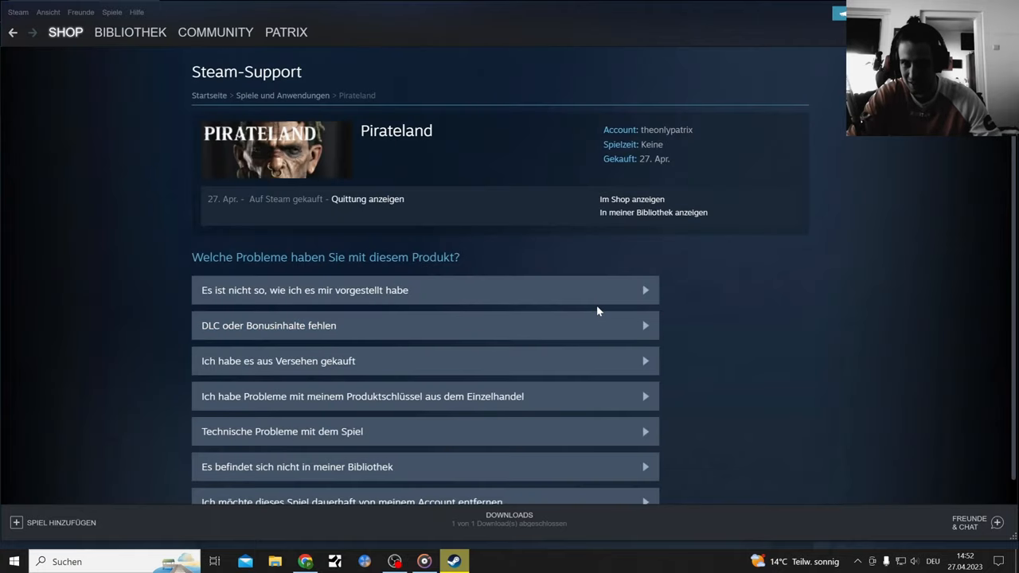
mouse_move(55, 121)
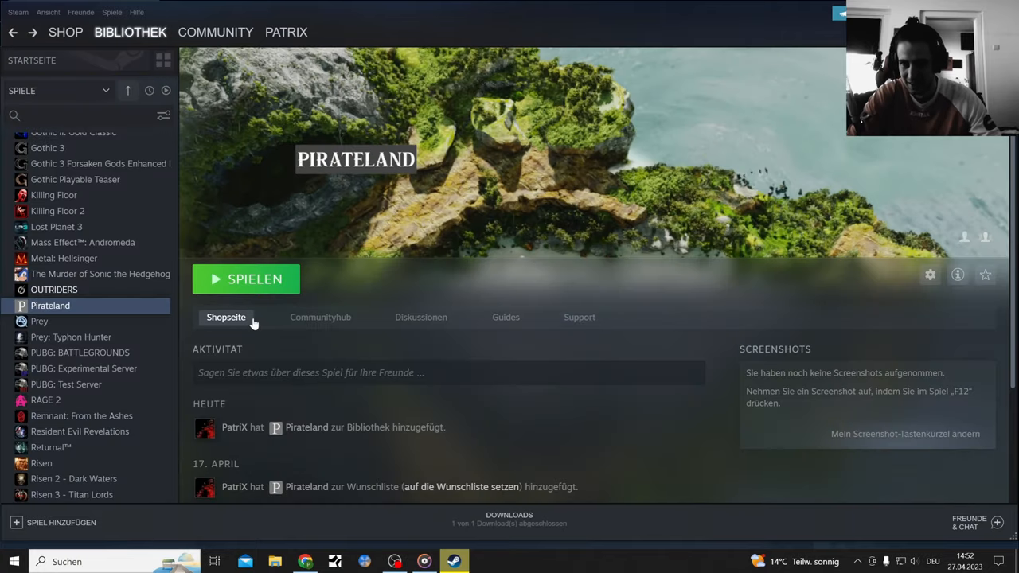
- Open Pirateland's Shopseite and read its description and system requirements
left_click(226, 316)
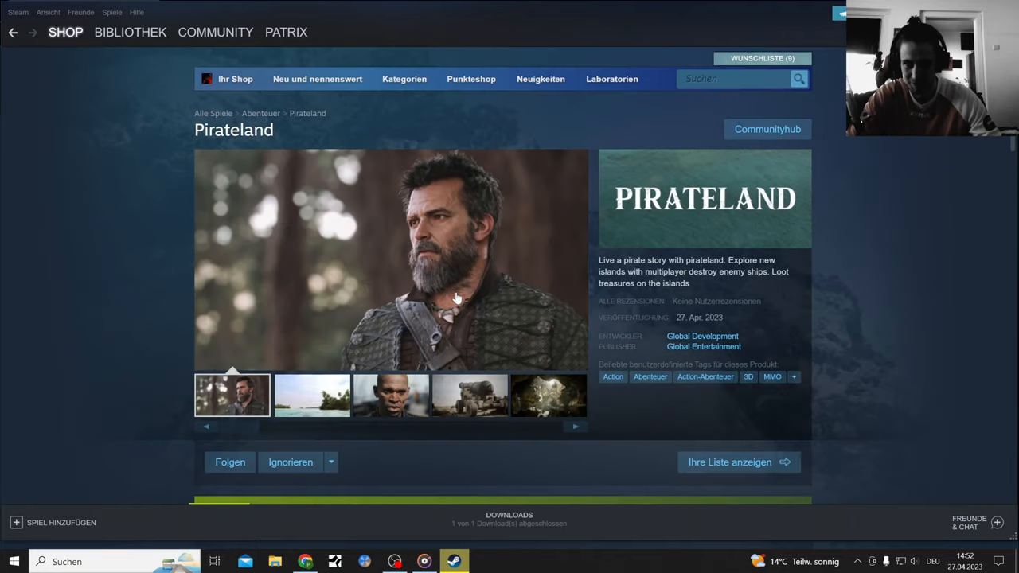
scroll("down", 3)
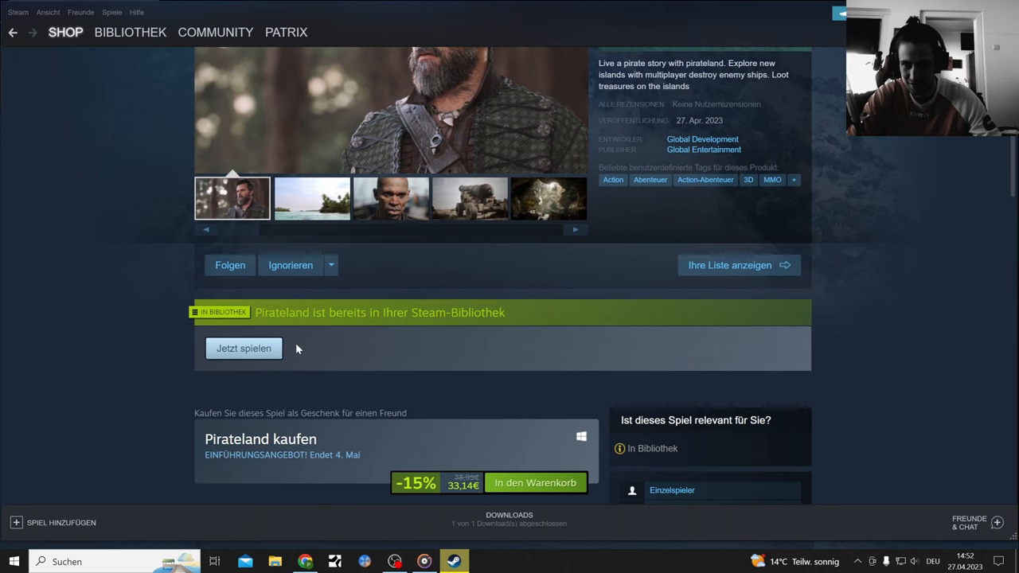
scroll("down", 3)
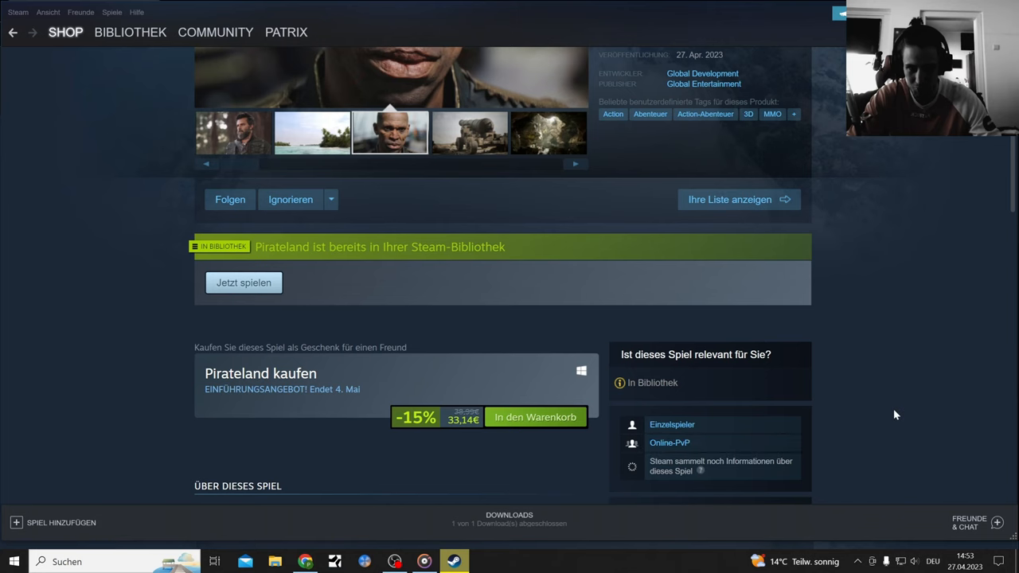
scroll("down", 3)
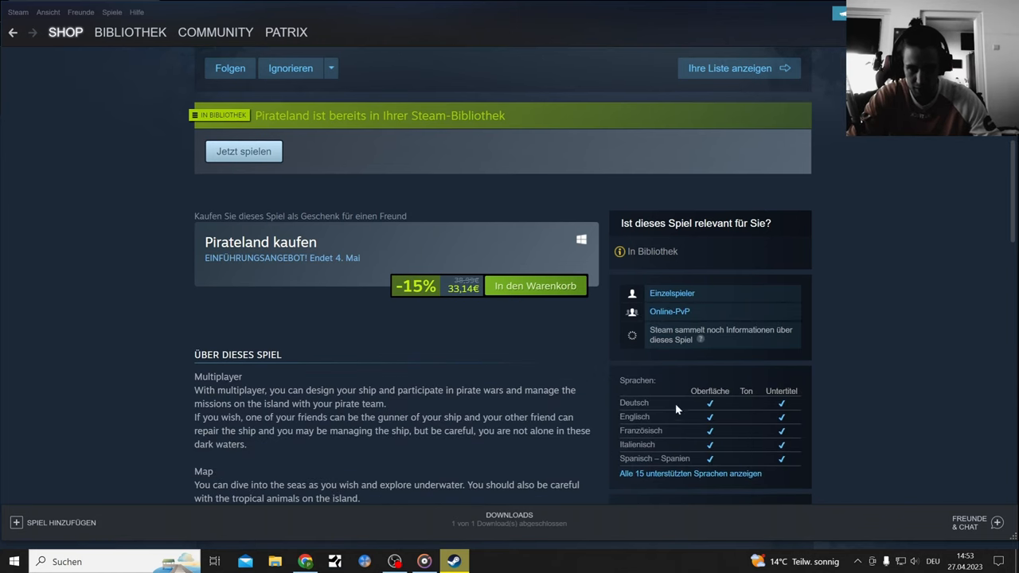
scroll("down", 3)
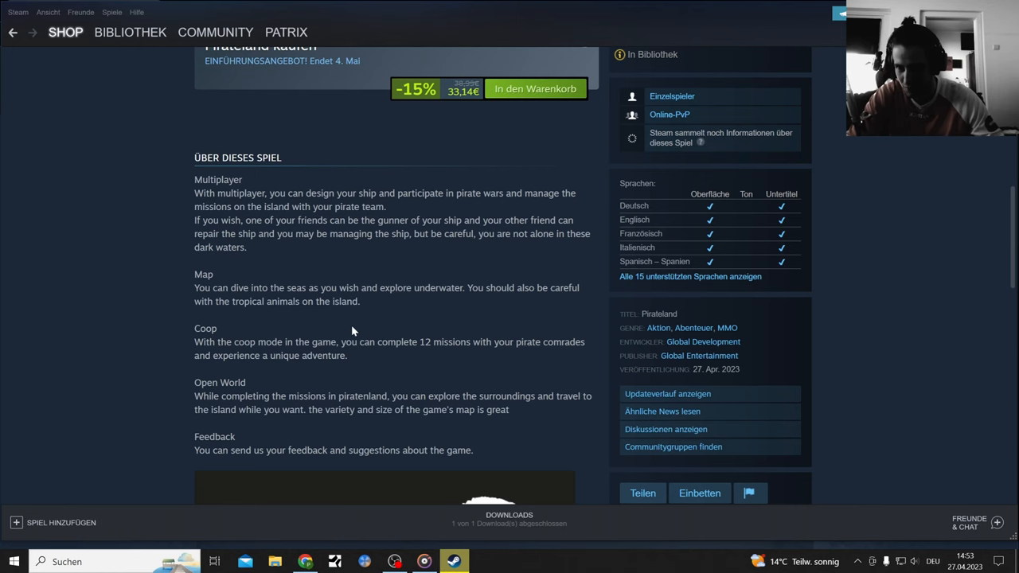
scroll("down", 3)
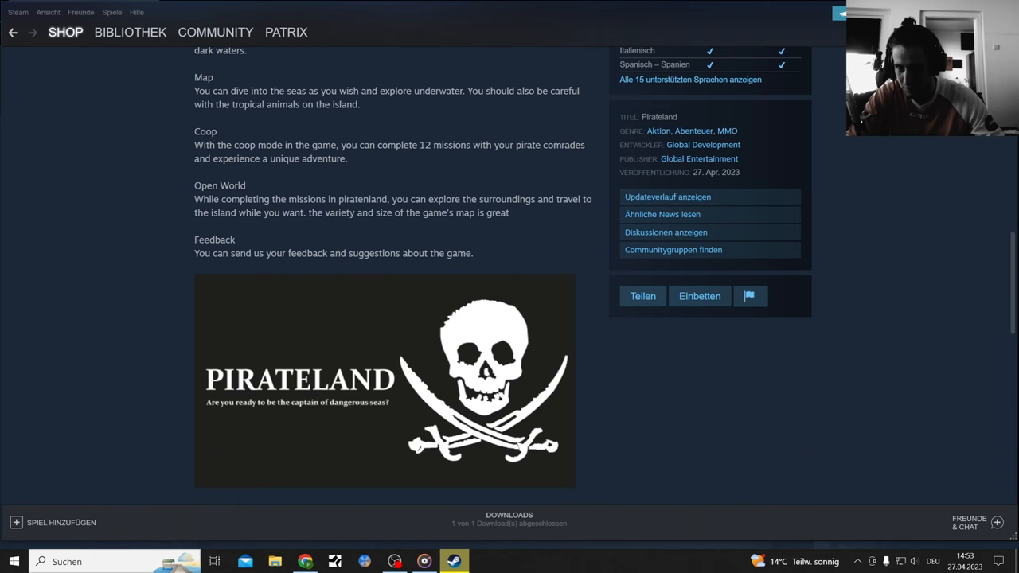
scroll("down", 3)
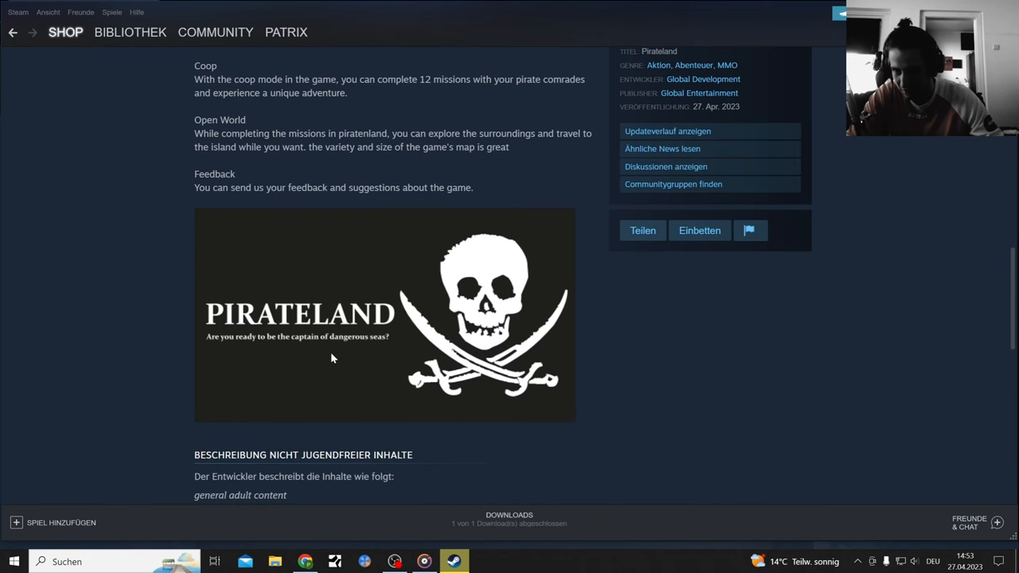
scroll("down", 3)
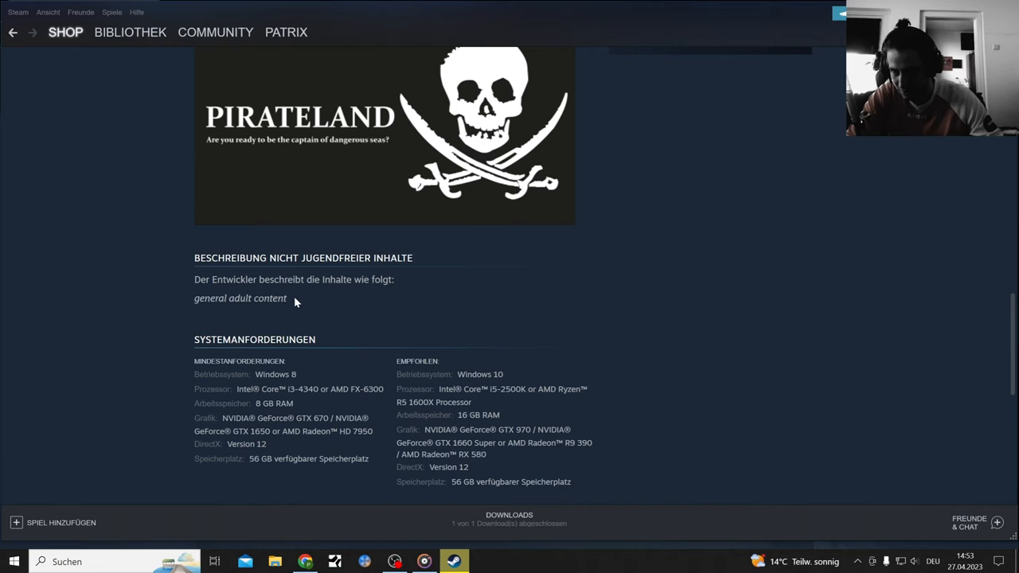
scroll("down", 3)
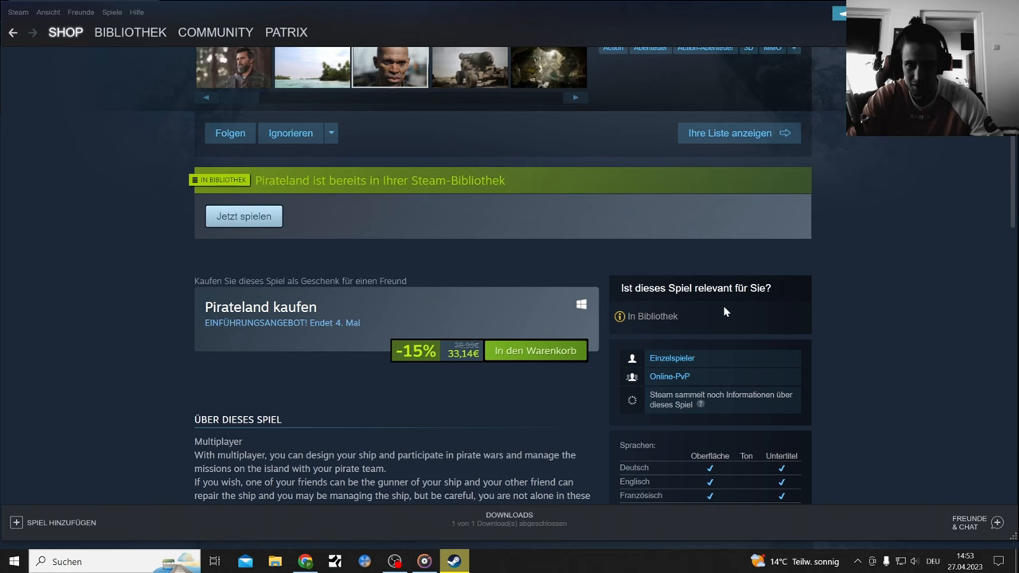
scroll("up", 3)
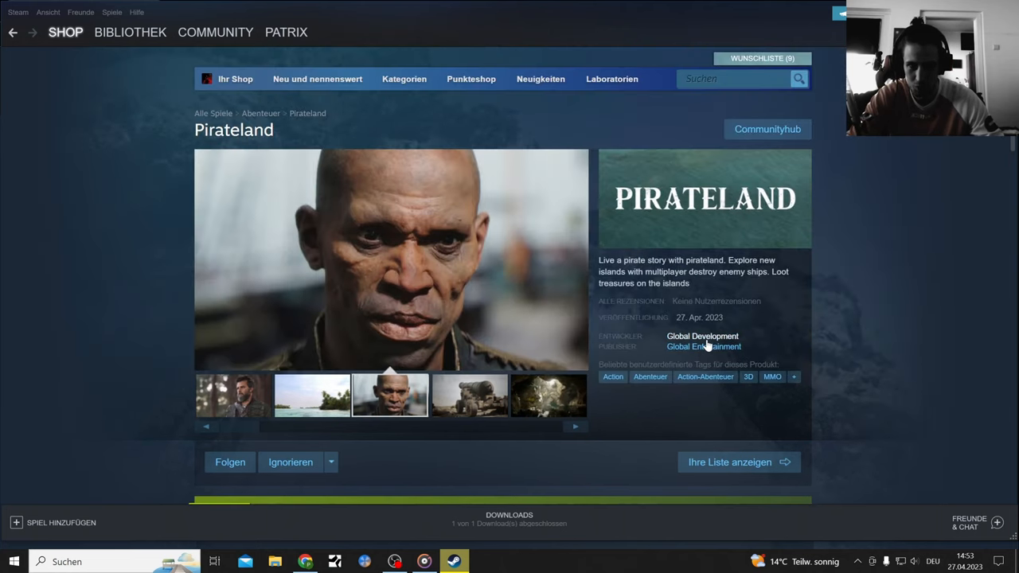
- List Global Development's games and view Racer's store page with its yellow car screenshot
left_click(701, 336)
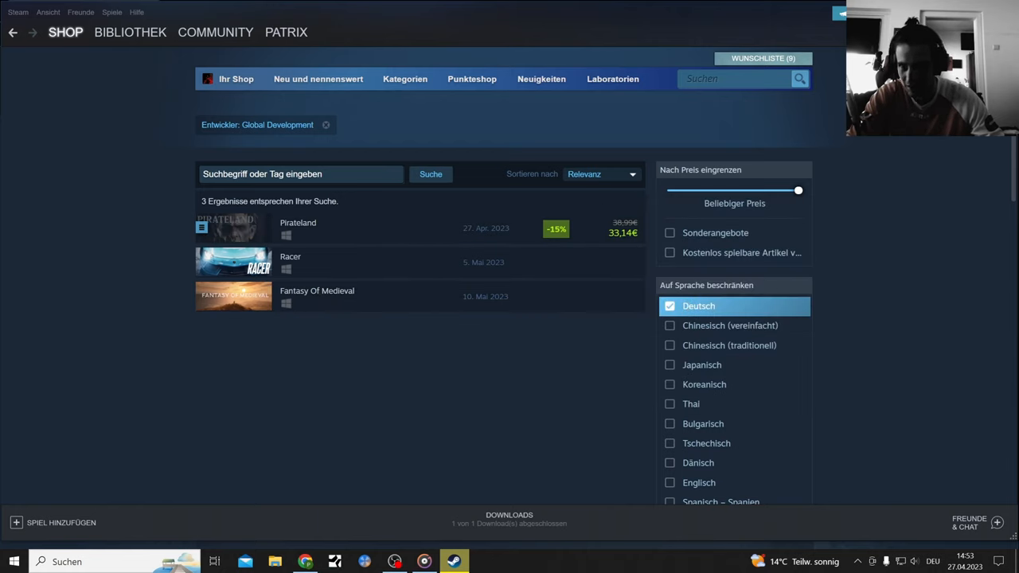
right_click(271, 127)
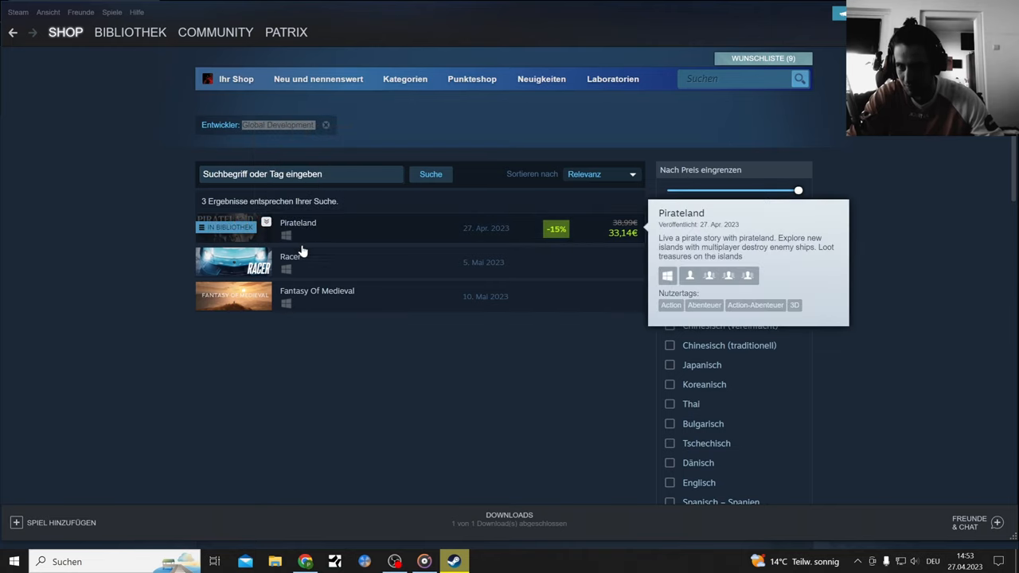
left_click(290, 256)
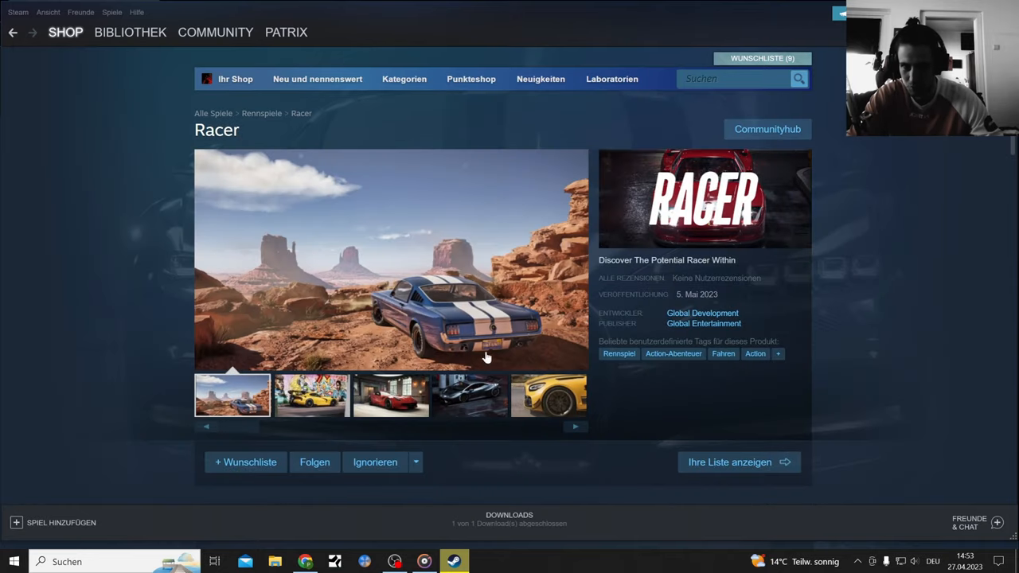
left_click(548, 396)
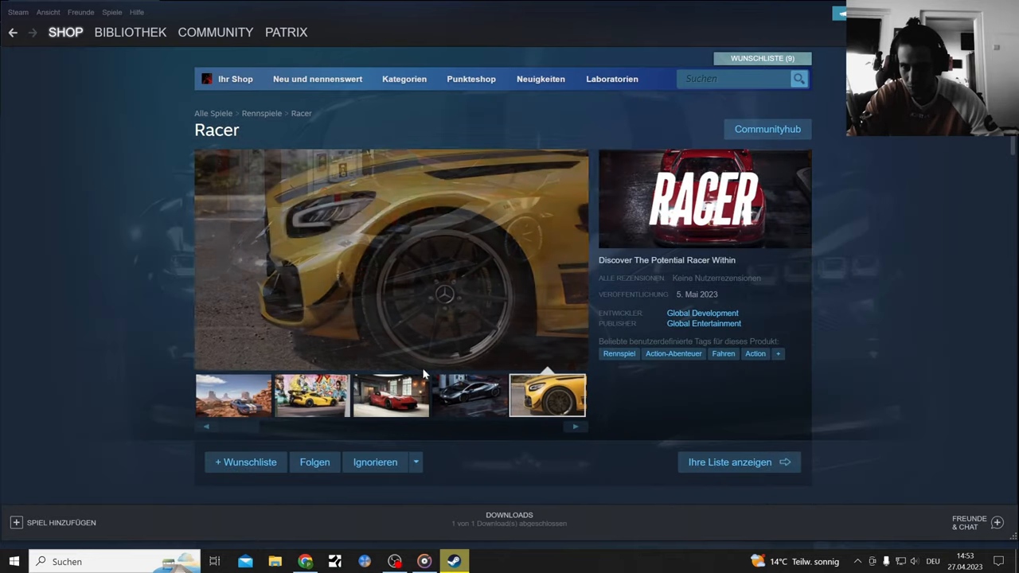
left_click(702, 312)
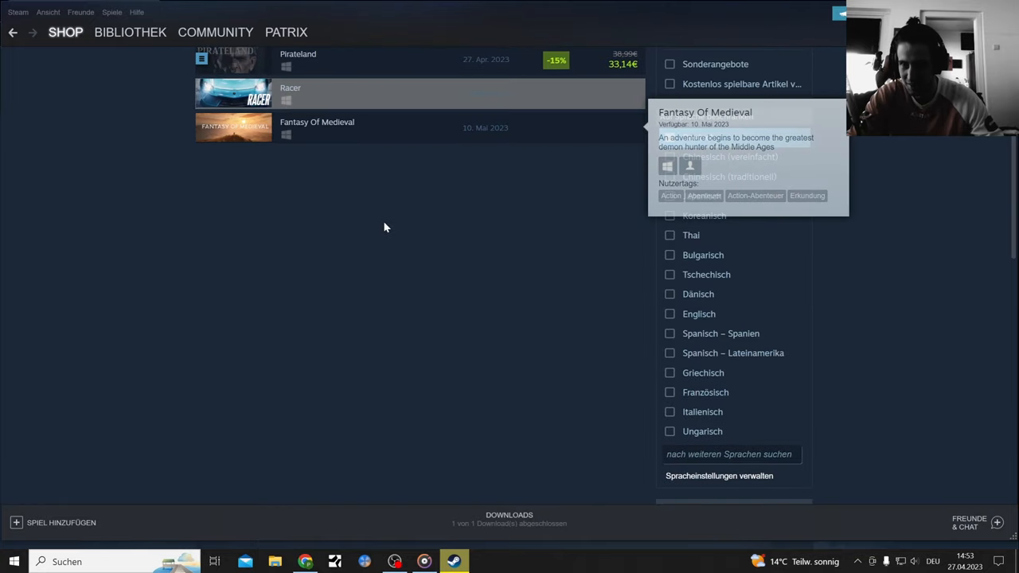
- Browse Fantasy Of Medieval's screenshots: fiery cave, green meadow, teal cave and horseback rider
left_click(317, 122)
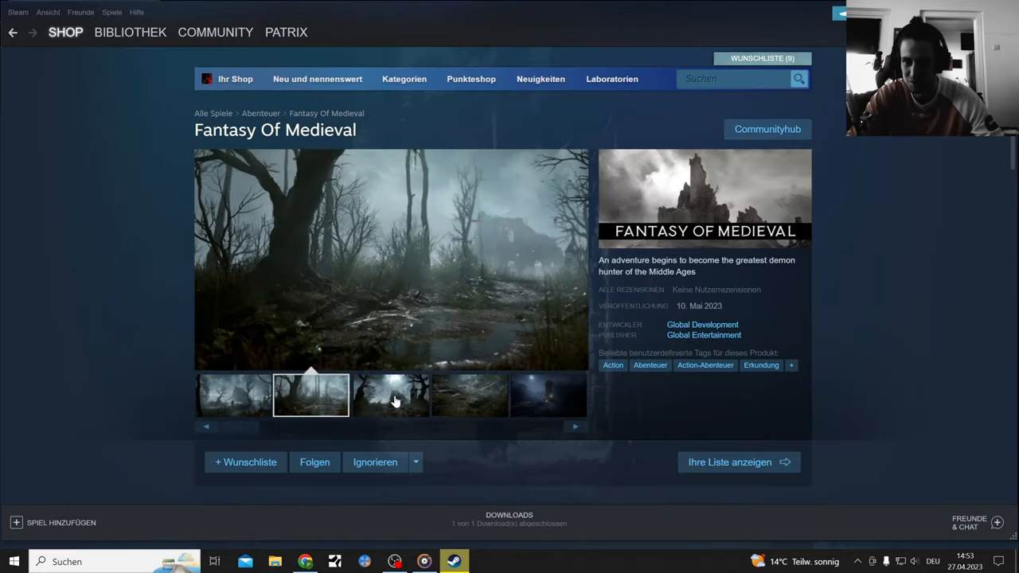
left_click(547, 395)
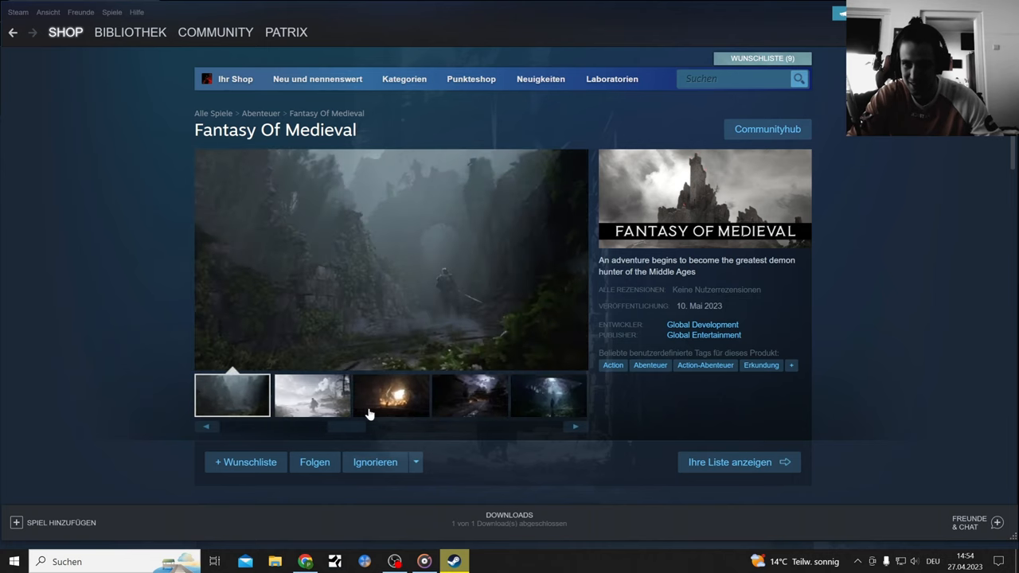
left_click(389, 396)
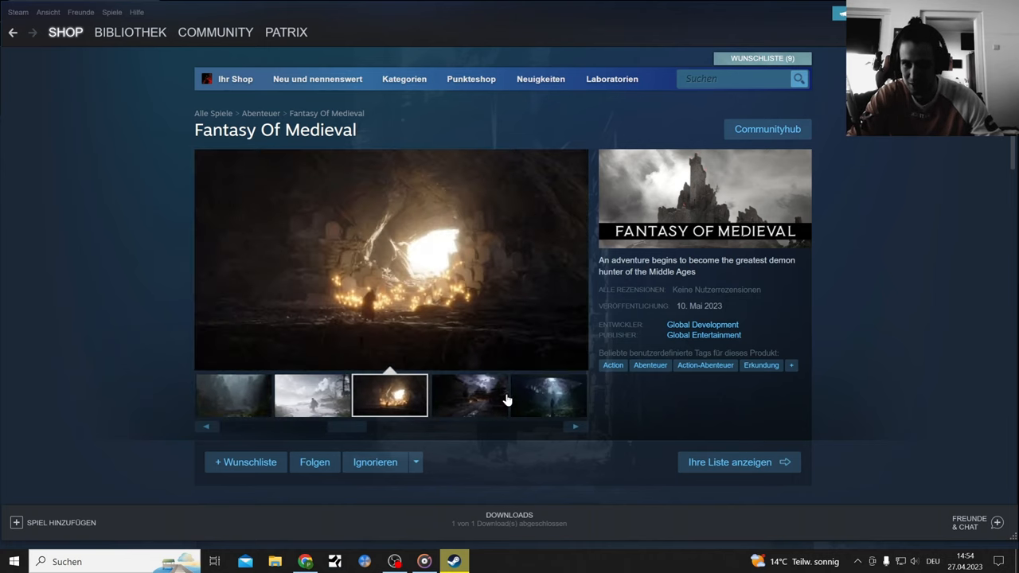
left_click(575, 426)
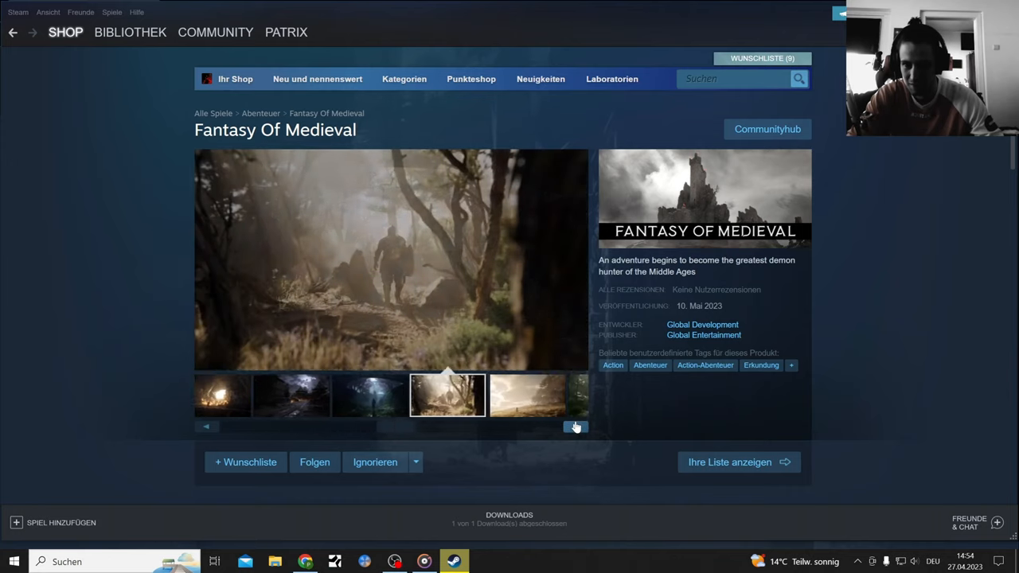
left_click(575, 427)
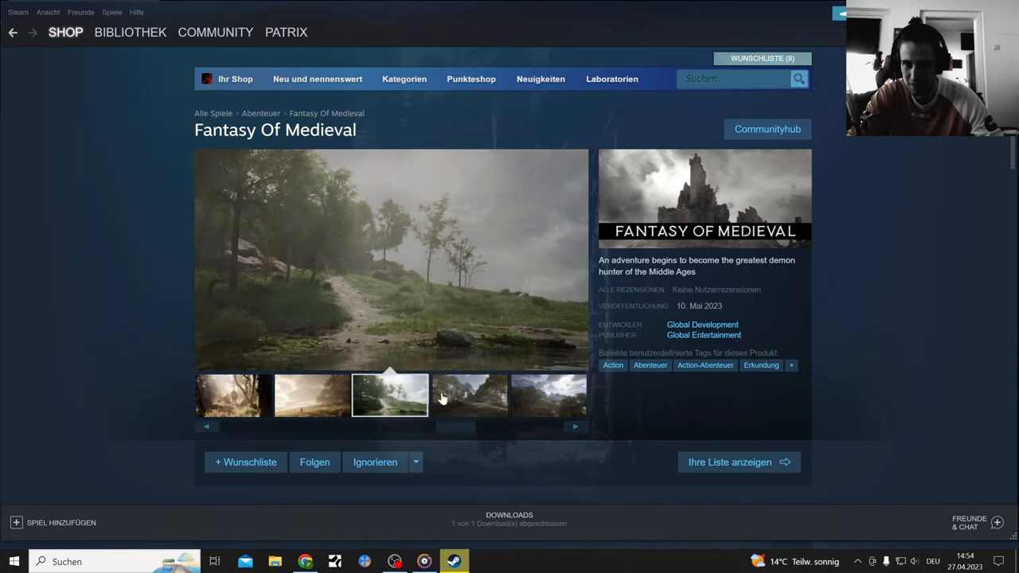
left_click(547, 396)
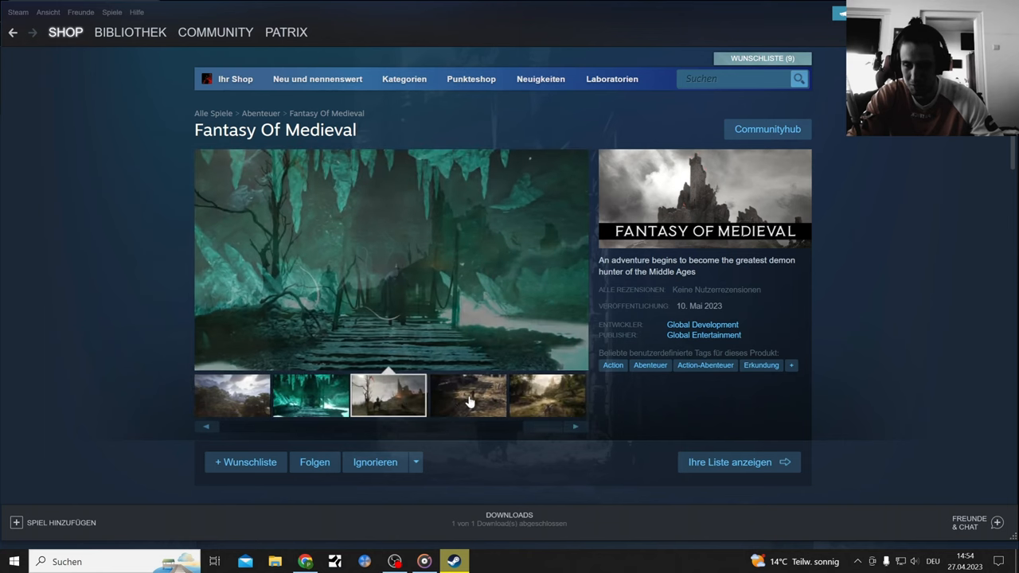
left_click(546, 395)
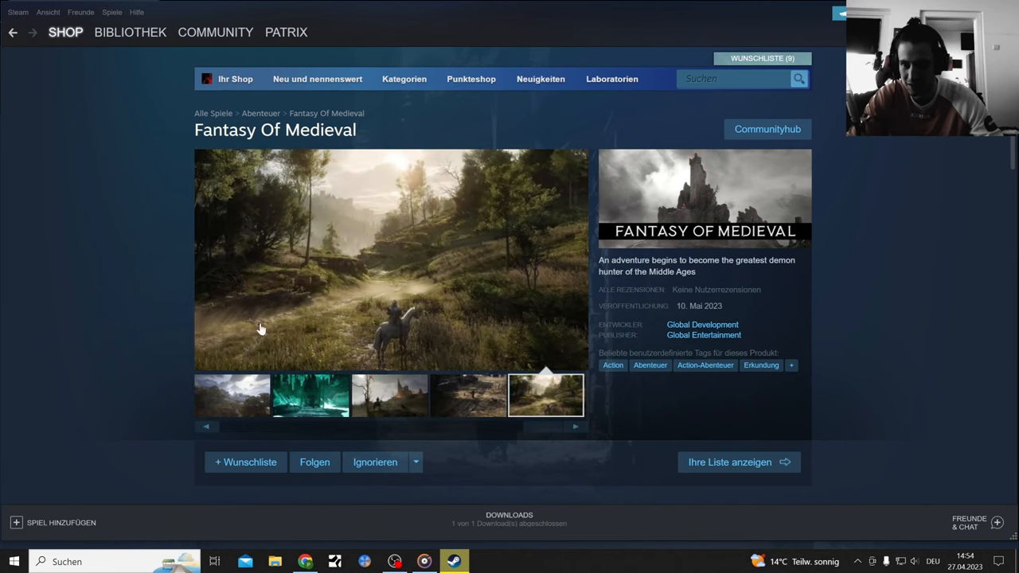
left_click(13, 31)
type("Global Development")
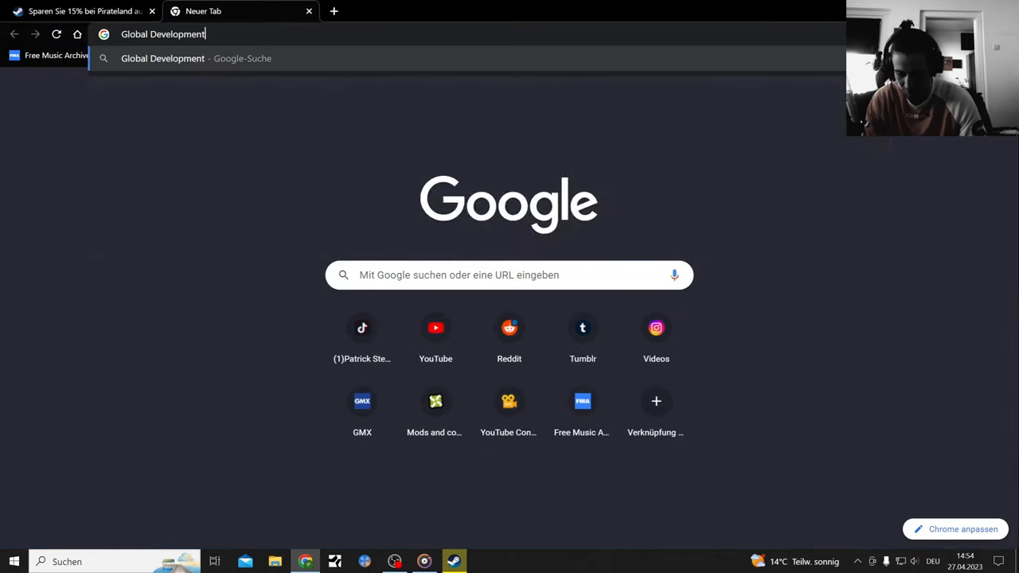
- Search Google for Global Development, then refine the query to 'Global Development pirateland'
key("Return")
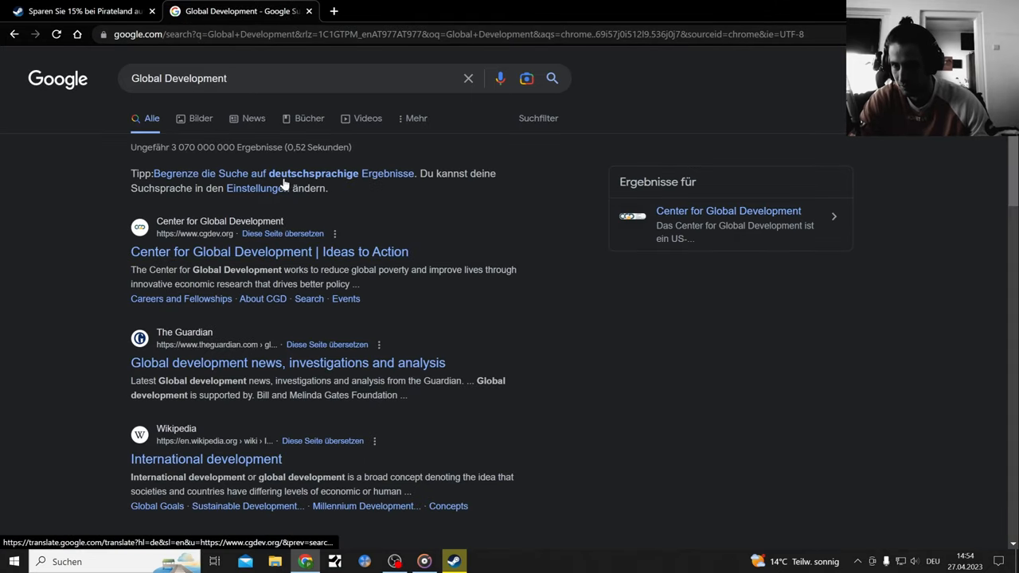
type("pi")
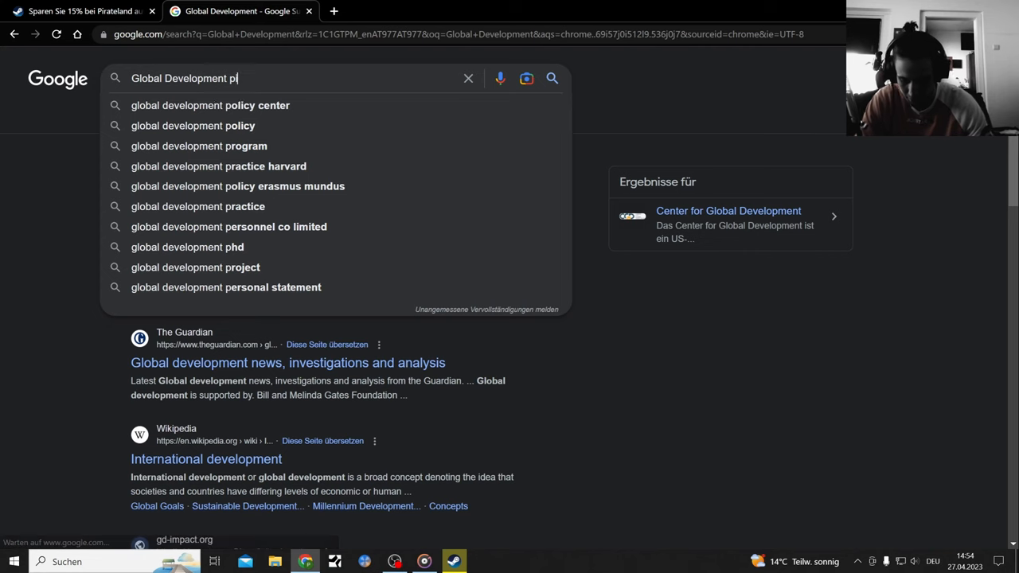
type("ret")
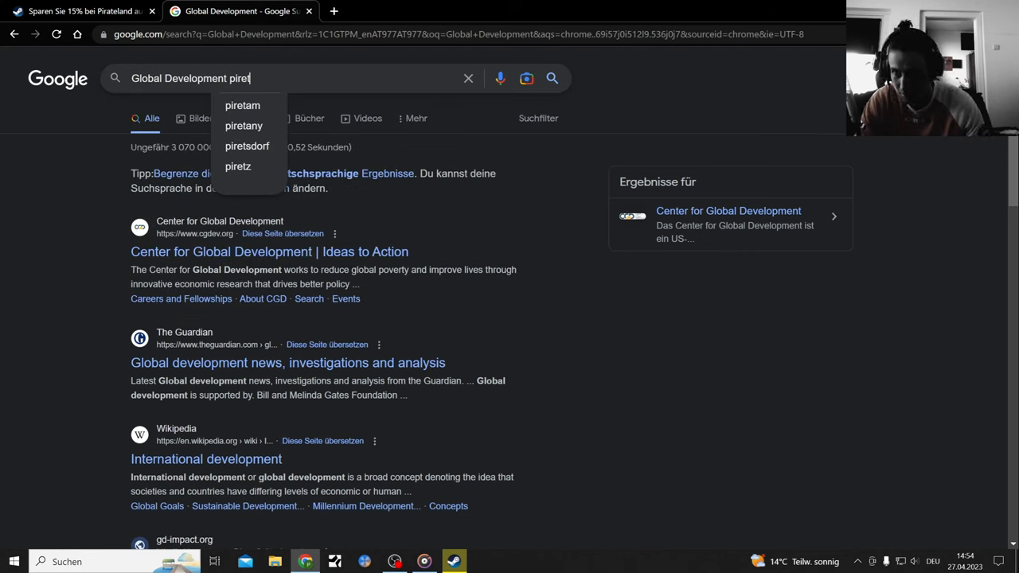
type("ae")
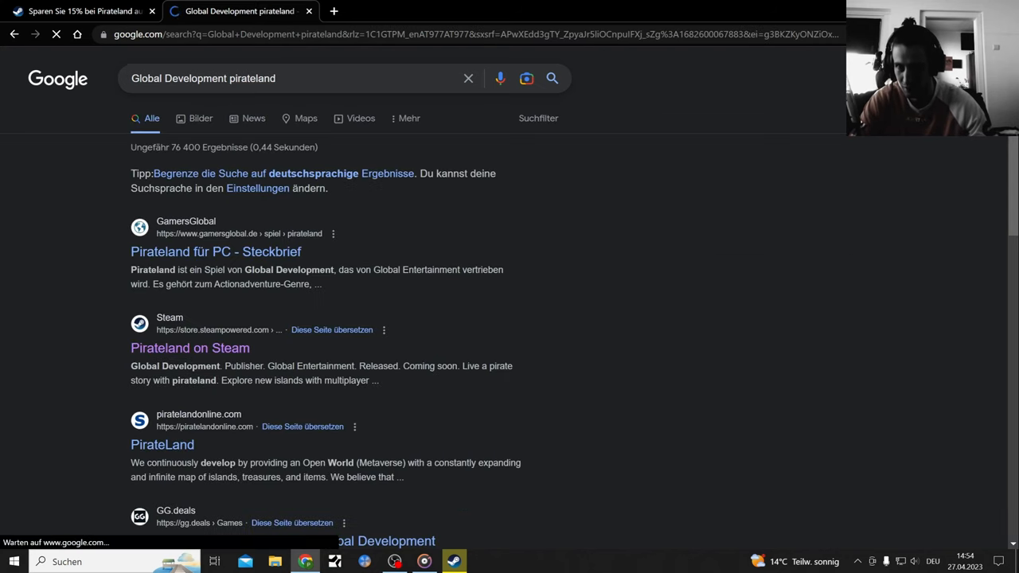
mouse_move(215, 252)
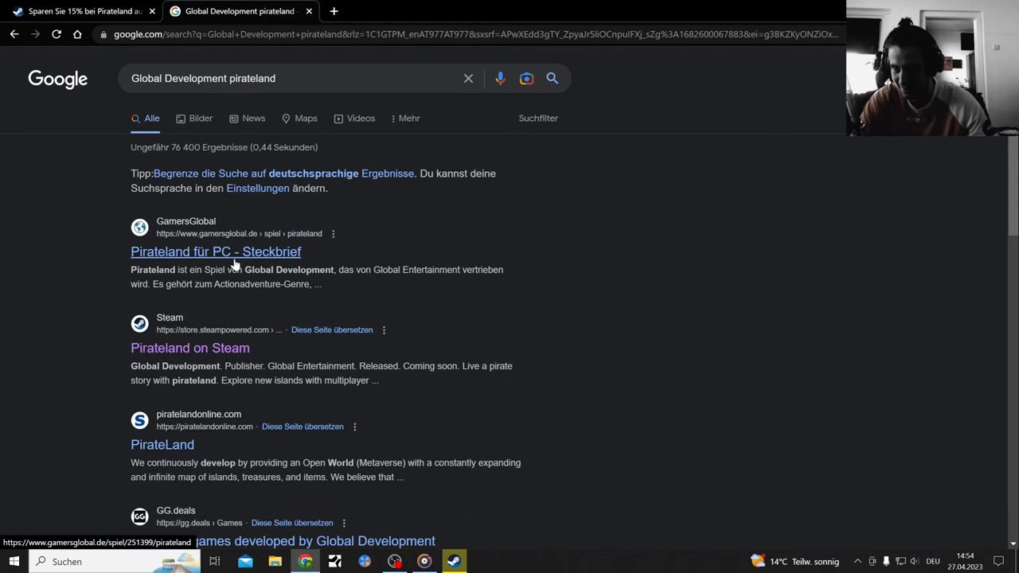
- Scroll the results and open the YouTube 'Pirateland - Topic' channel
scroll("down", 3)
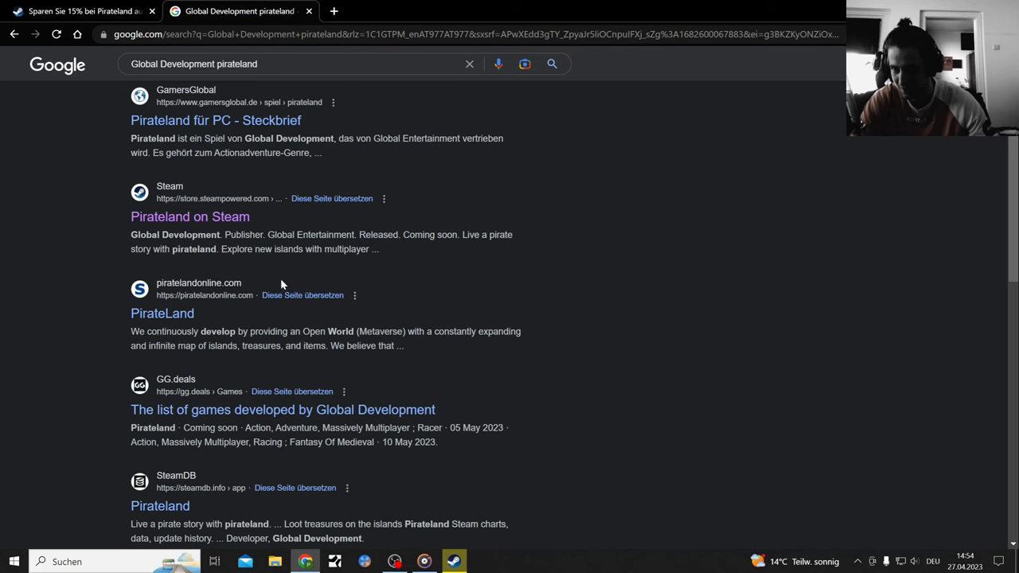
scroll("down", 3)
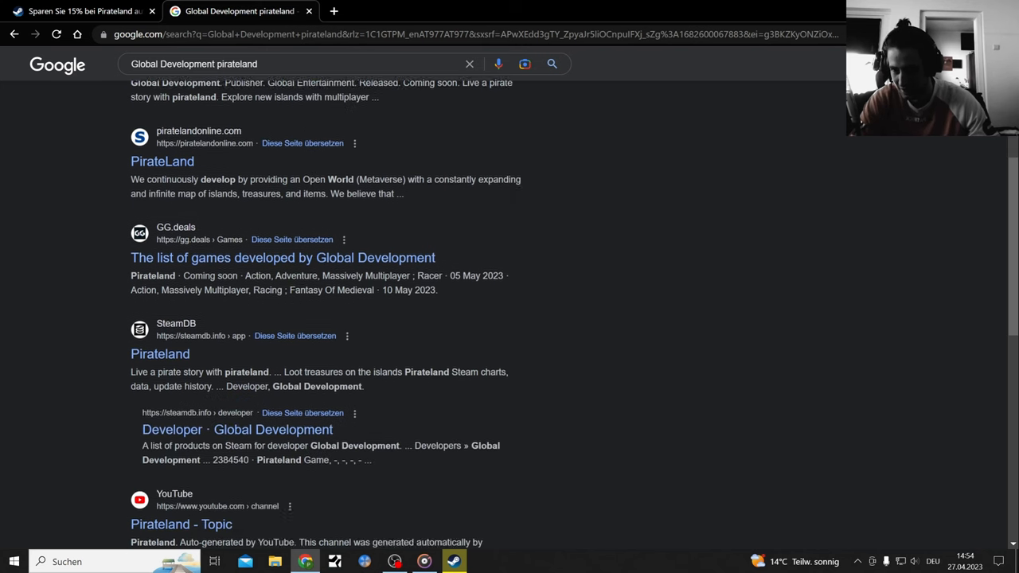
scroll("down", 3)
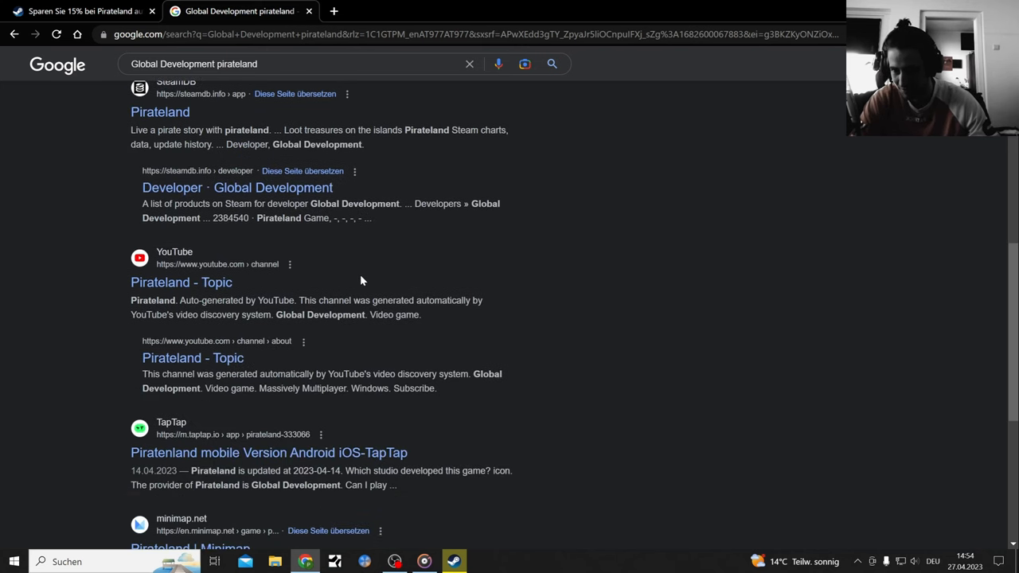
left_click(180, 281)
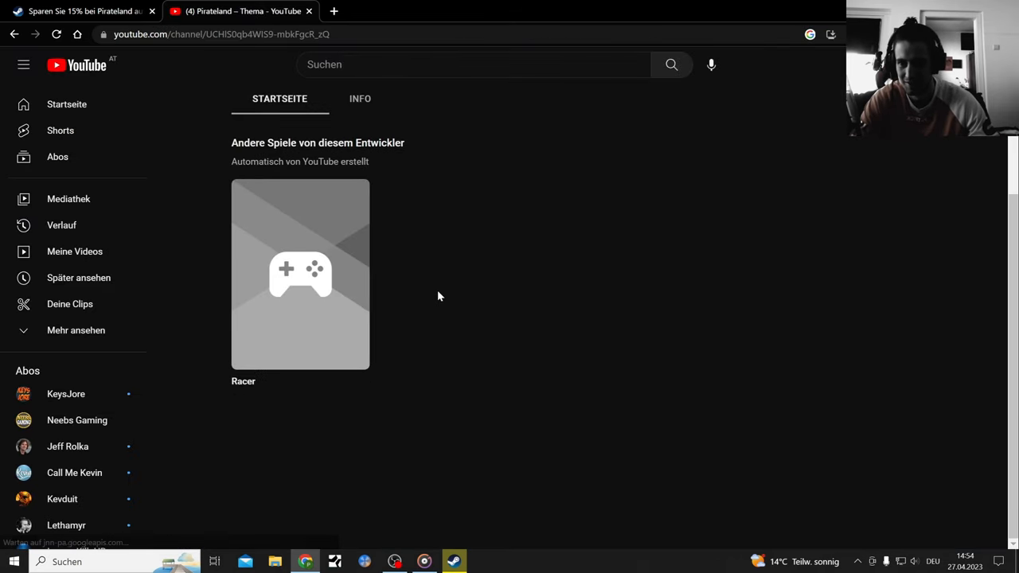
- Visit Racer's topic channel, subscribe and unsubscribe, then return to Google results
scroll("up", 3)
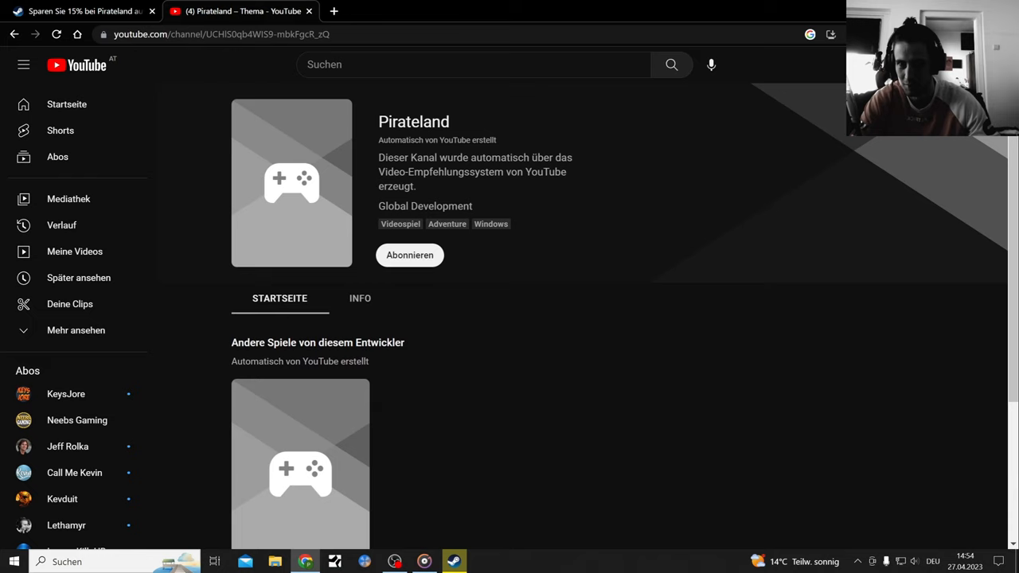
left_click(300, 464)
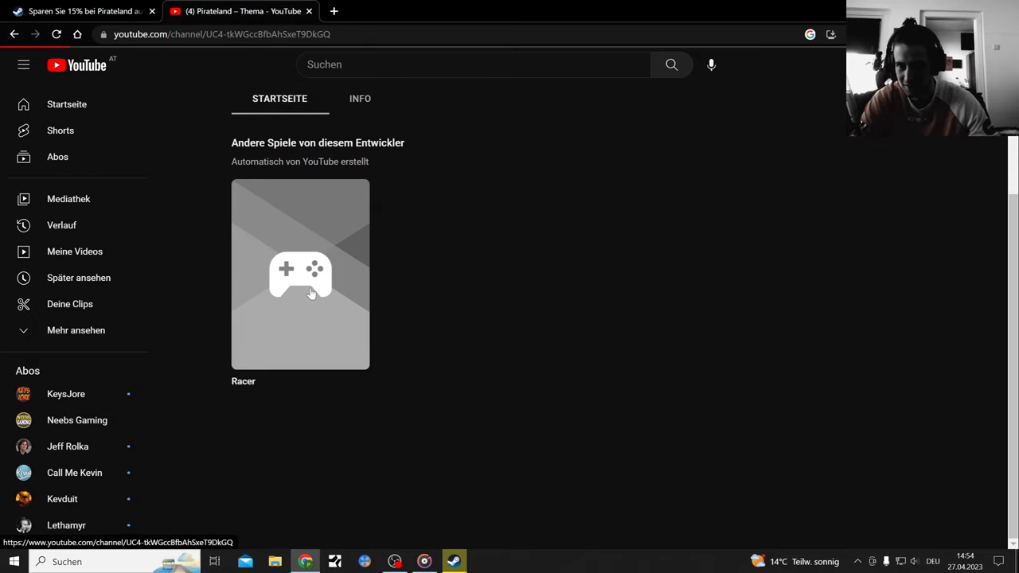
left_click(300, 274)
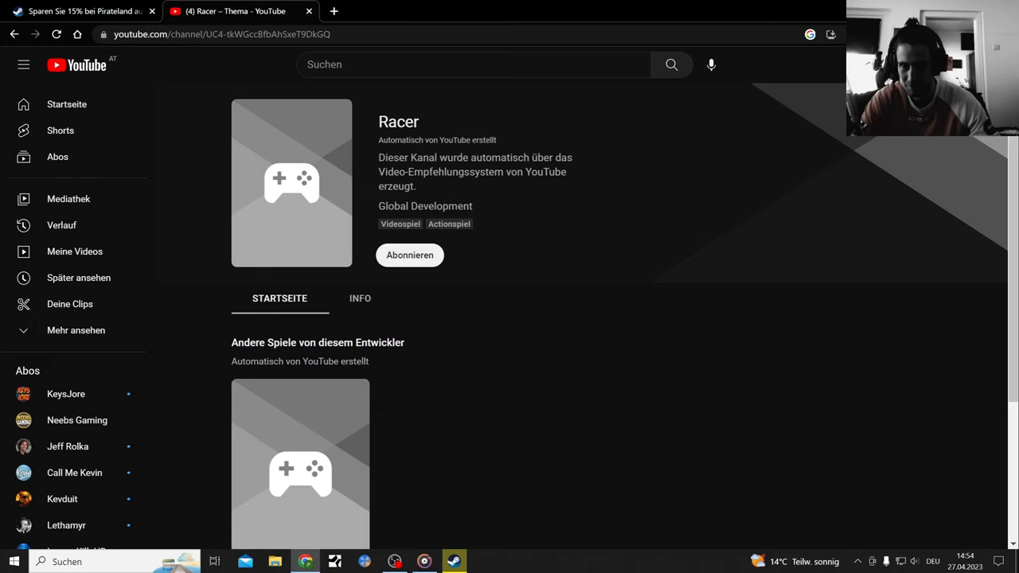
left_click(409, 255)
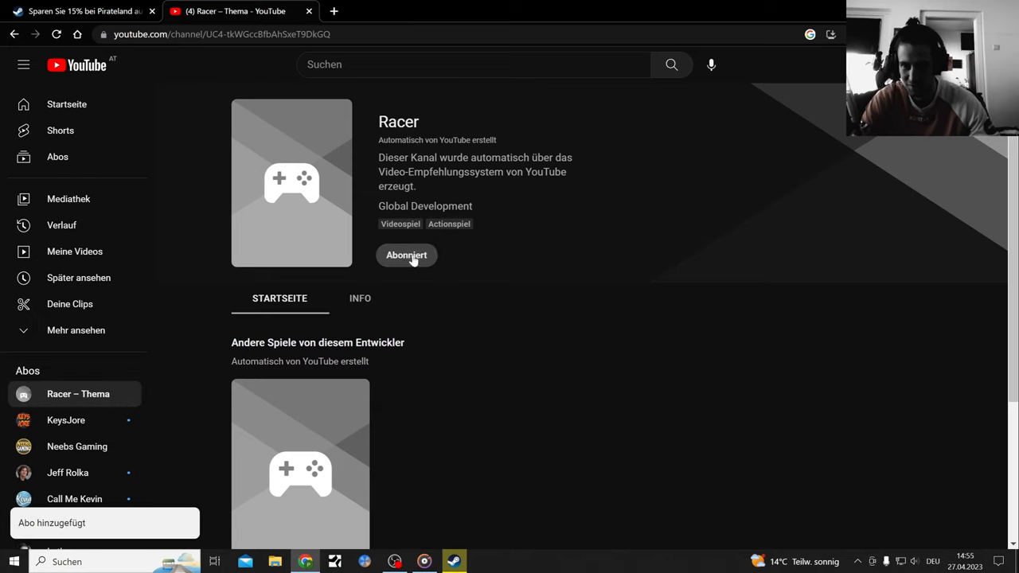
left_click(406, 255)
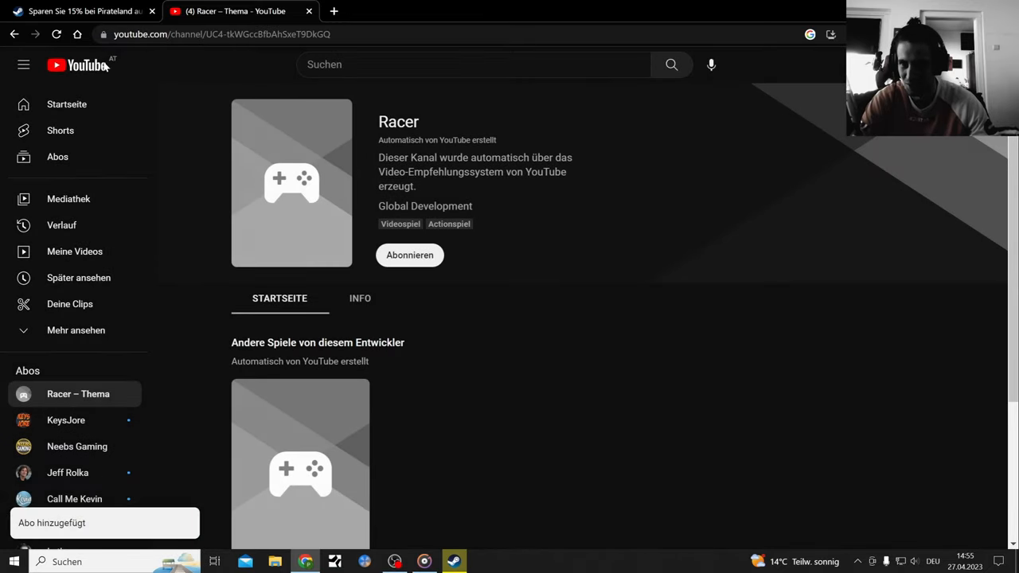
left_click(14, 33)
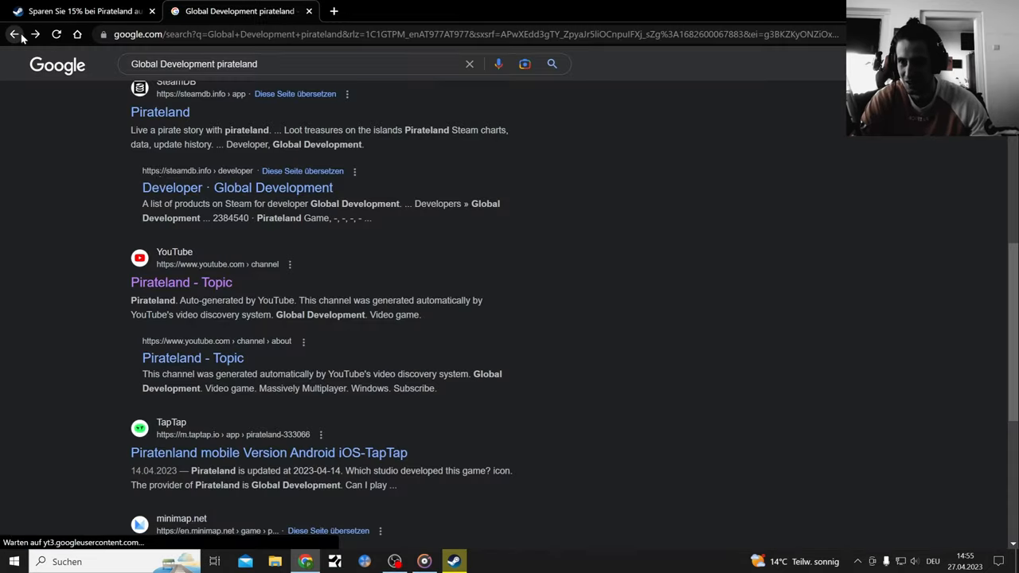
- Check the Pirateland channel's about page, then return to the Google results
left_click(193, 358)
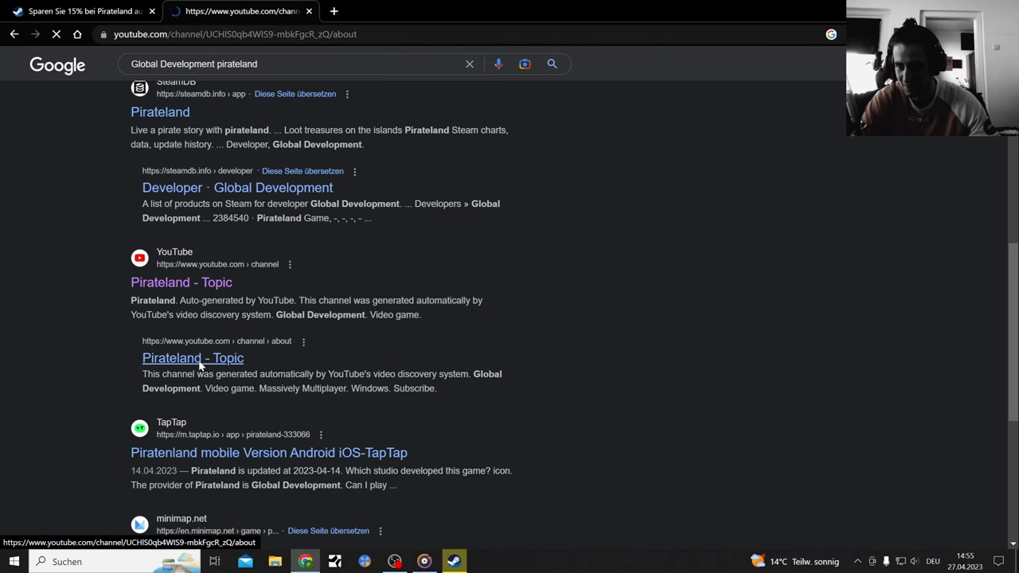
left_click(13, 33)
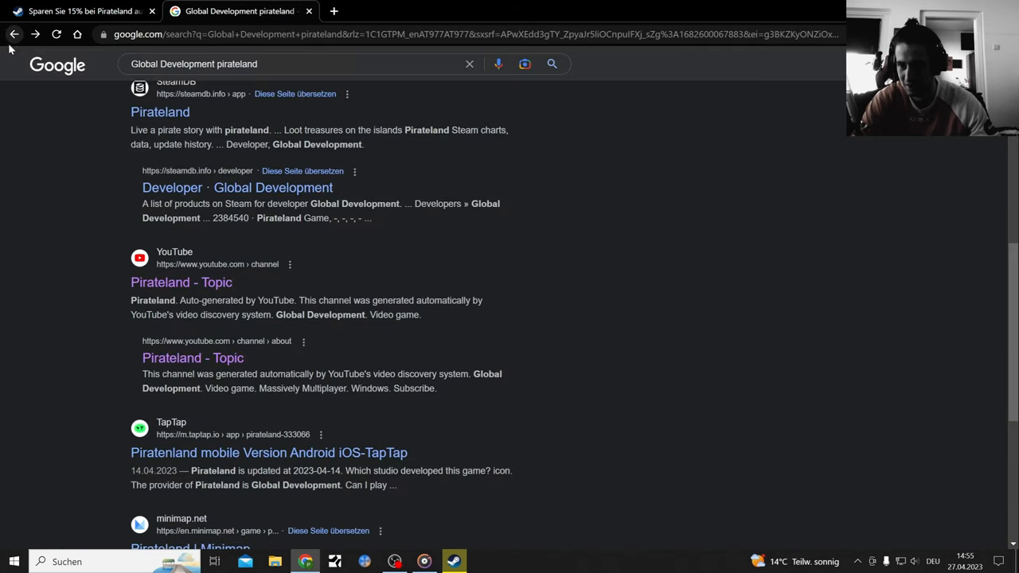
scroll("down", 3)
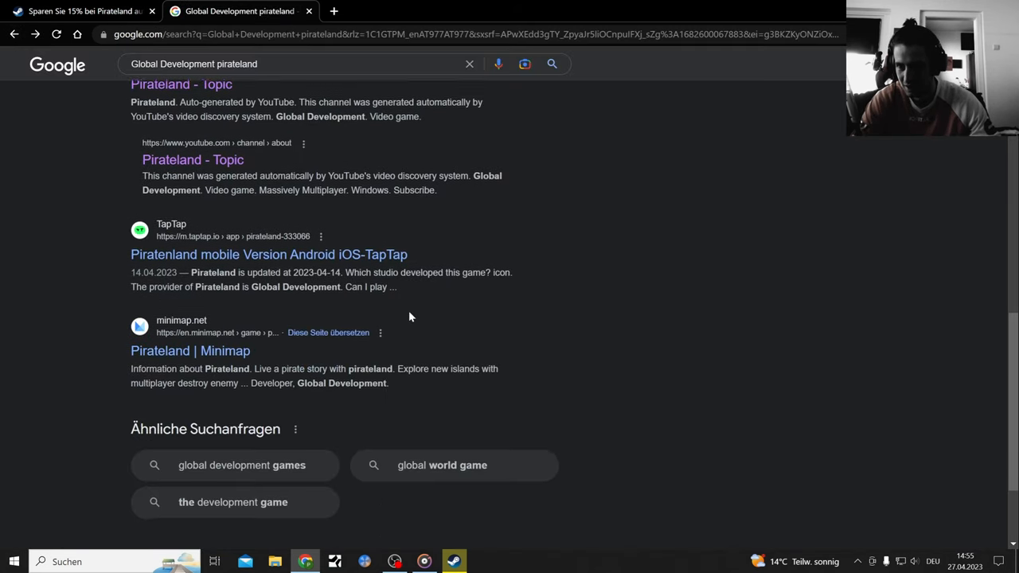
scroll("up", 3)
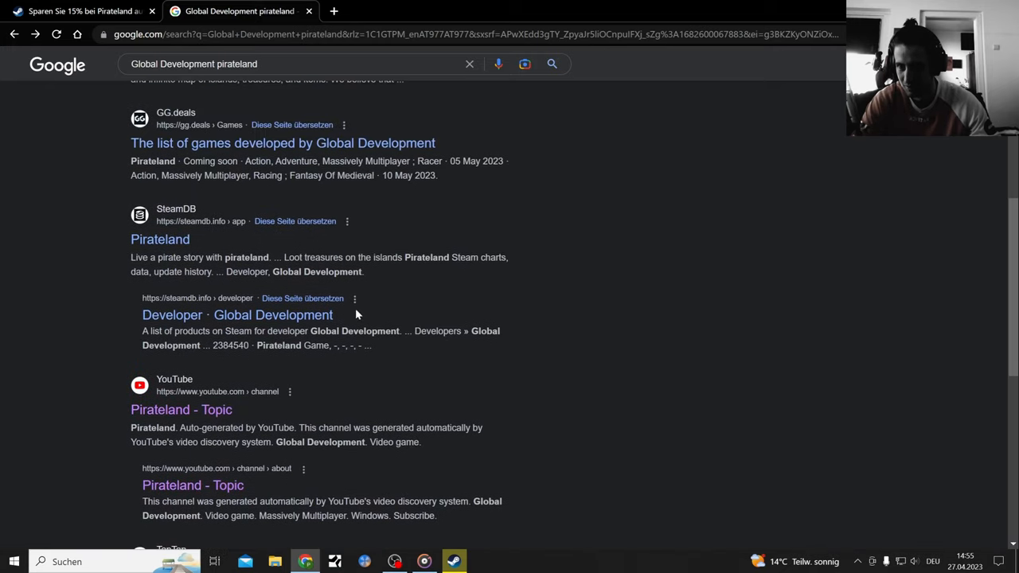
- Review Pirateland's SteamDB page and open the Global Development developer listing
left_click(159, 238)
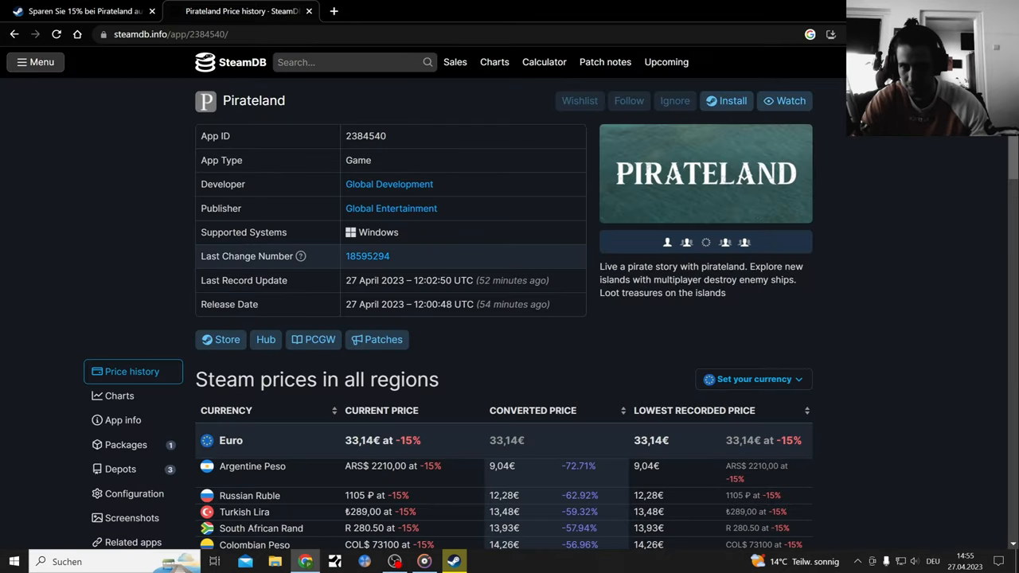
scroll("down", 3)
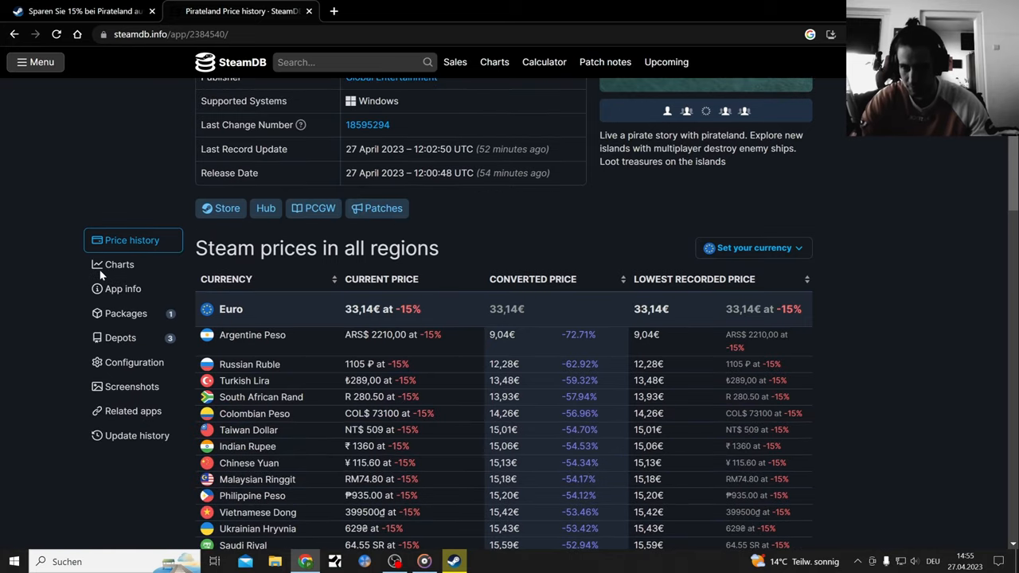
scroll("down", 3)
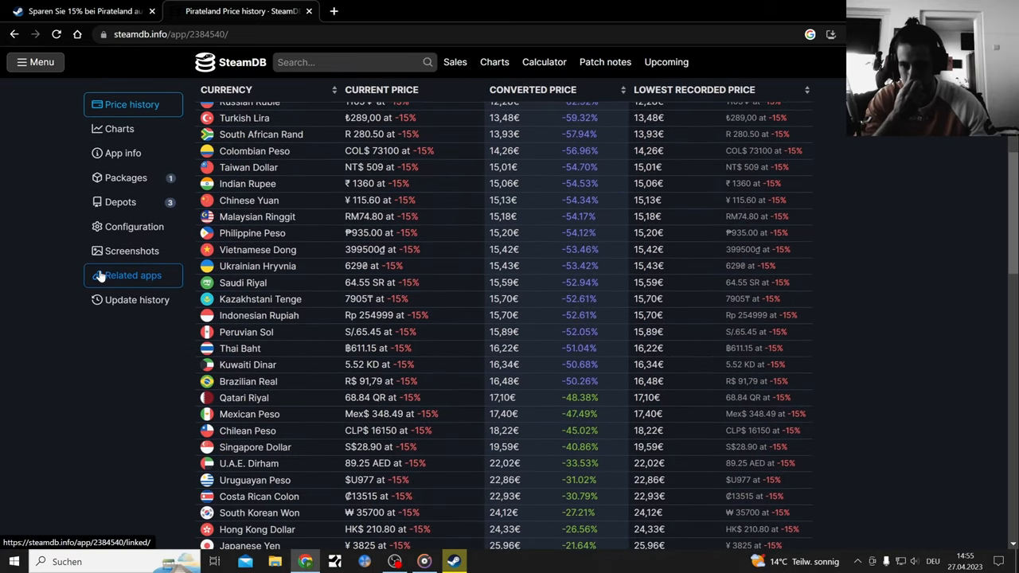
scroll("up", 3)
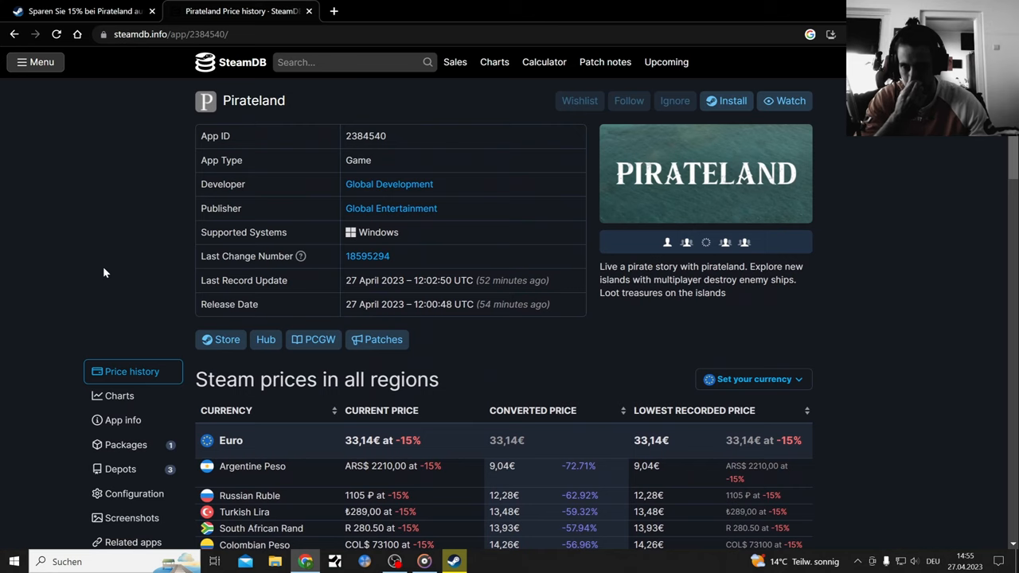
mouse_move(539, 331)
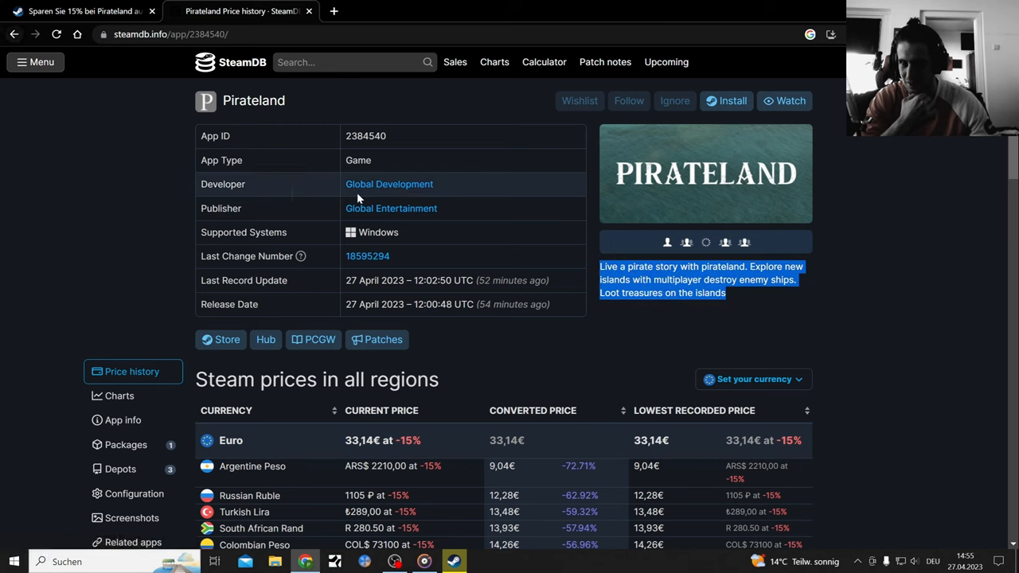
left_click(389, 184)
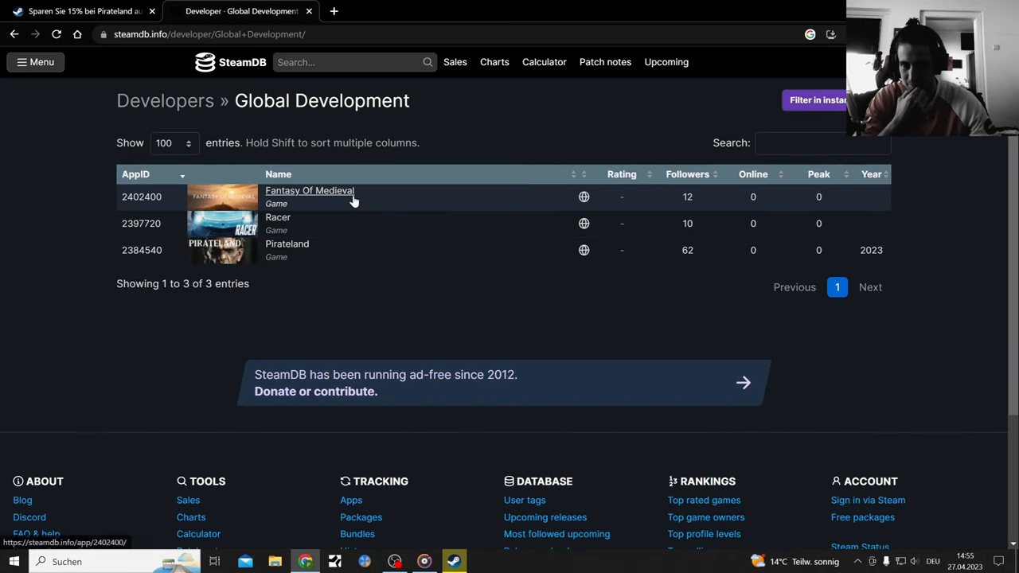
mouse_move(91, 126)
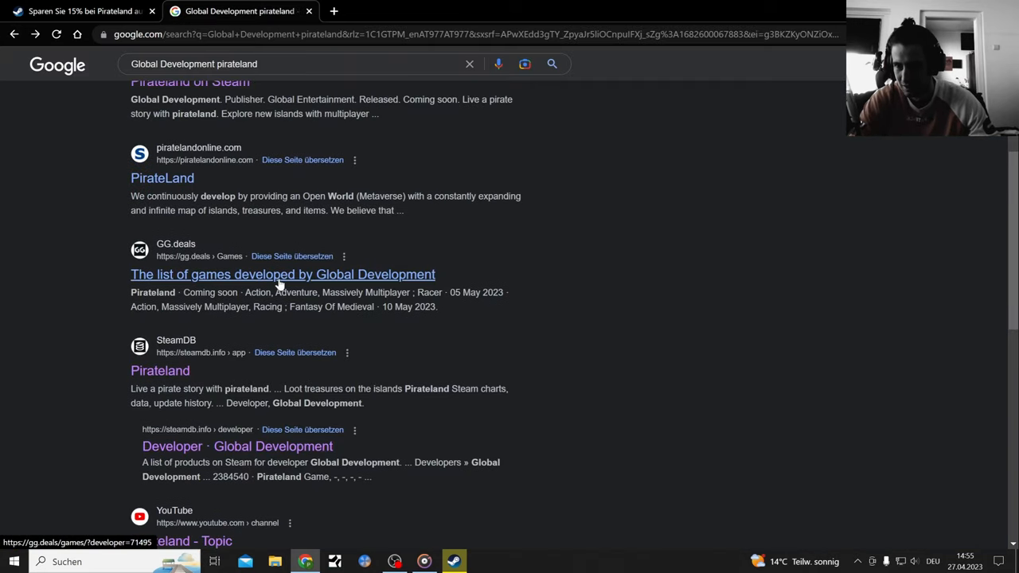
- Check GG.deals' Global Development list and Pirateland's $33.99 historical-low page, then return
left_click(282, 274)
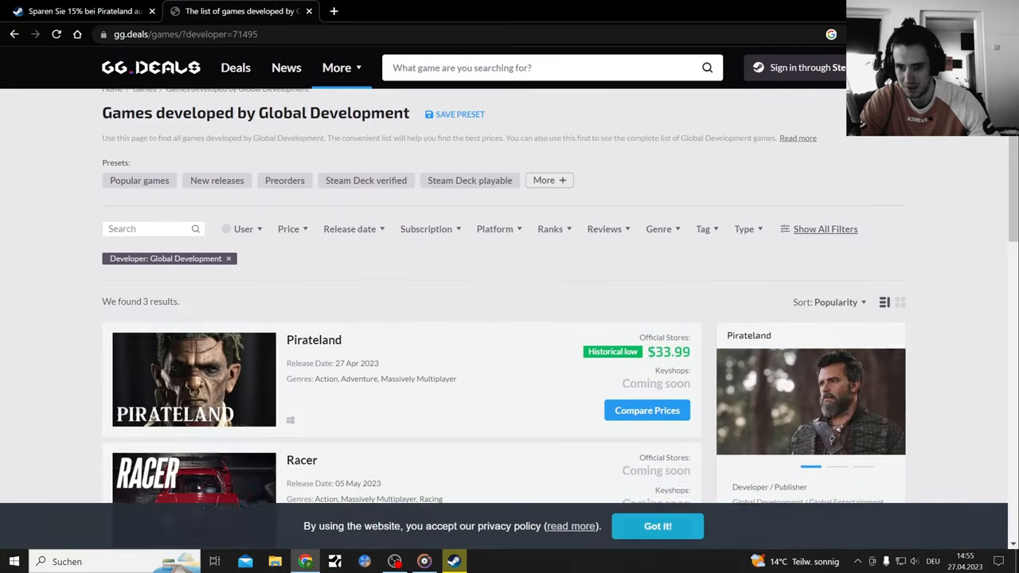
scroll("down", 3)
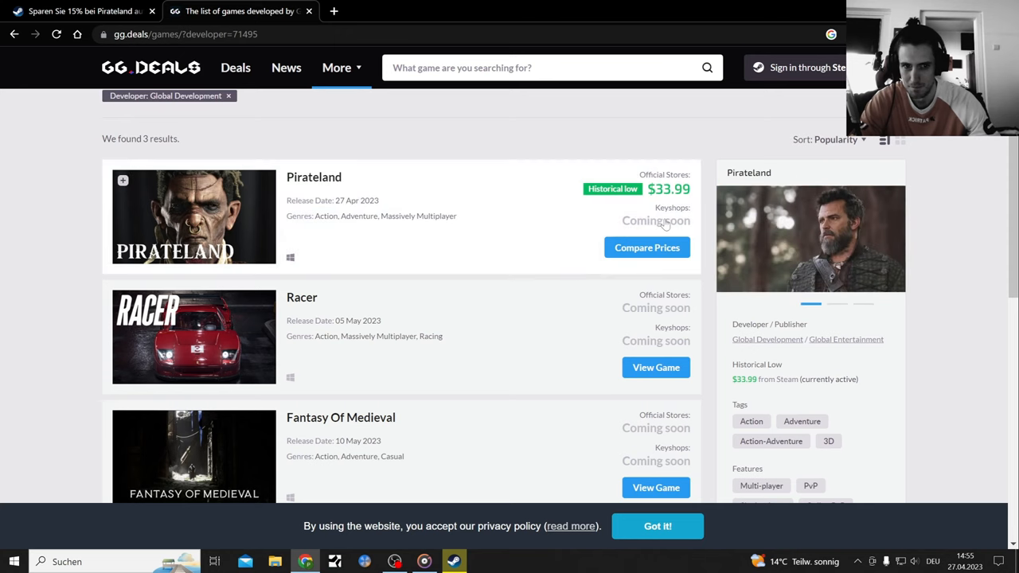
left_click(646, 248)
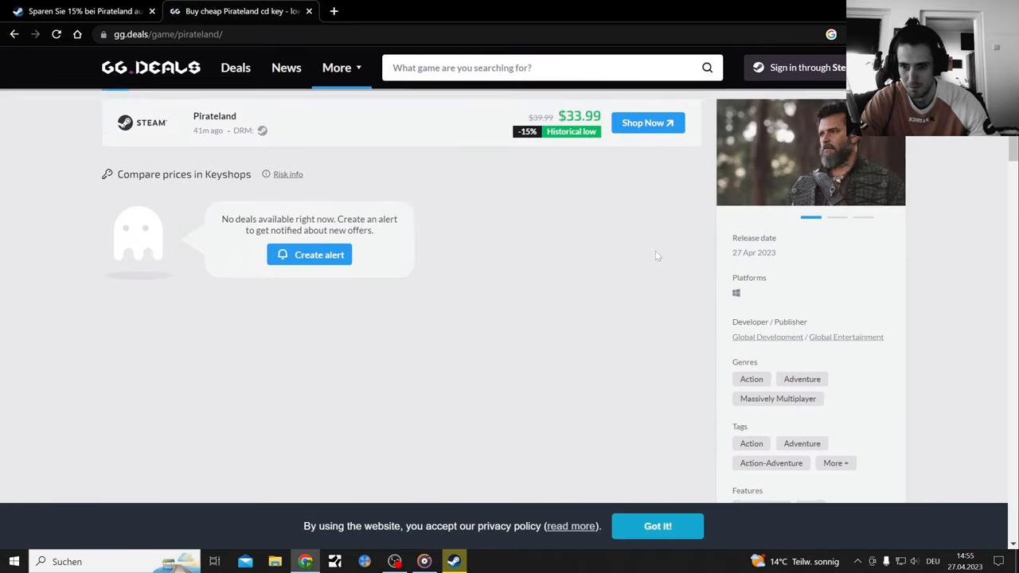
scroll("up", 3)
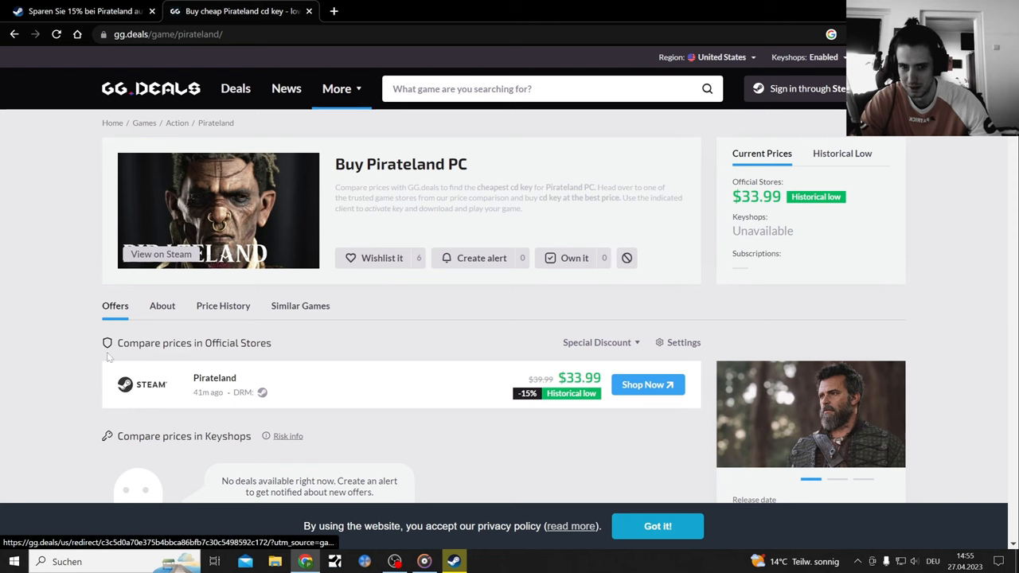
scroll("down", 3)
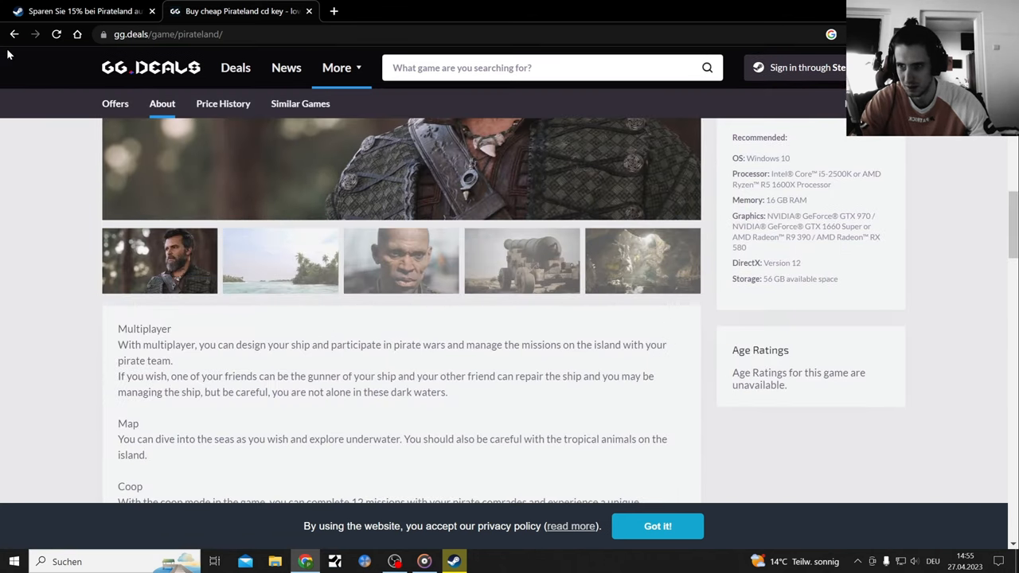
left_click(13, 34)
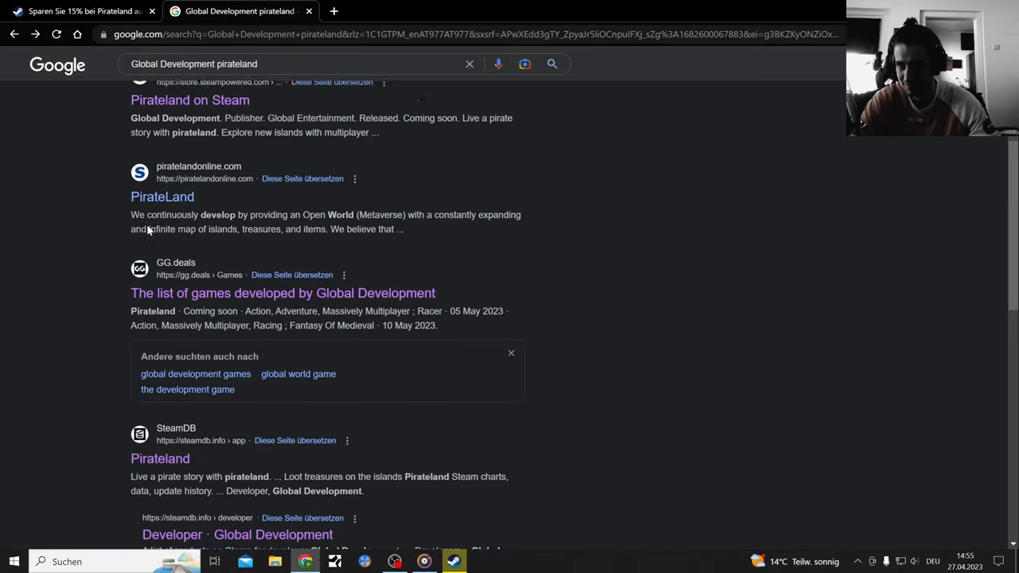
- Check piratelandonline.com and GamersGlobal's Pirateland profile, accepting cookies, then return to results
left_click(161, 197)
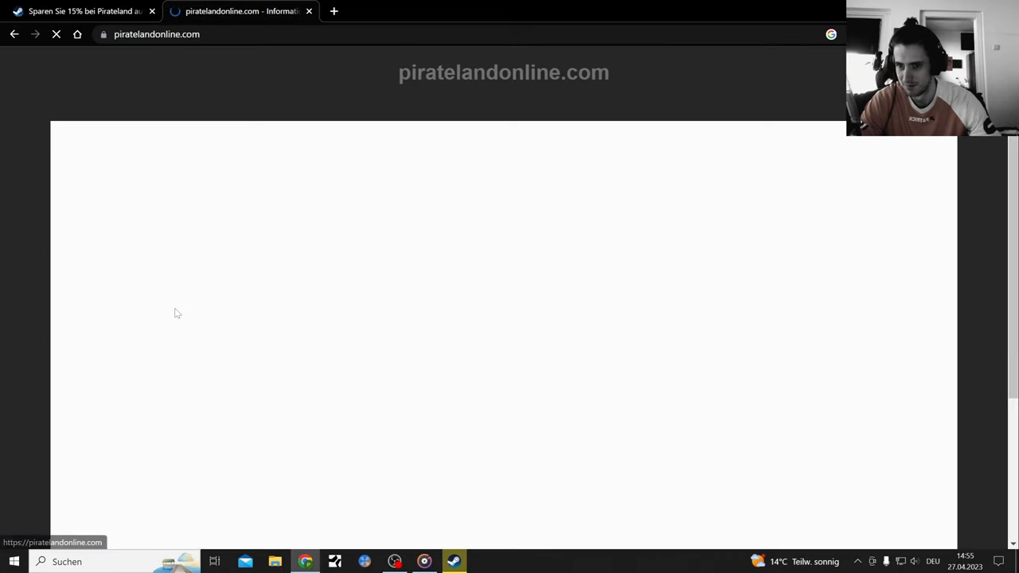
left_click(14, 34)
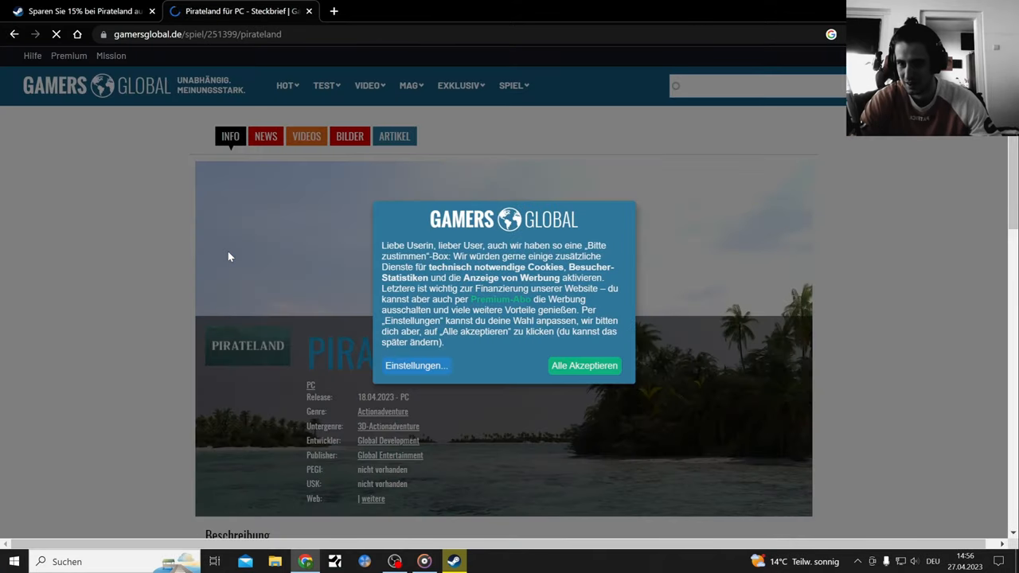
left_click(583, 366)
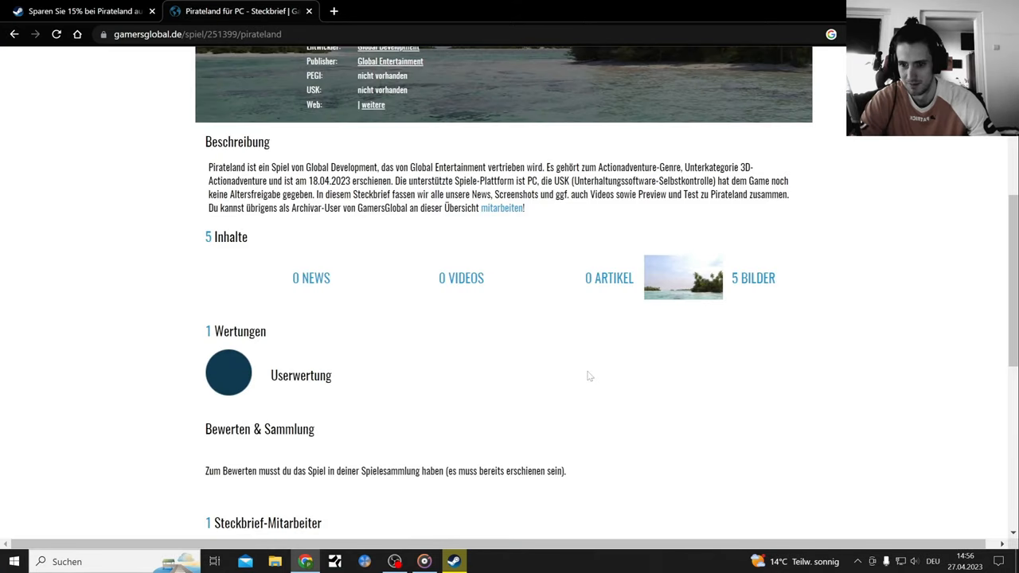
scroll("down", 3)
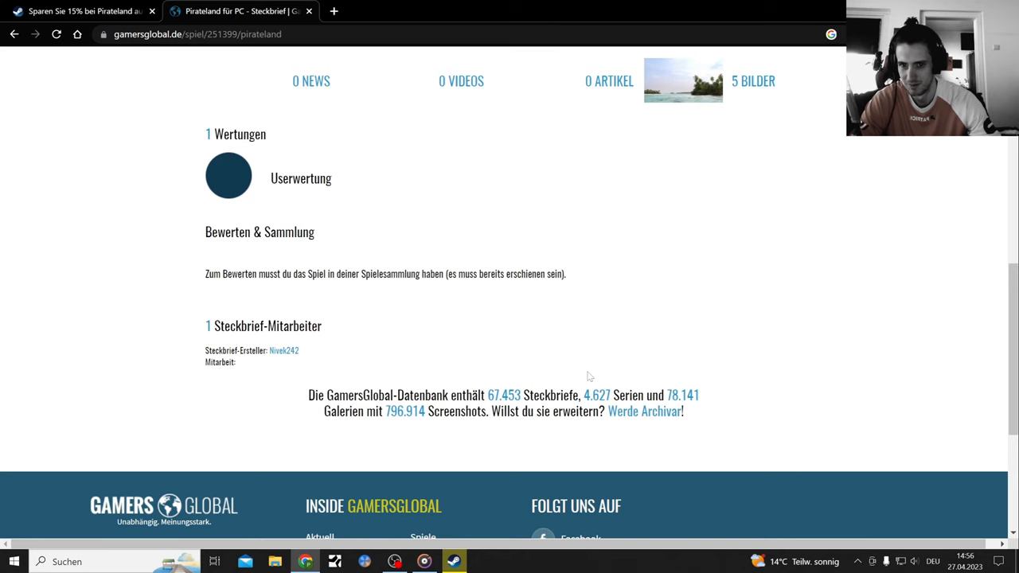
scroll("up", 3)
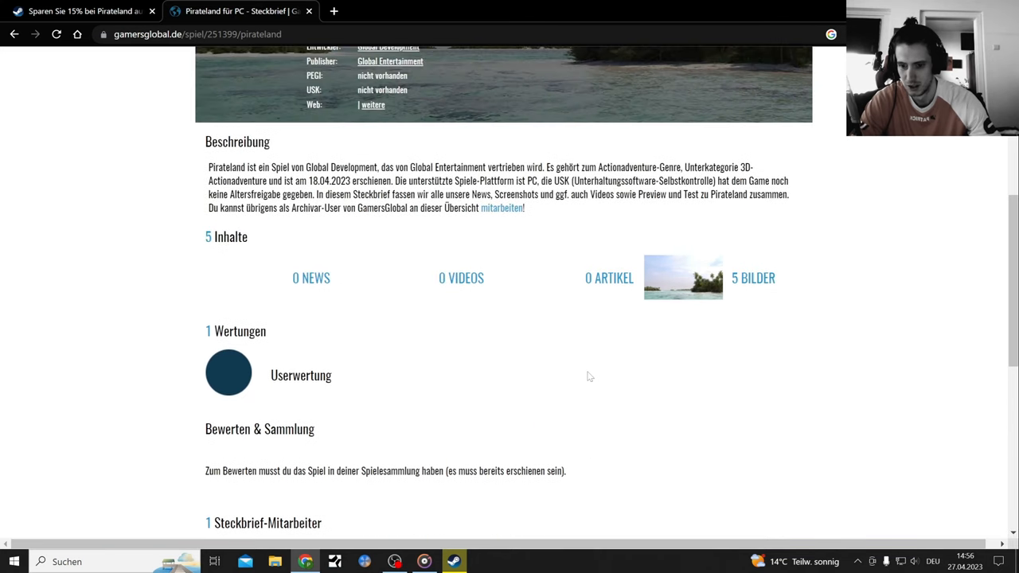
left_click(14, 34)
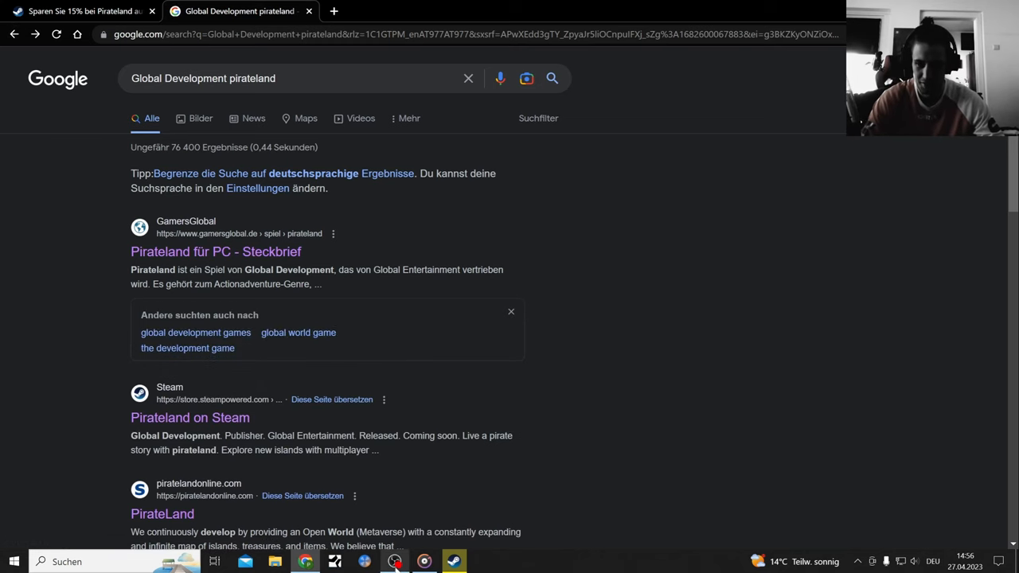
mouse_move(424, 561)
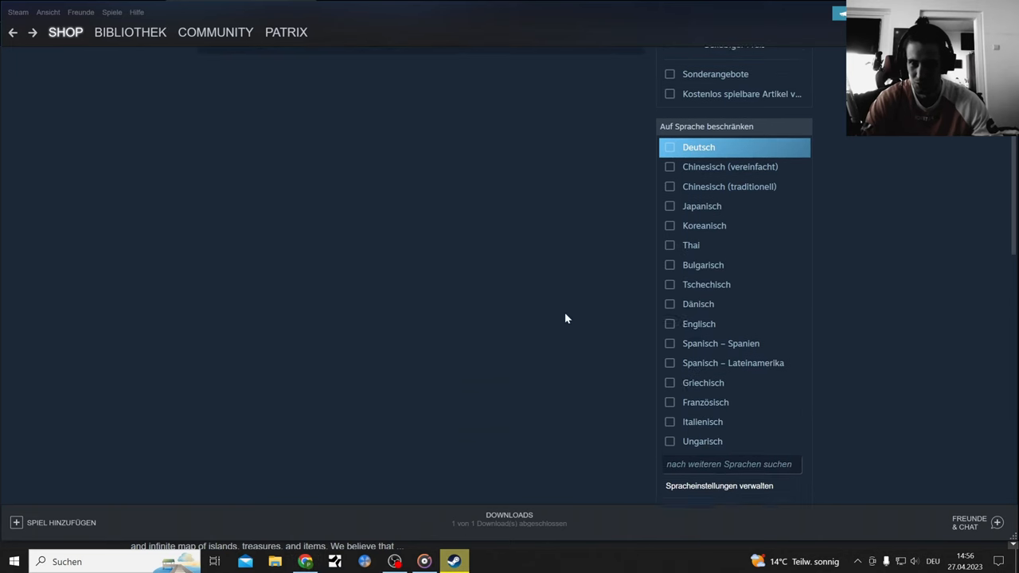
- Check Pirateland's empty Steam news hub, follow it, and return to the starting library entry
scroll("up", 3)
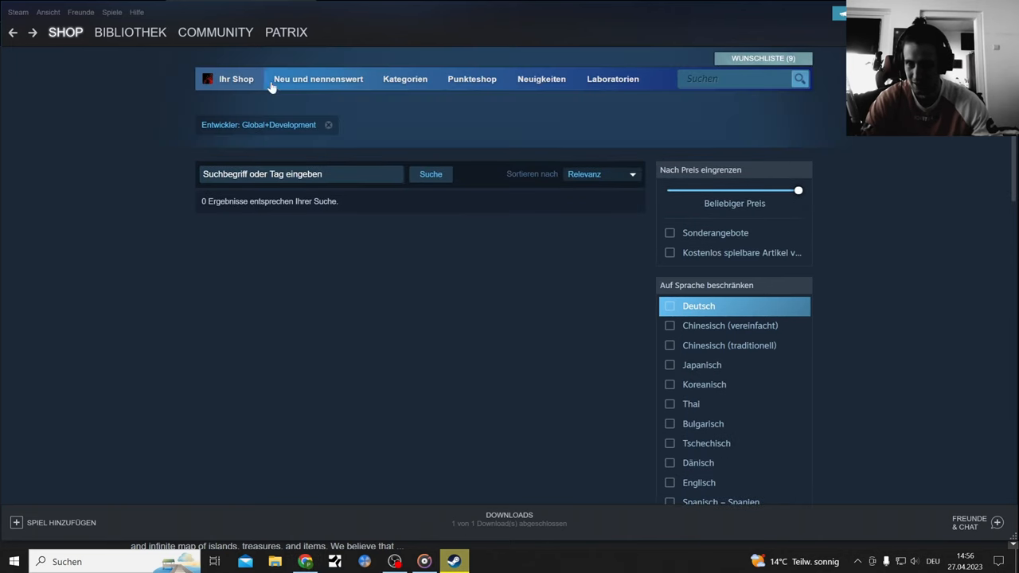
left_click(130, 32)
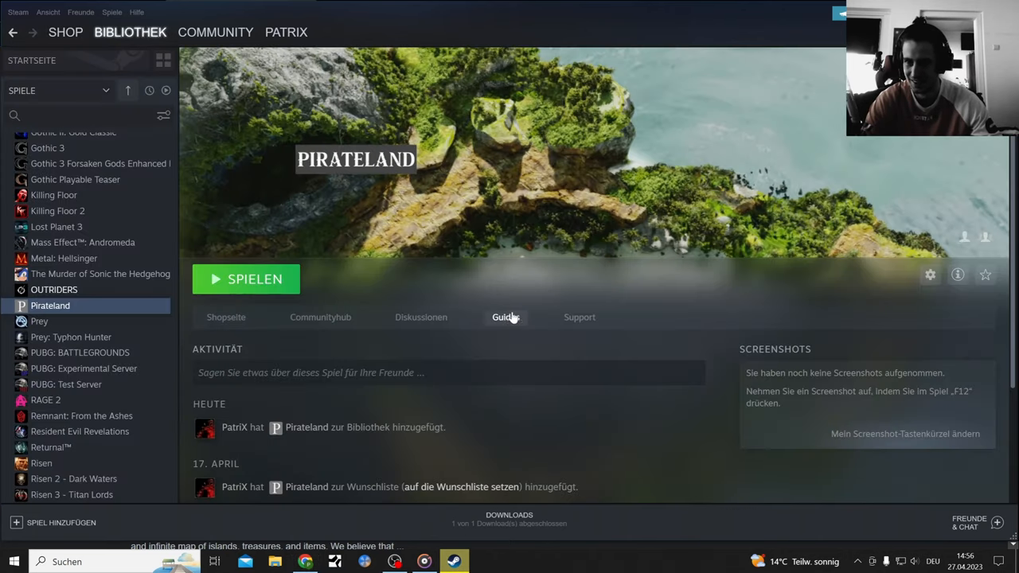
left_click(245, 278)
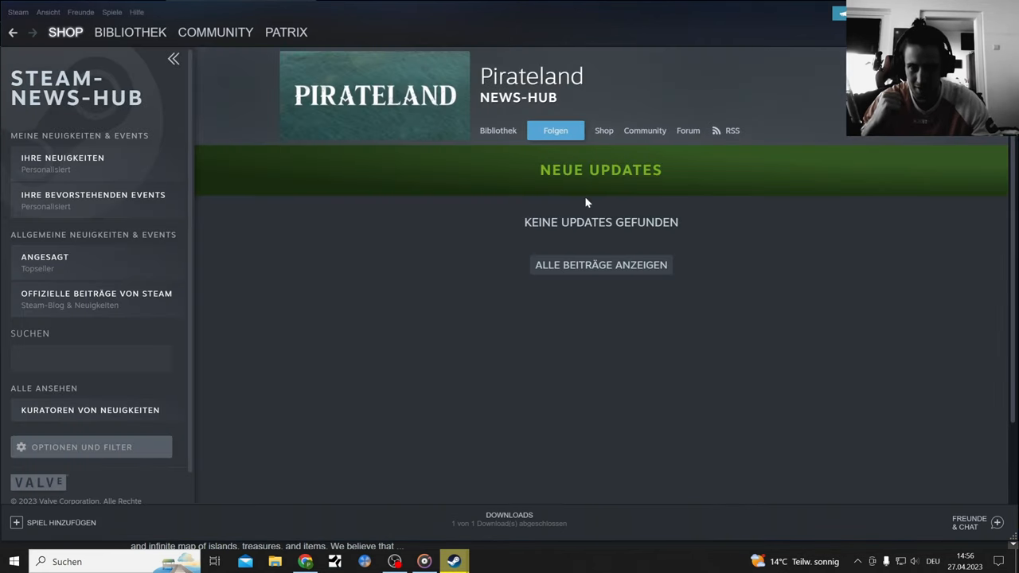
mouse_move(555, 131)
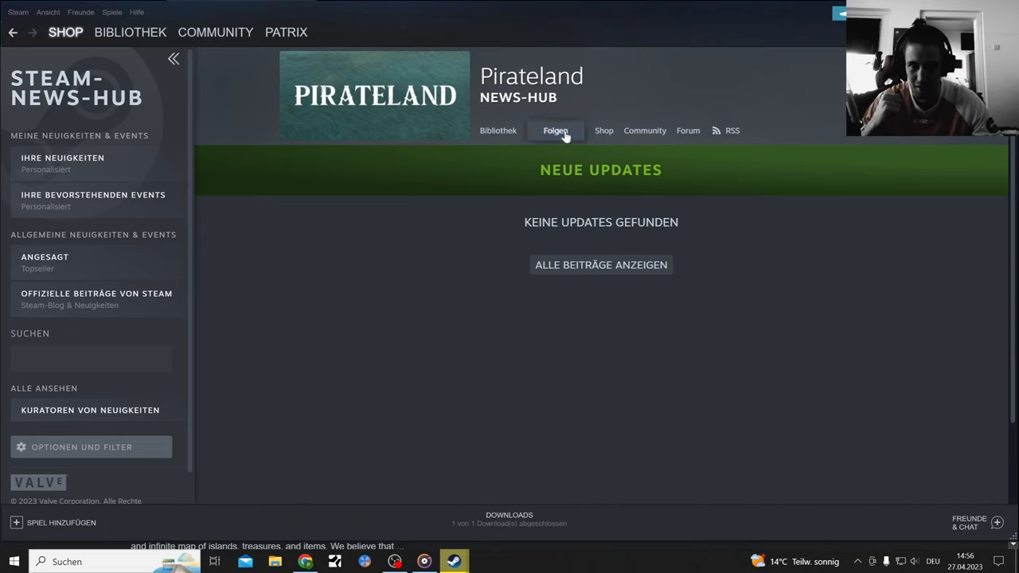
left_click(555, 129)
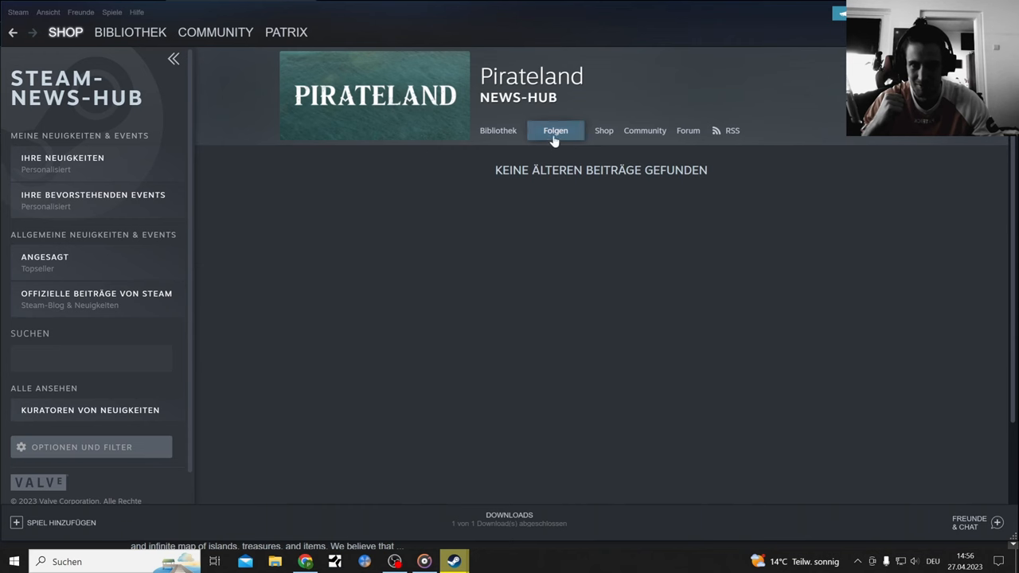
left_click(130, 32)
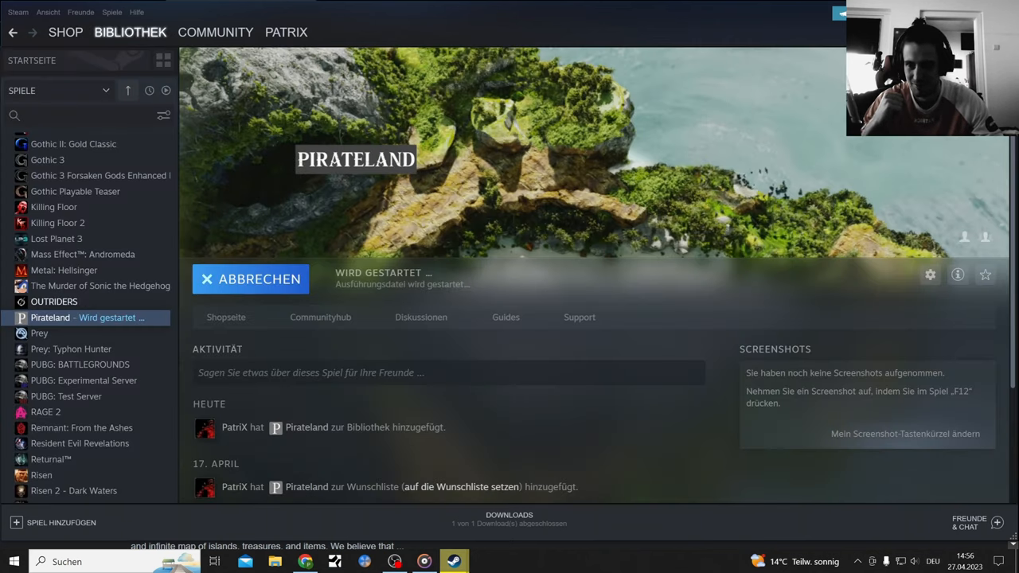
mouse_move(447, 289)
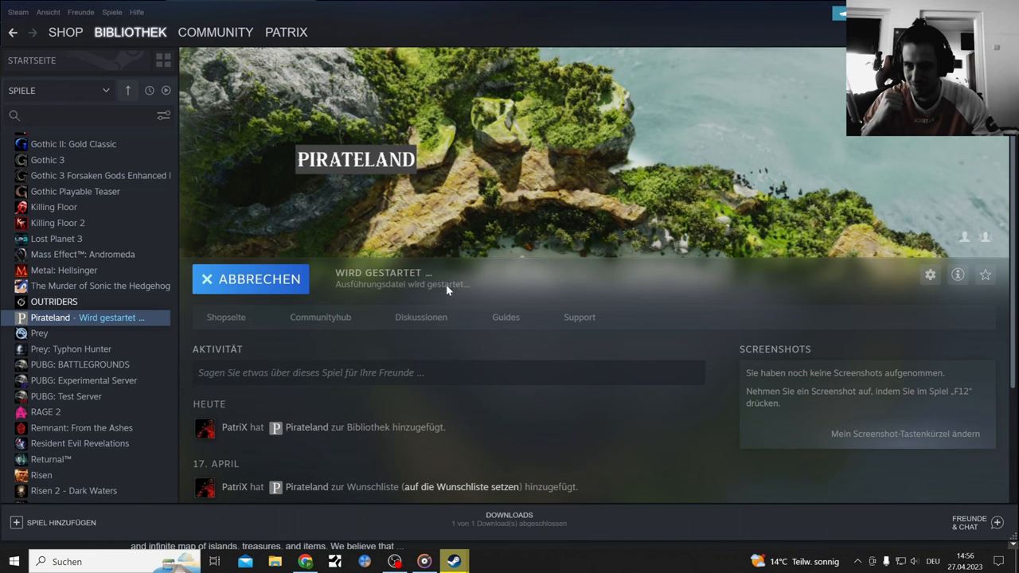
mouse_move(448, 293)
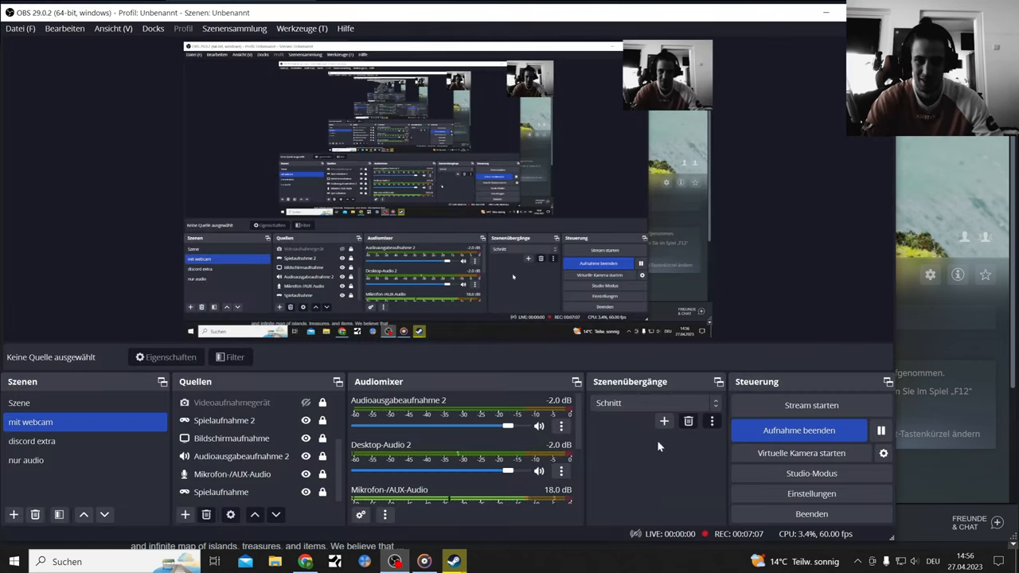
mouse_move(947, 321)
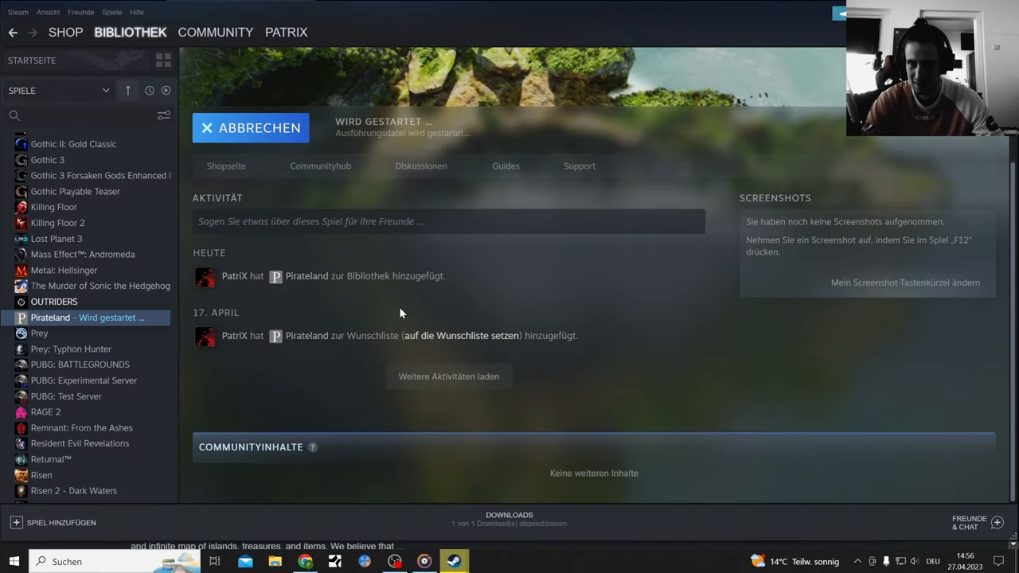
scroll("up", 3)
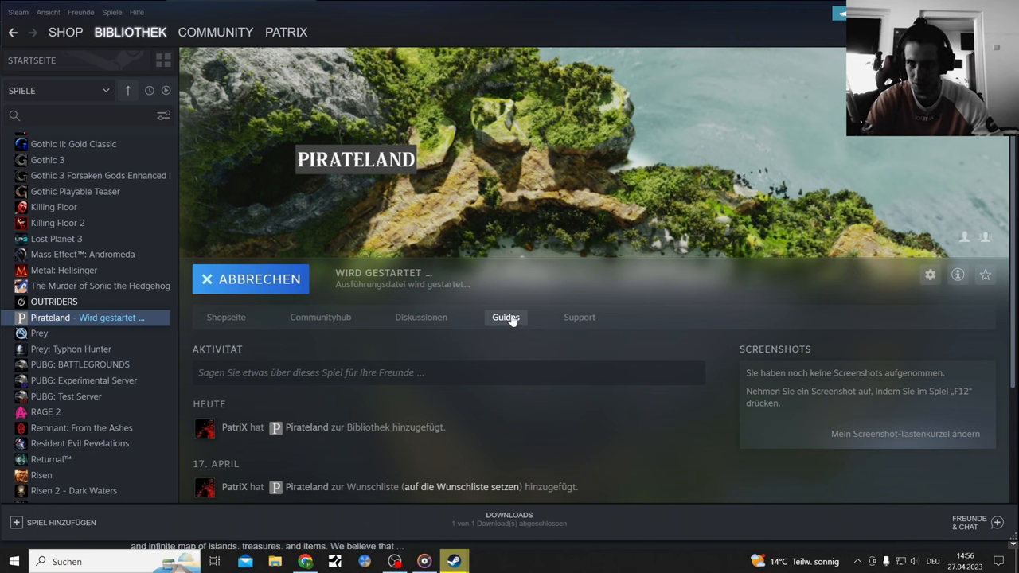
mouse_move(549, 304)
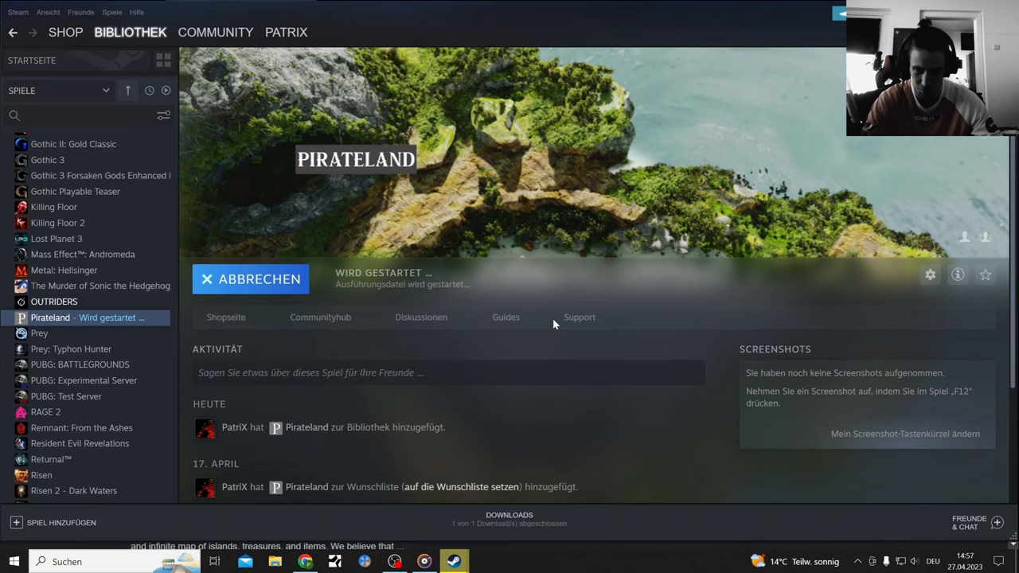
mouse_move(404, 170)
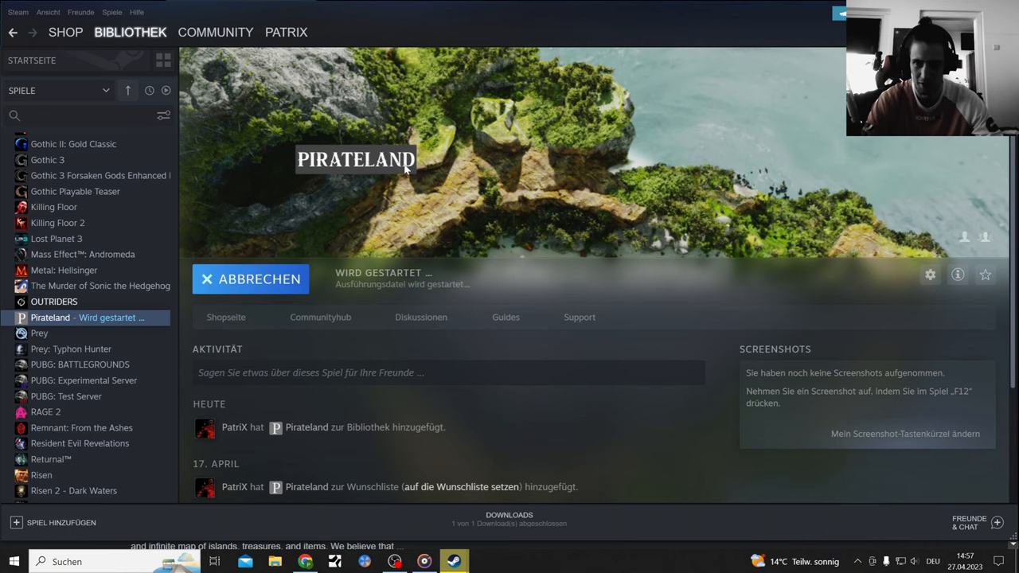
mouse_move(472, 160)
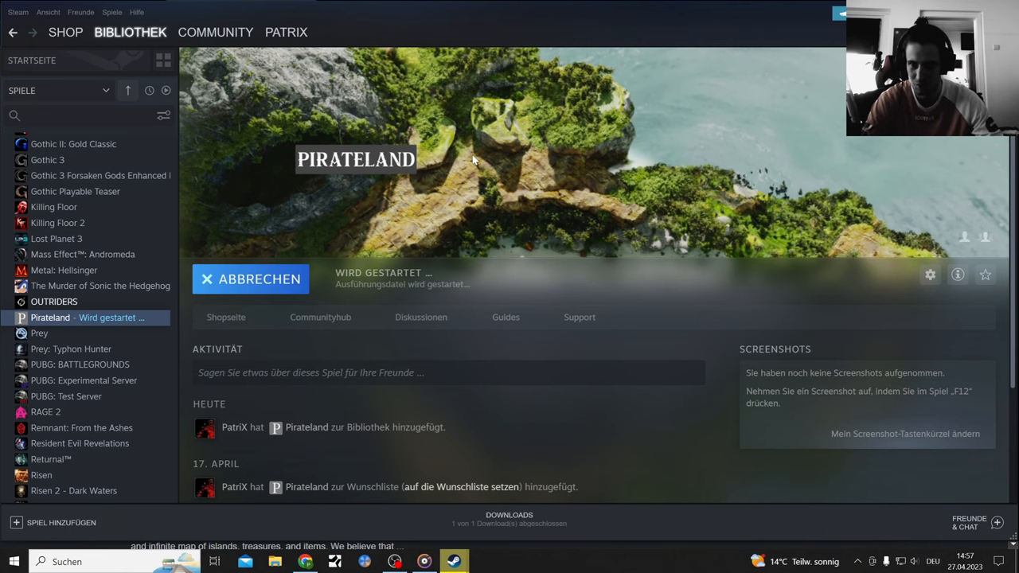